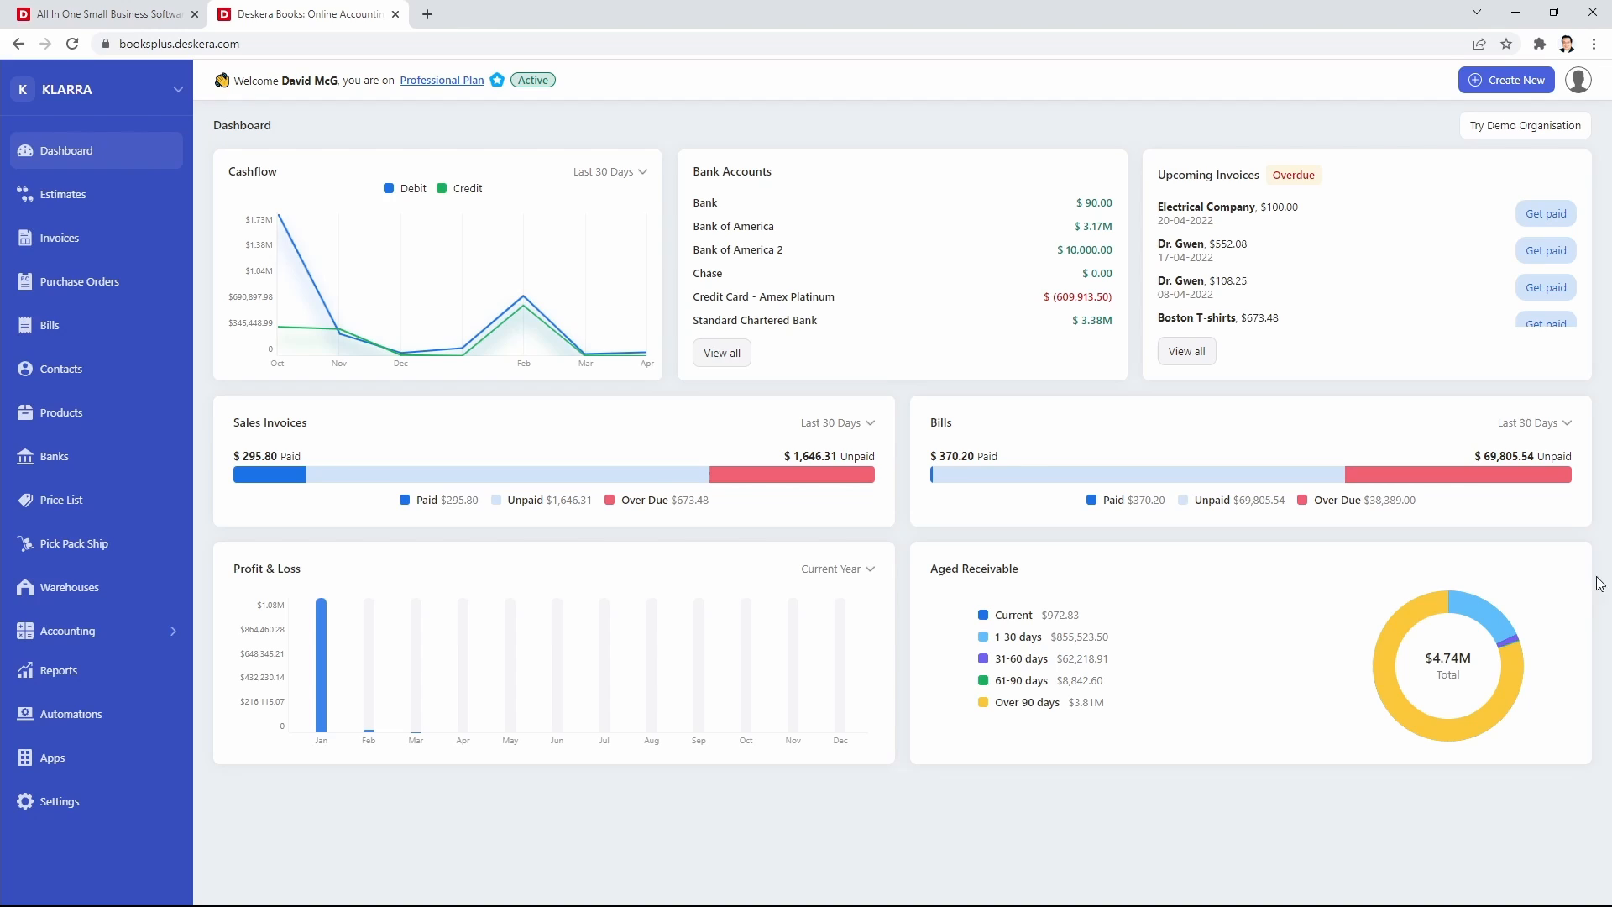
Go to Settings from the left sidebar.
click(59, 801)
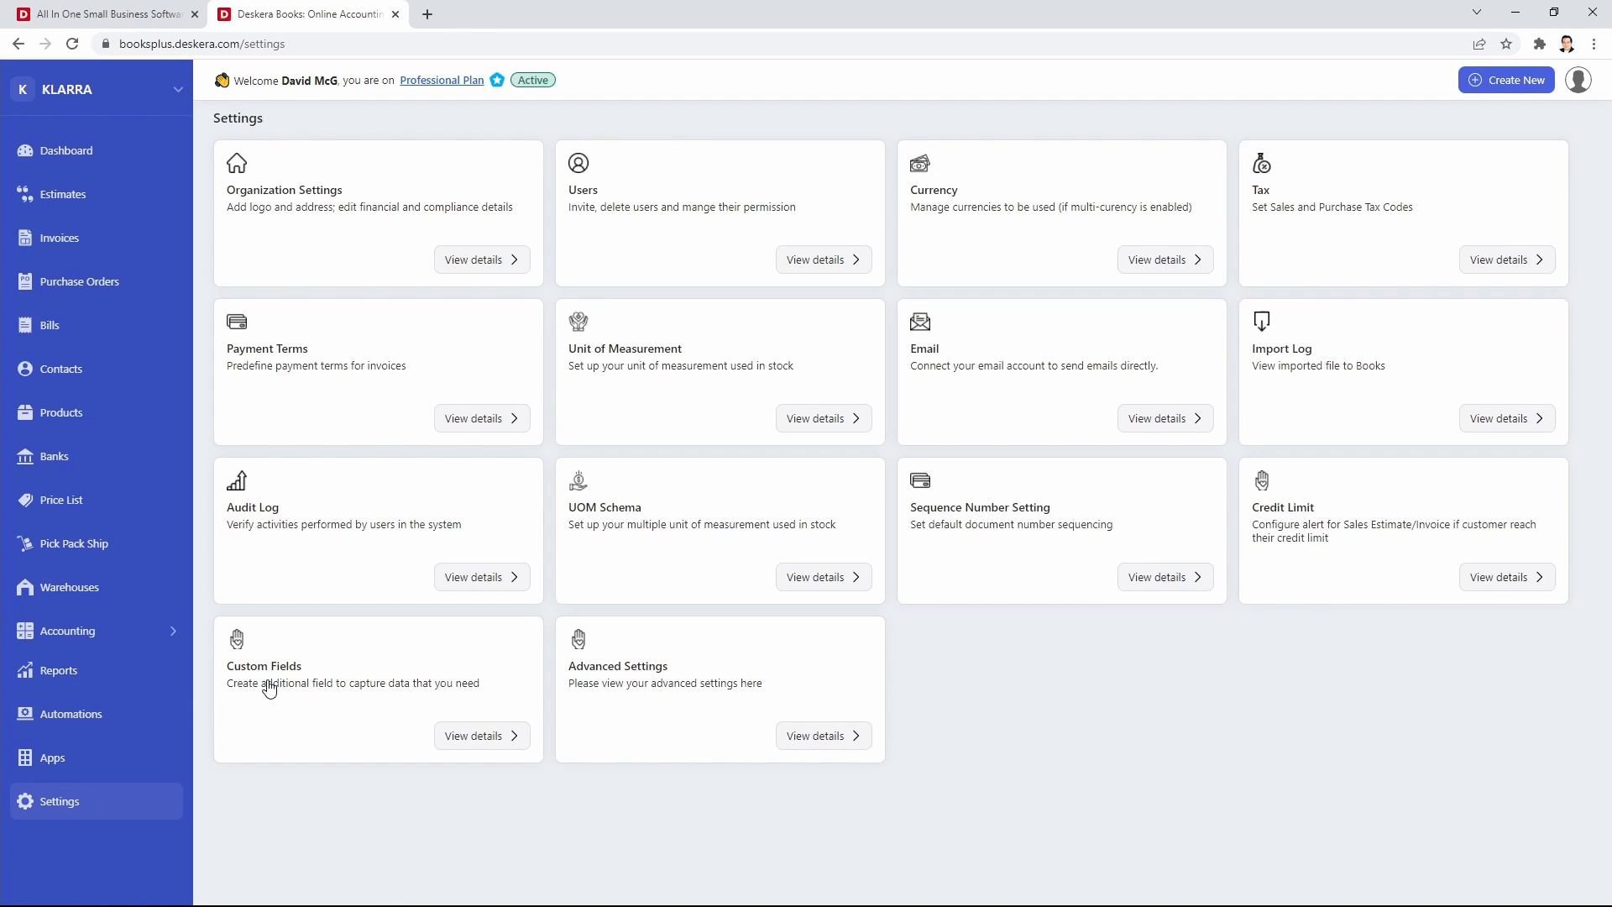
mouse_move(467, 735)
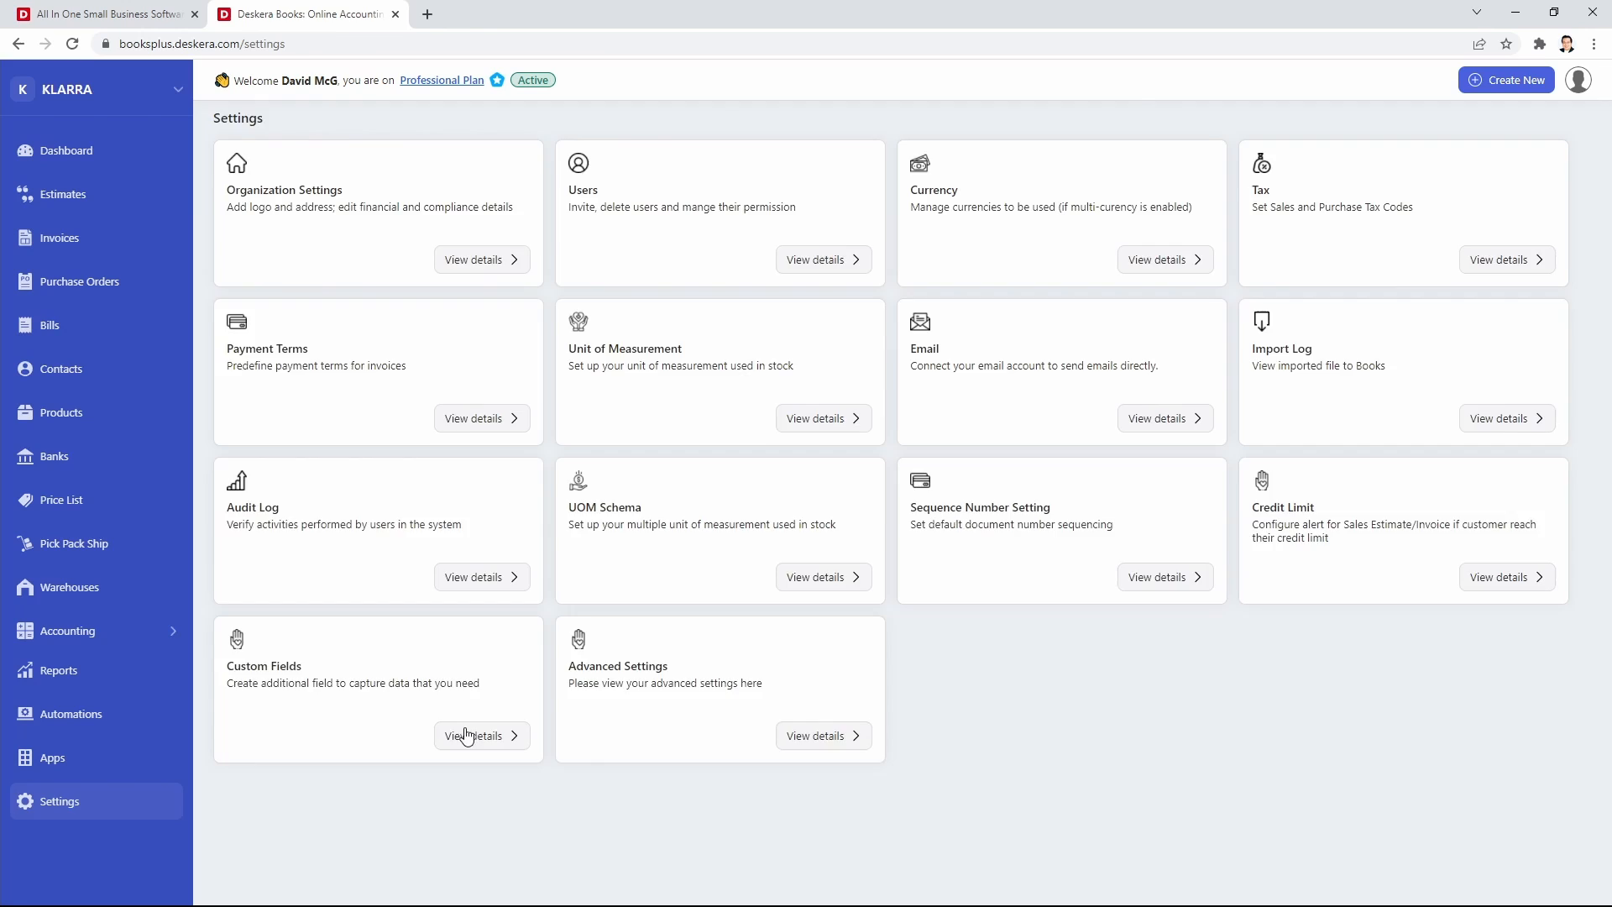
View details of the Custom Fields card.
click(481, 735)
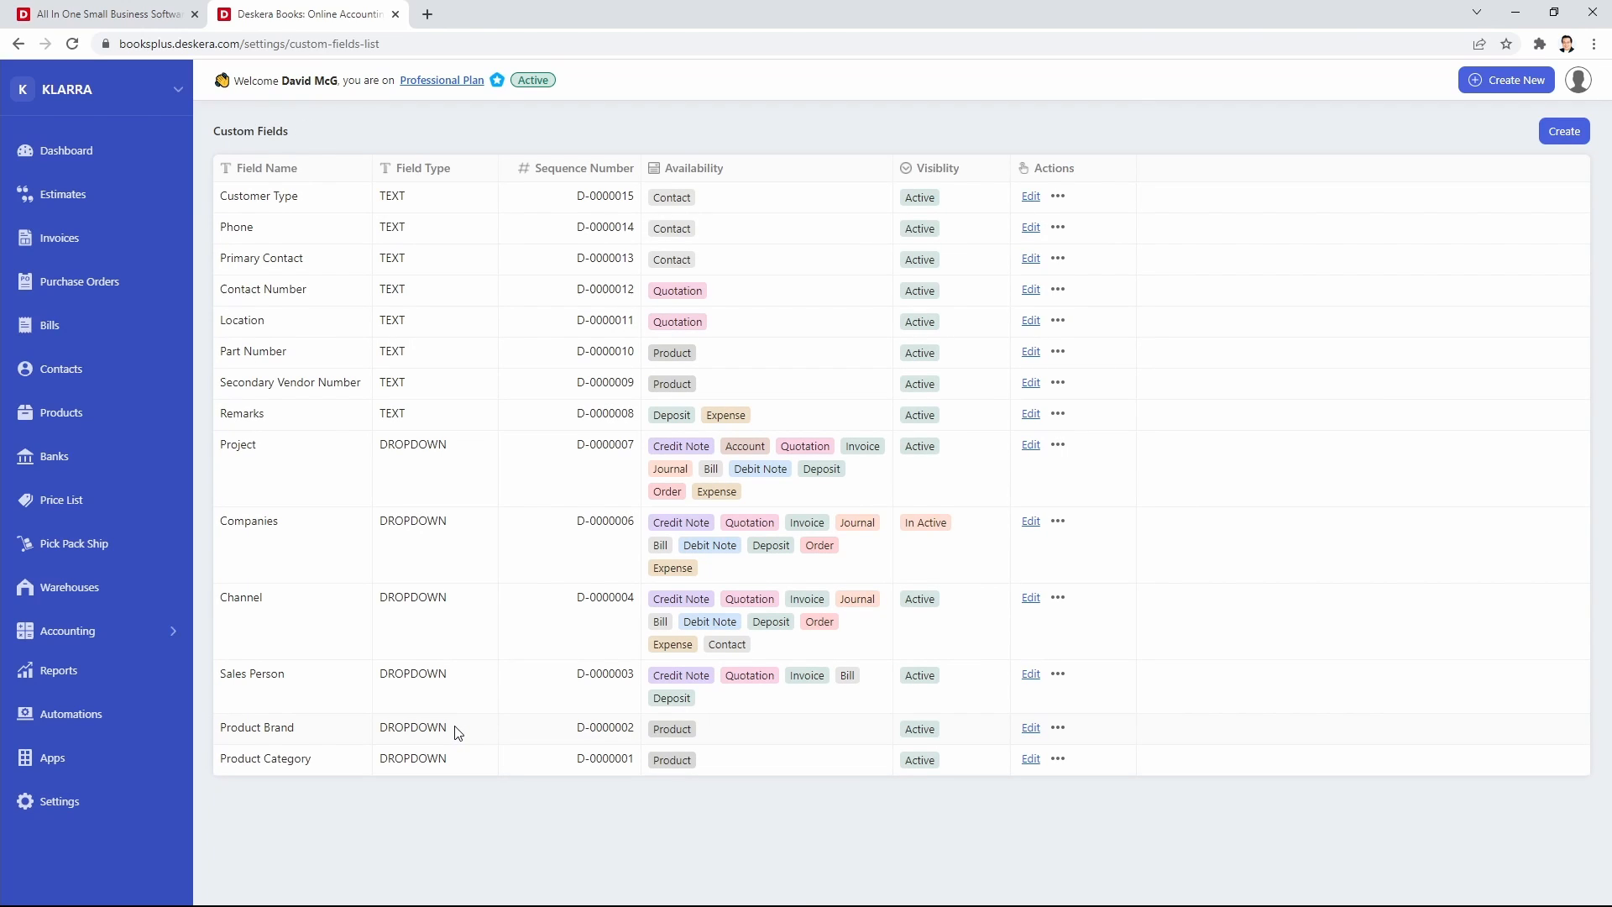
mouse_move(463, 704)
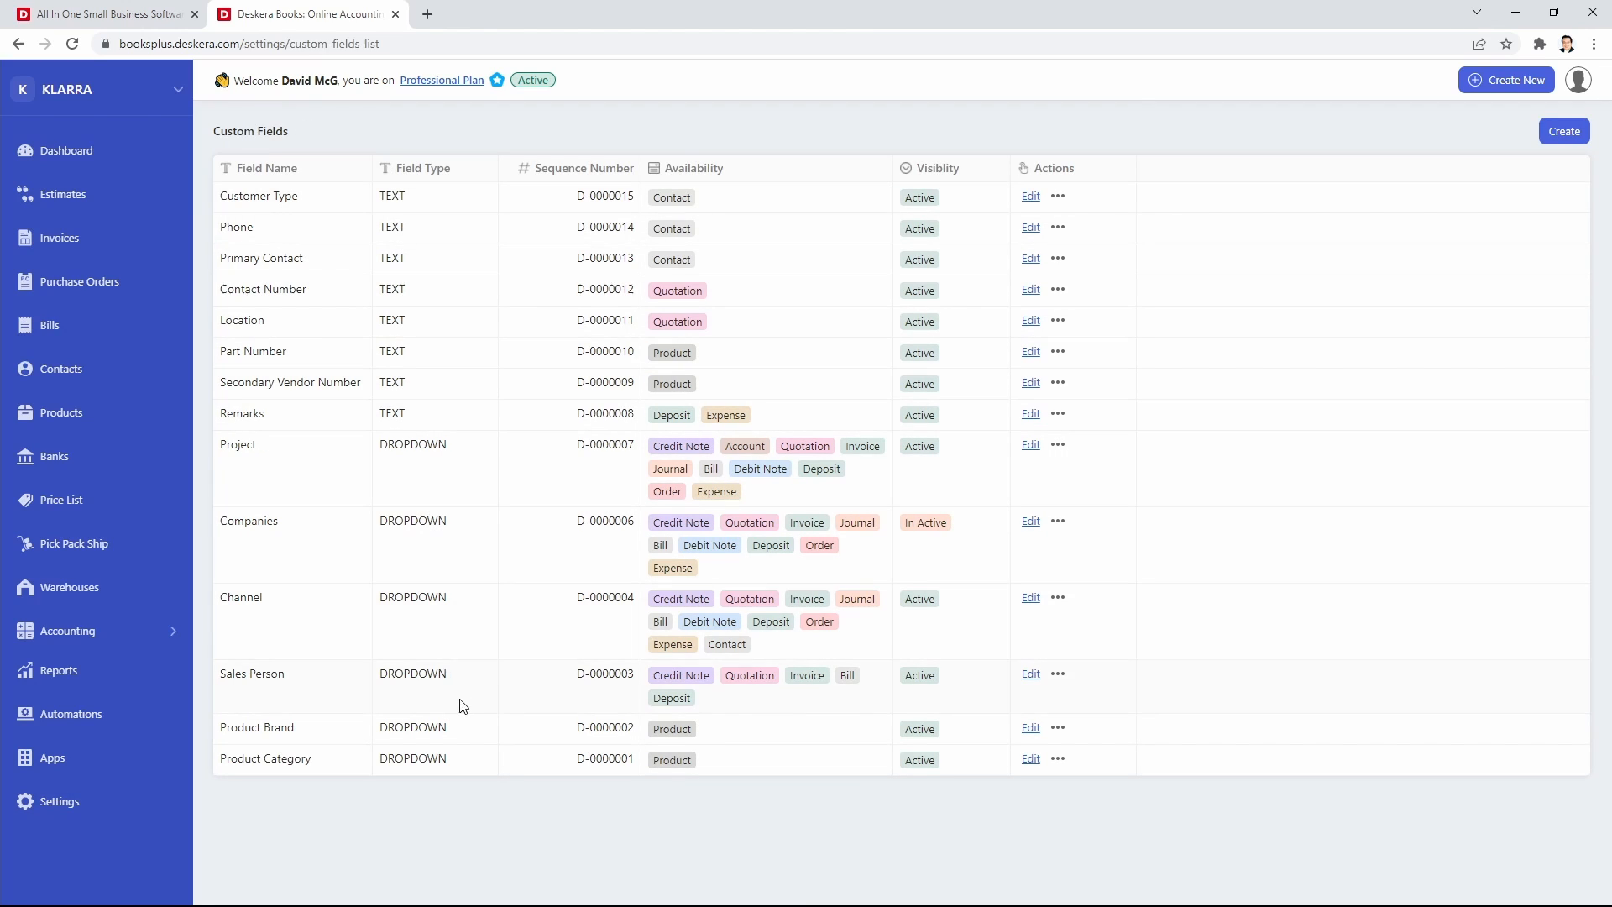
mouse_move(460, 724)
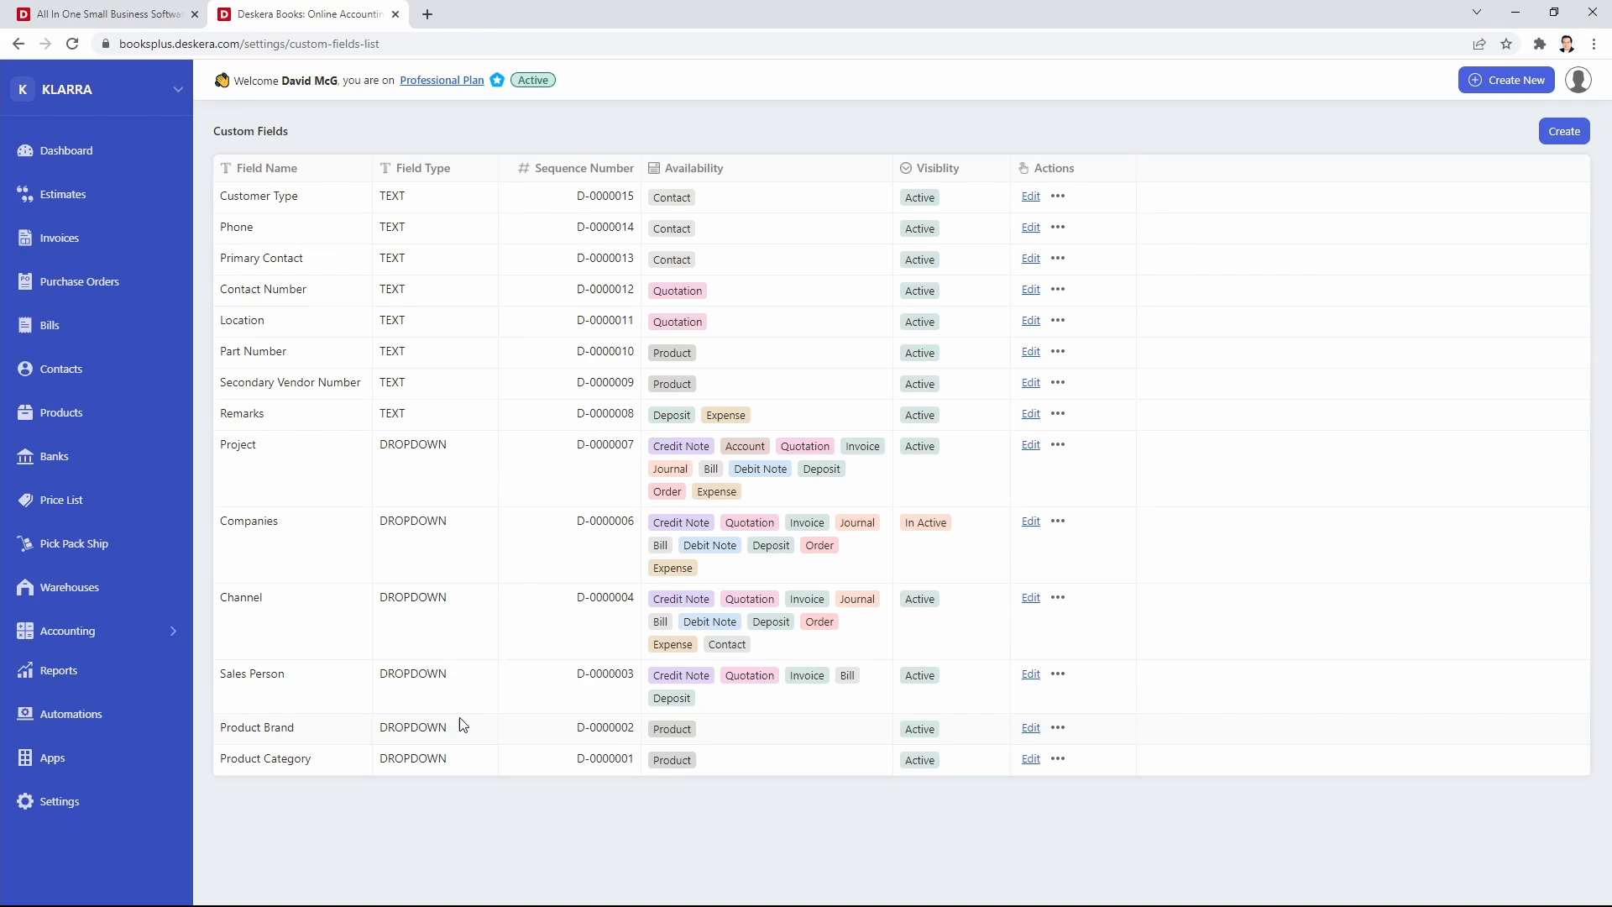
mouse_move(829, 595)
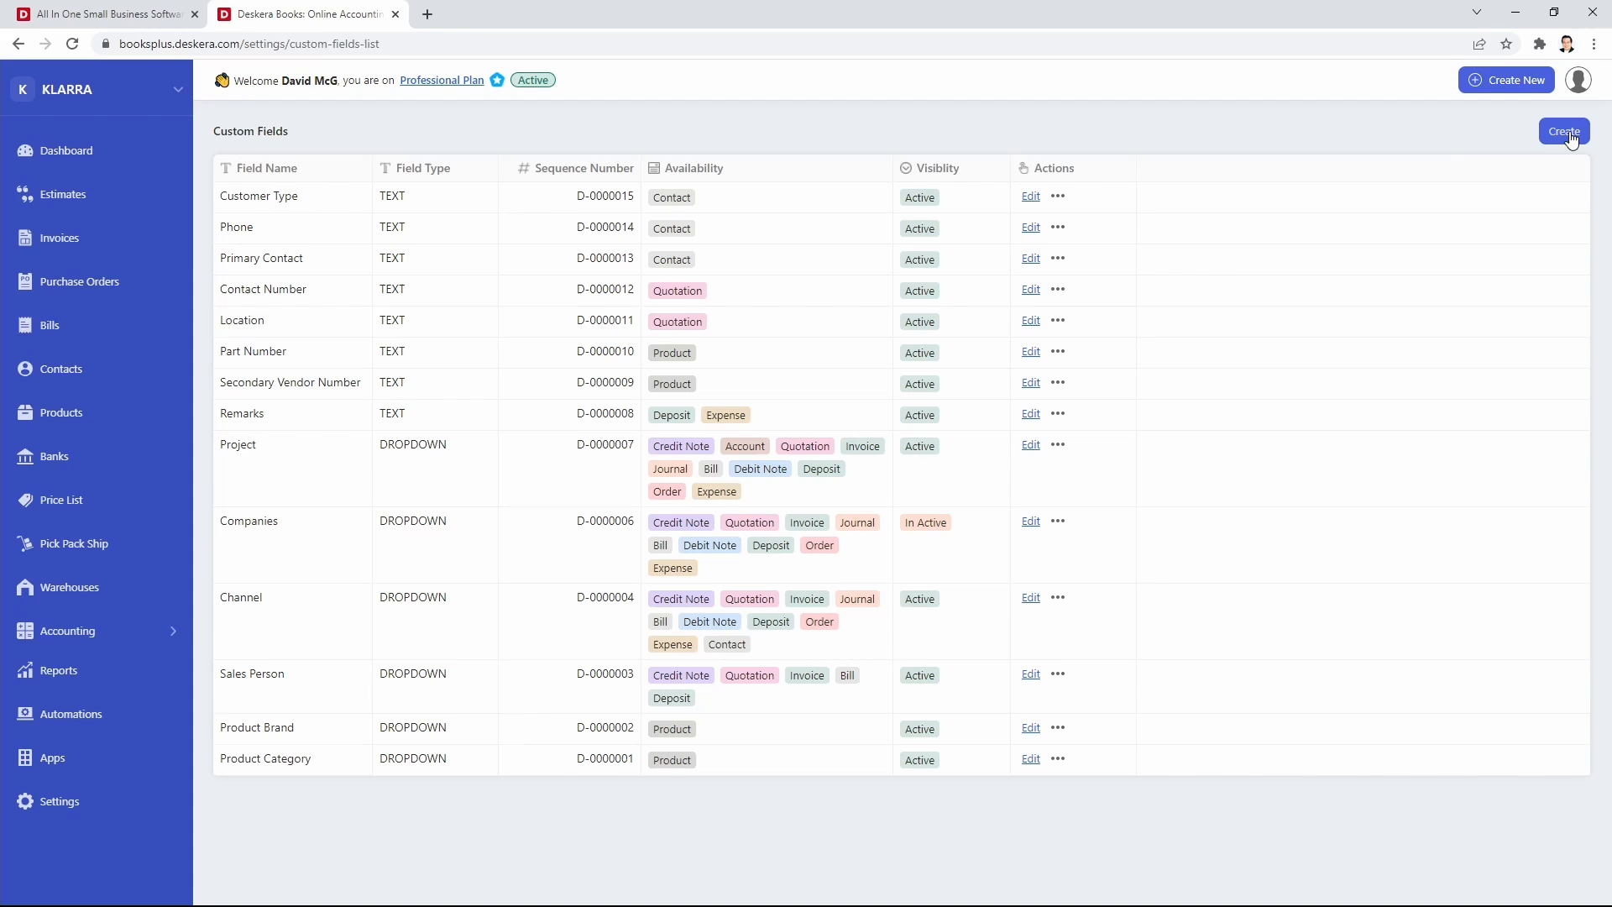
Create a new custom field named 'Outlets' of Select type.
click(1564, 131)
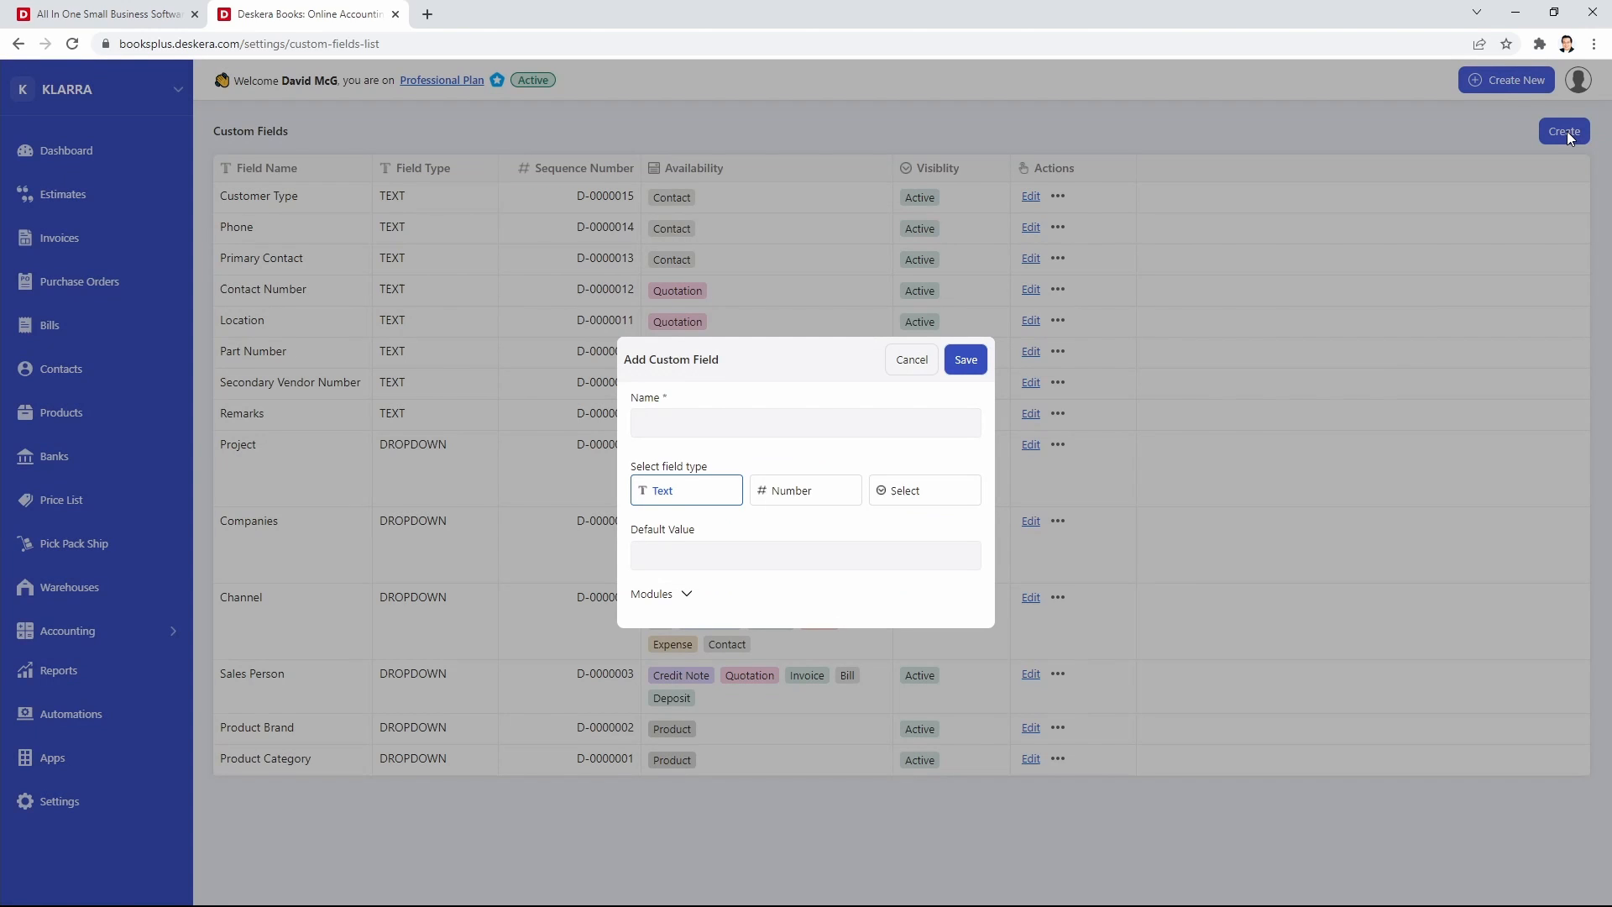
click(804, 423)
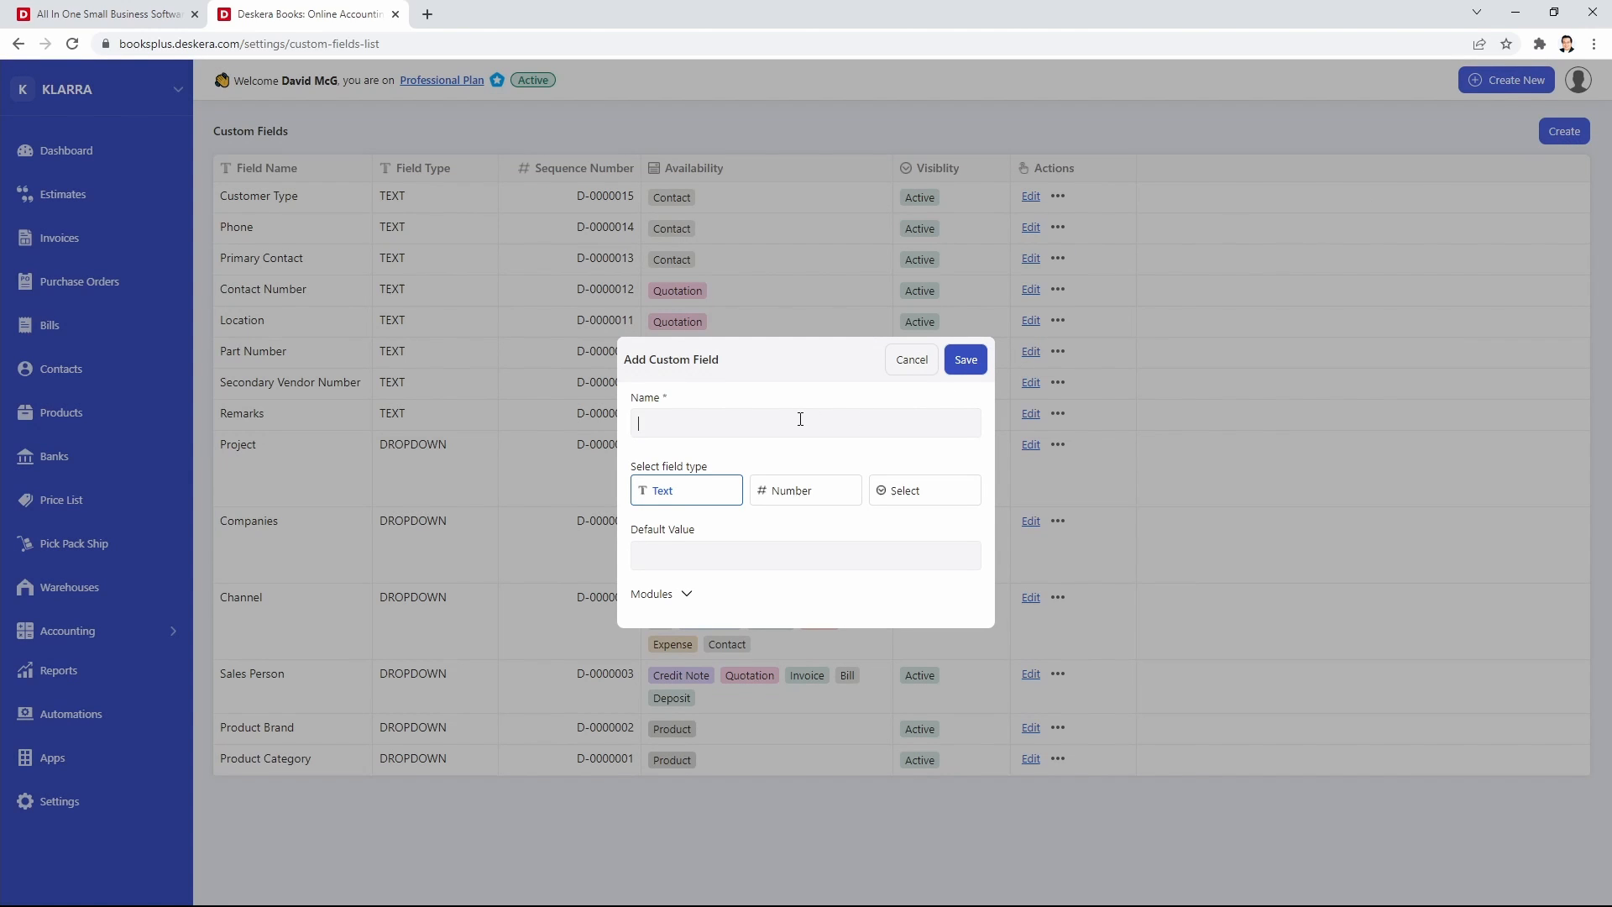
text(Out)
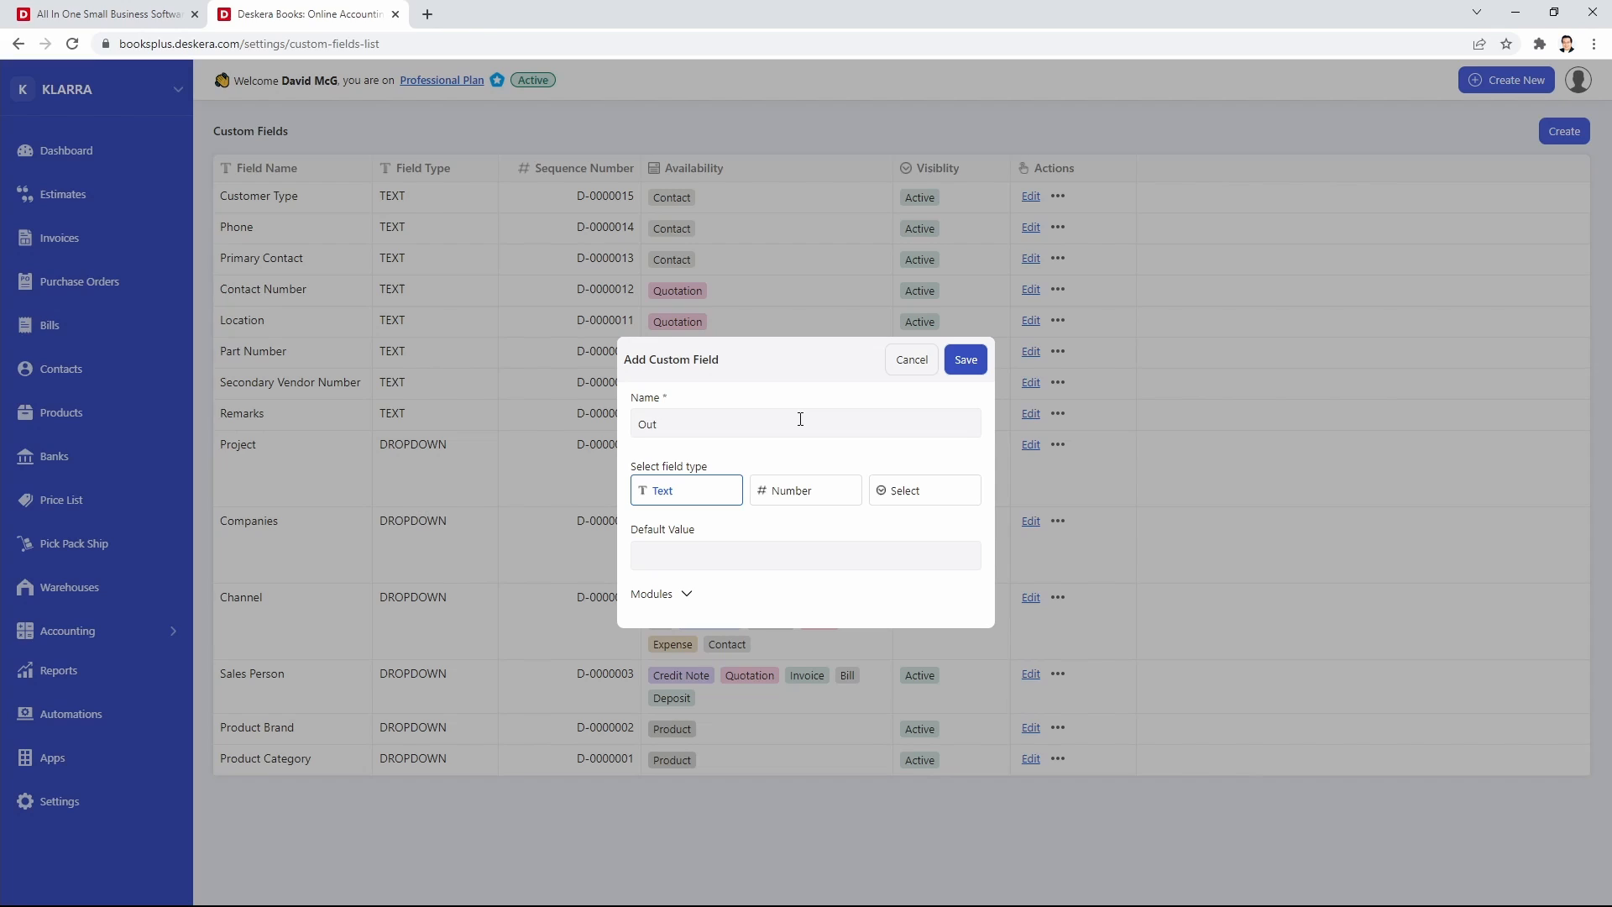
text(lets)
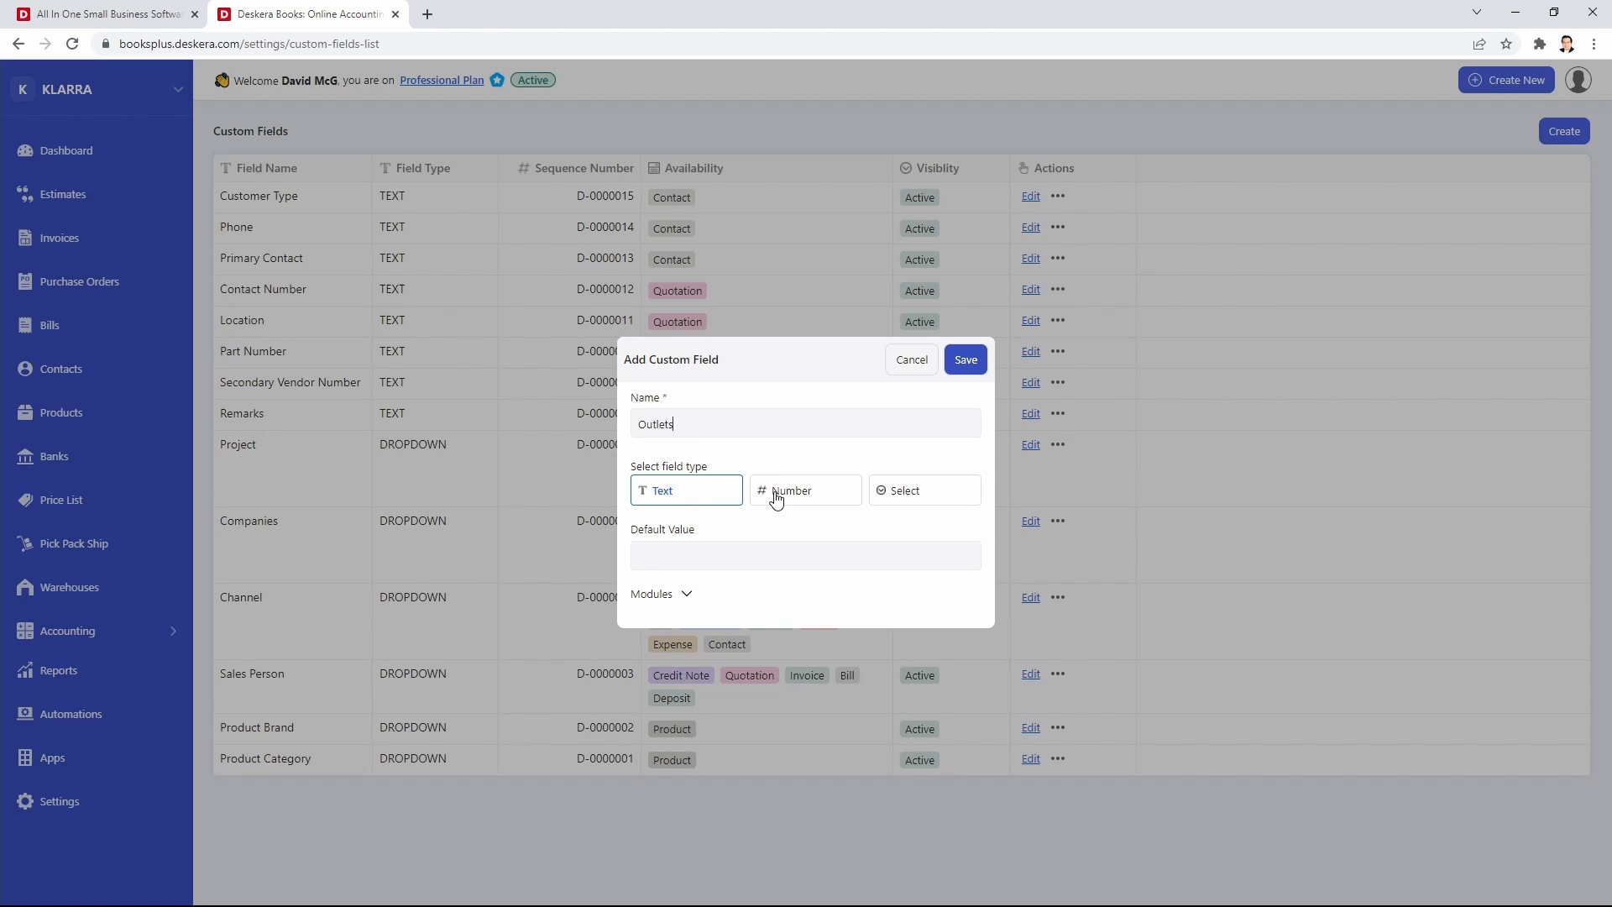
mouse_move(903, 490)
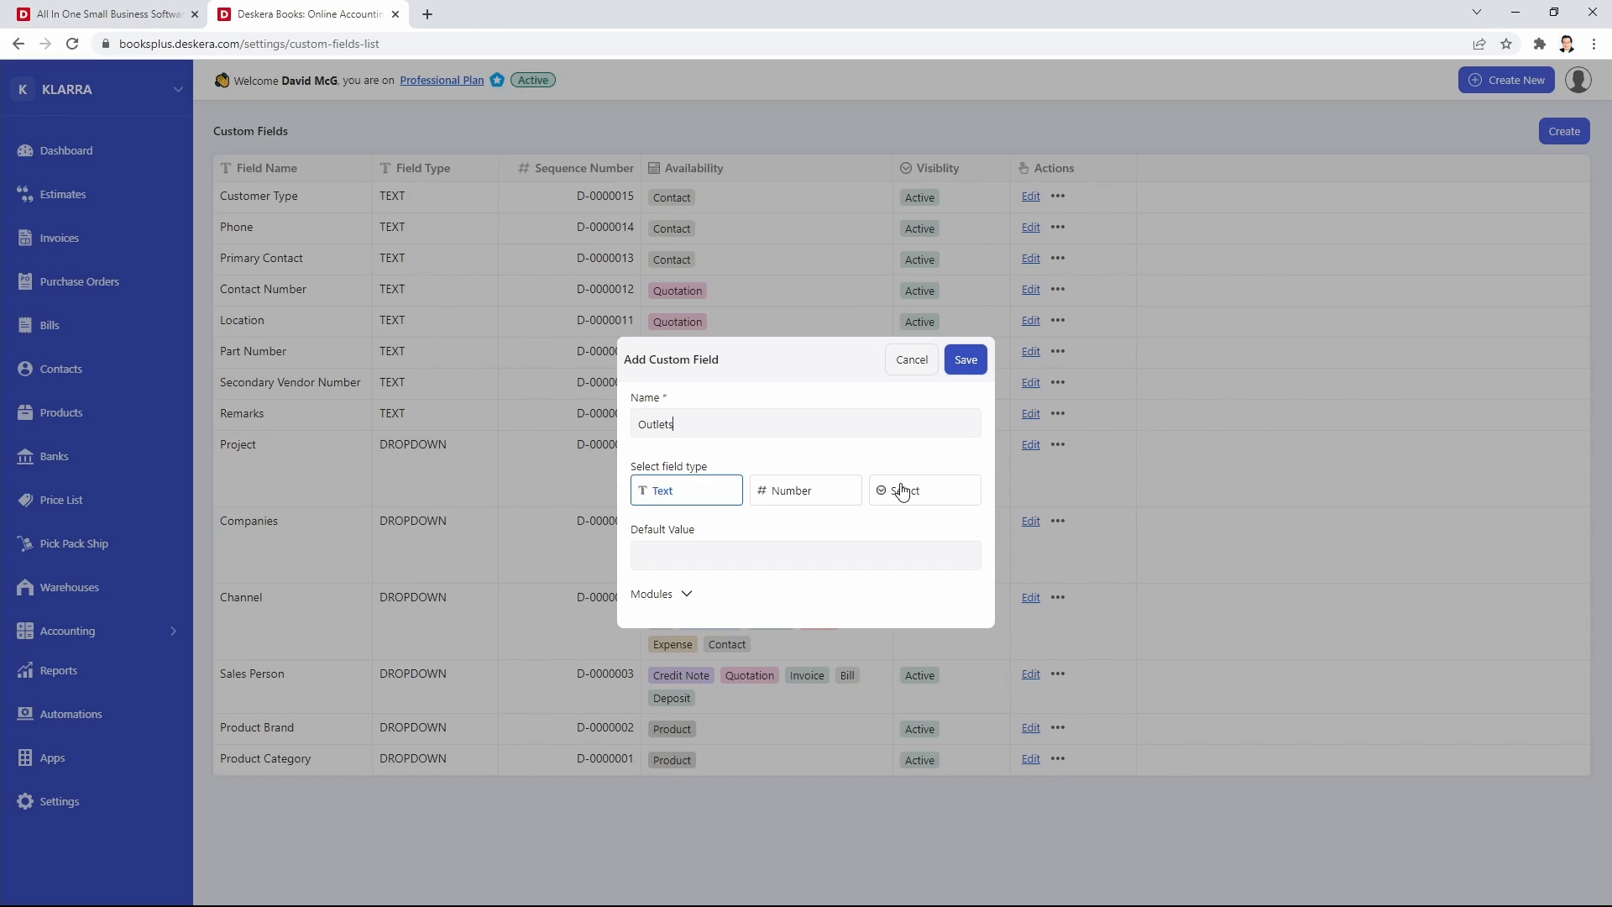
click(924, 490)
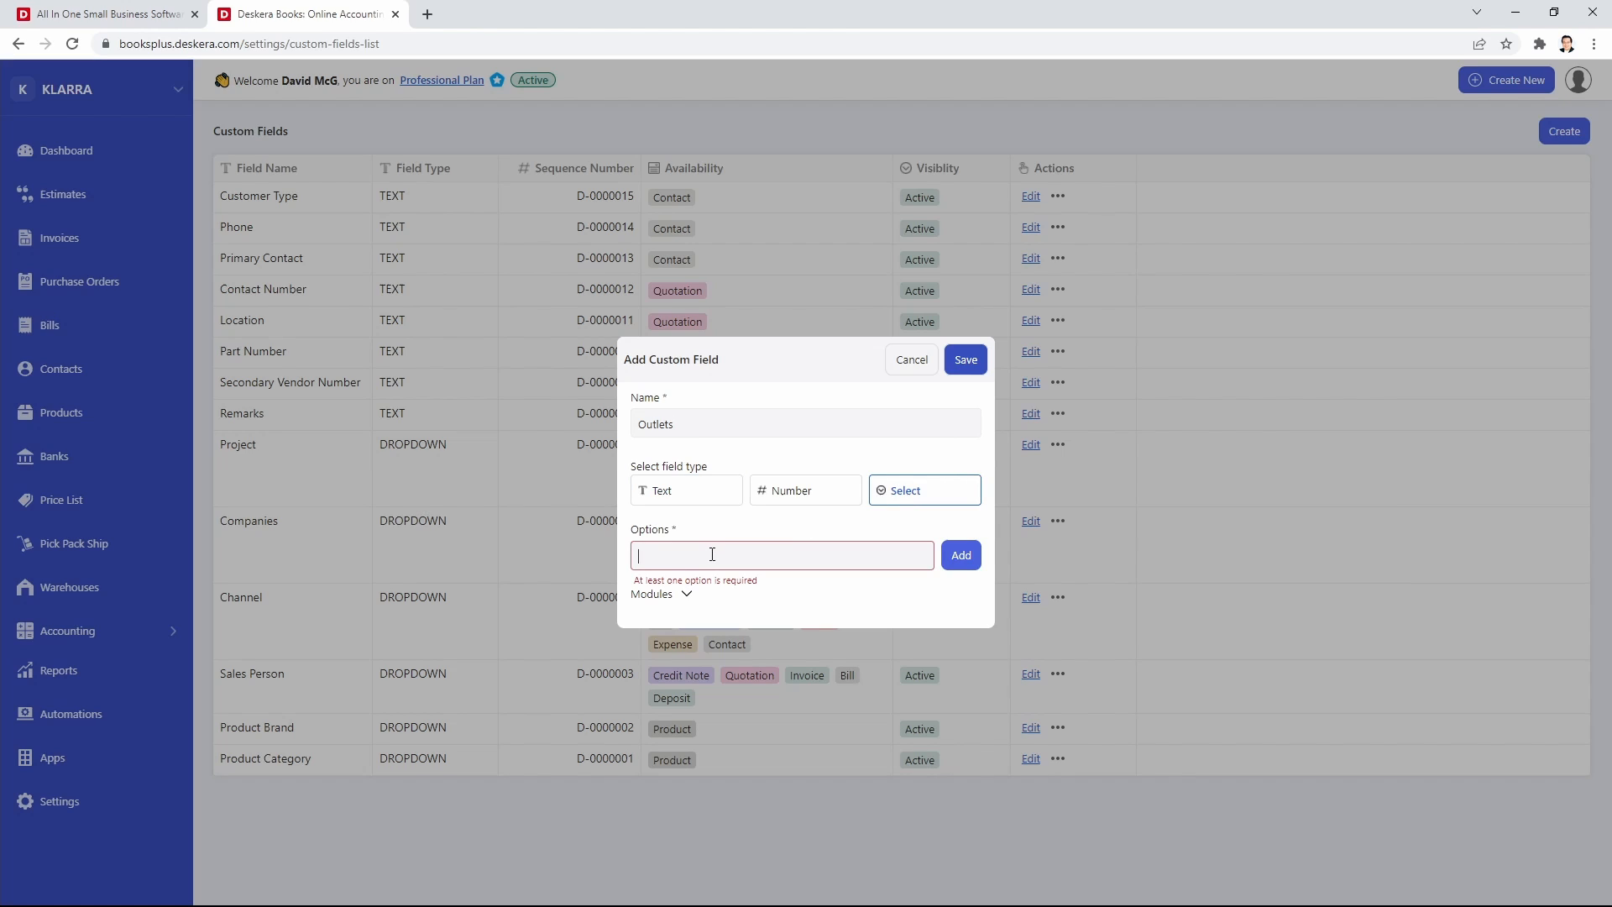
Add the options Boston, Houston and New York.
text(Boston)
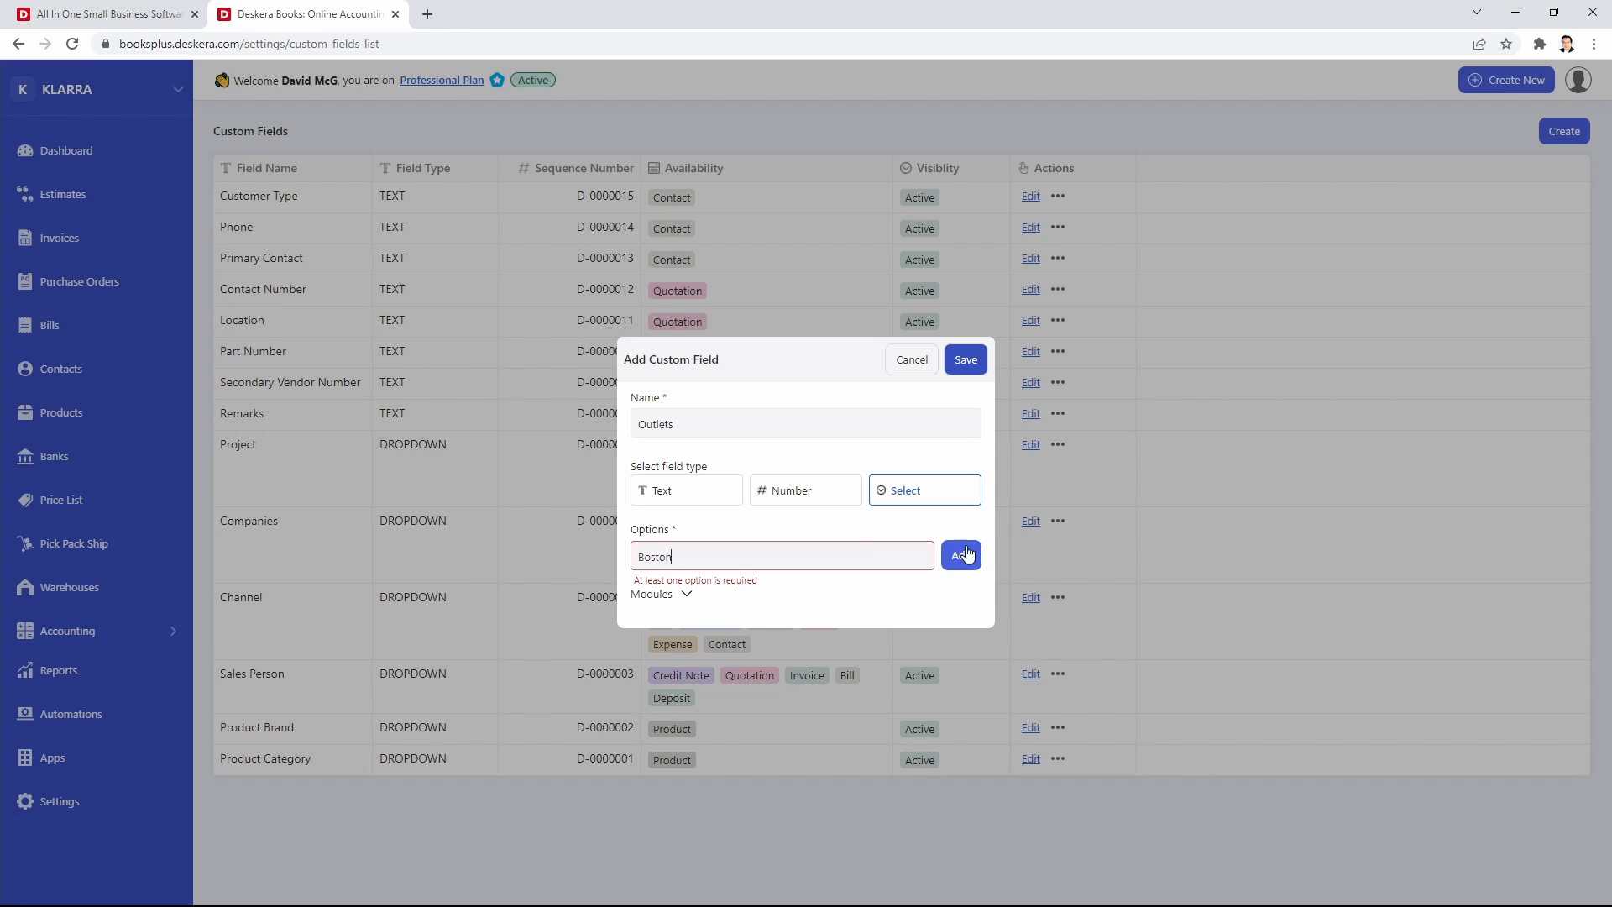
click(960, 555)
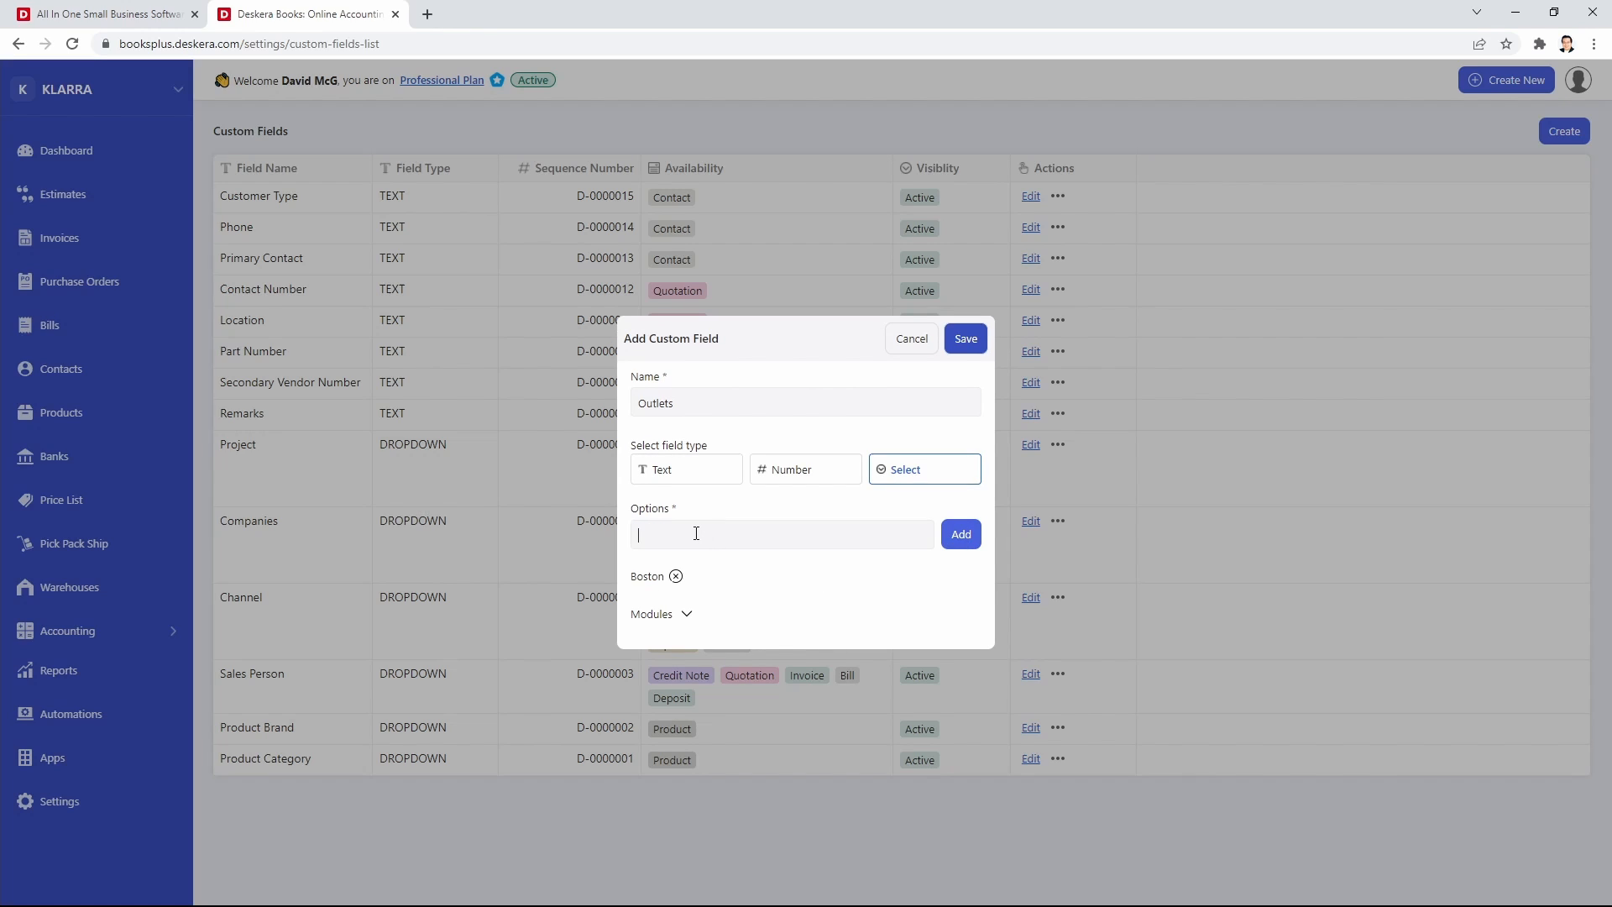
text(Houston)
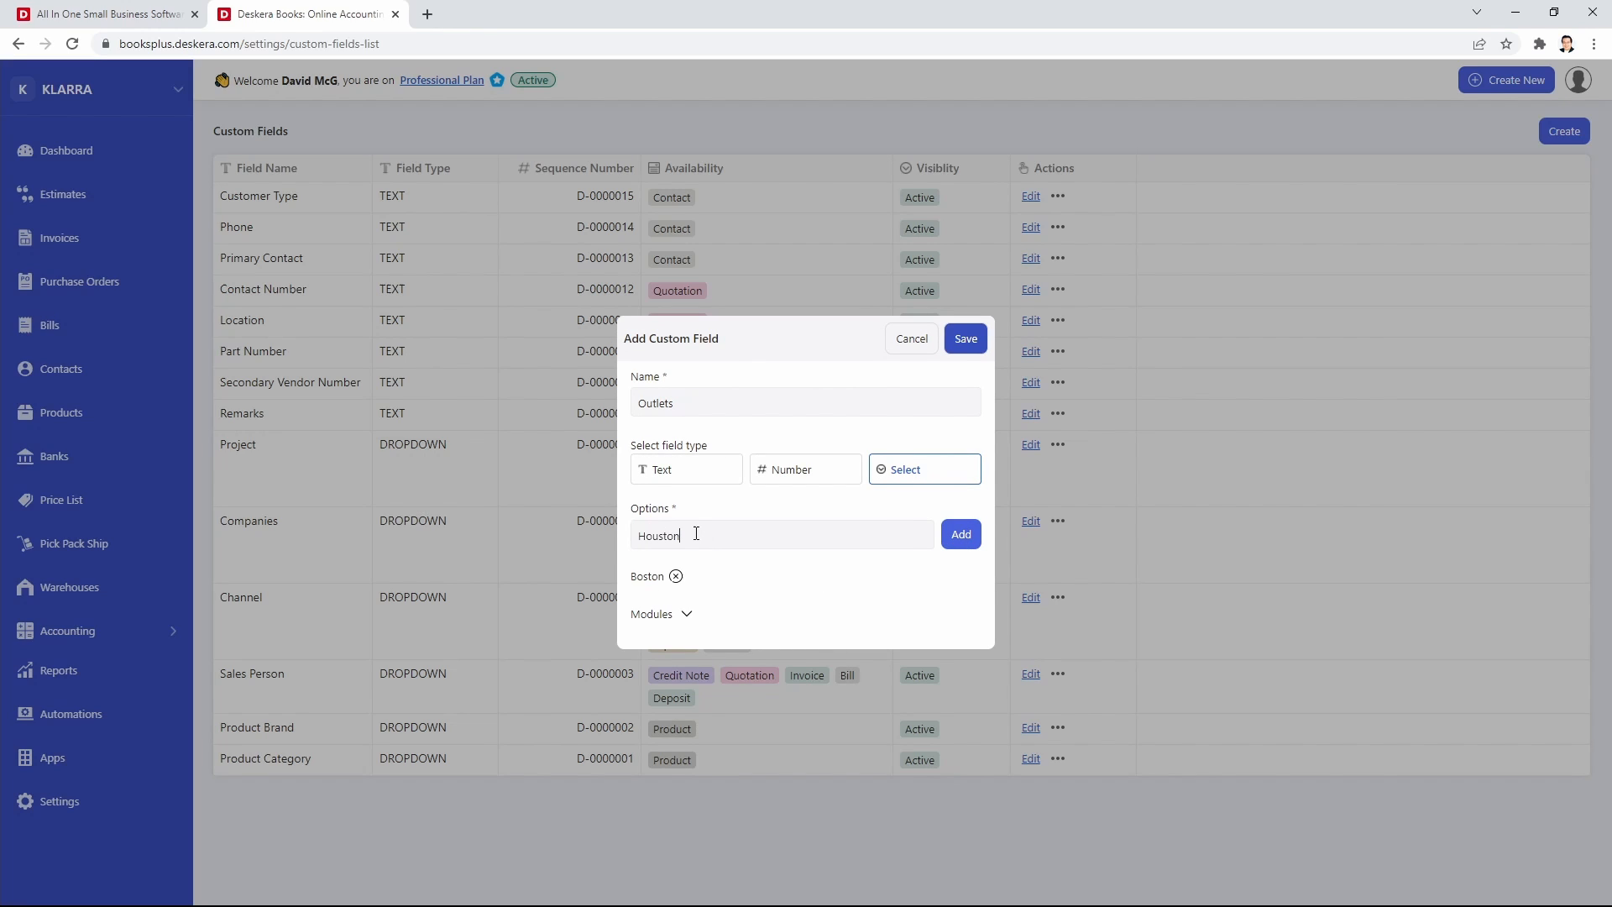
click(960, 534)
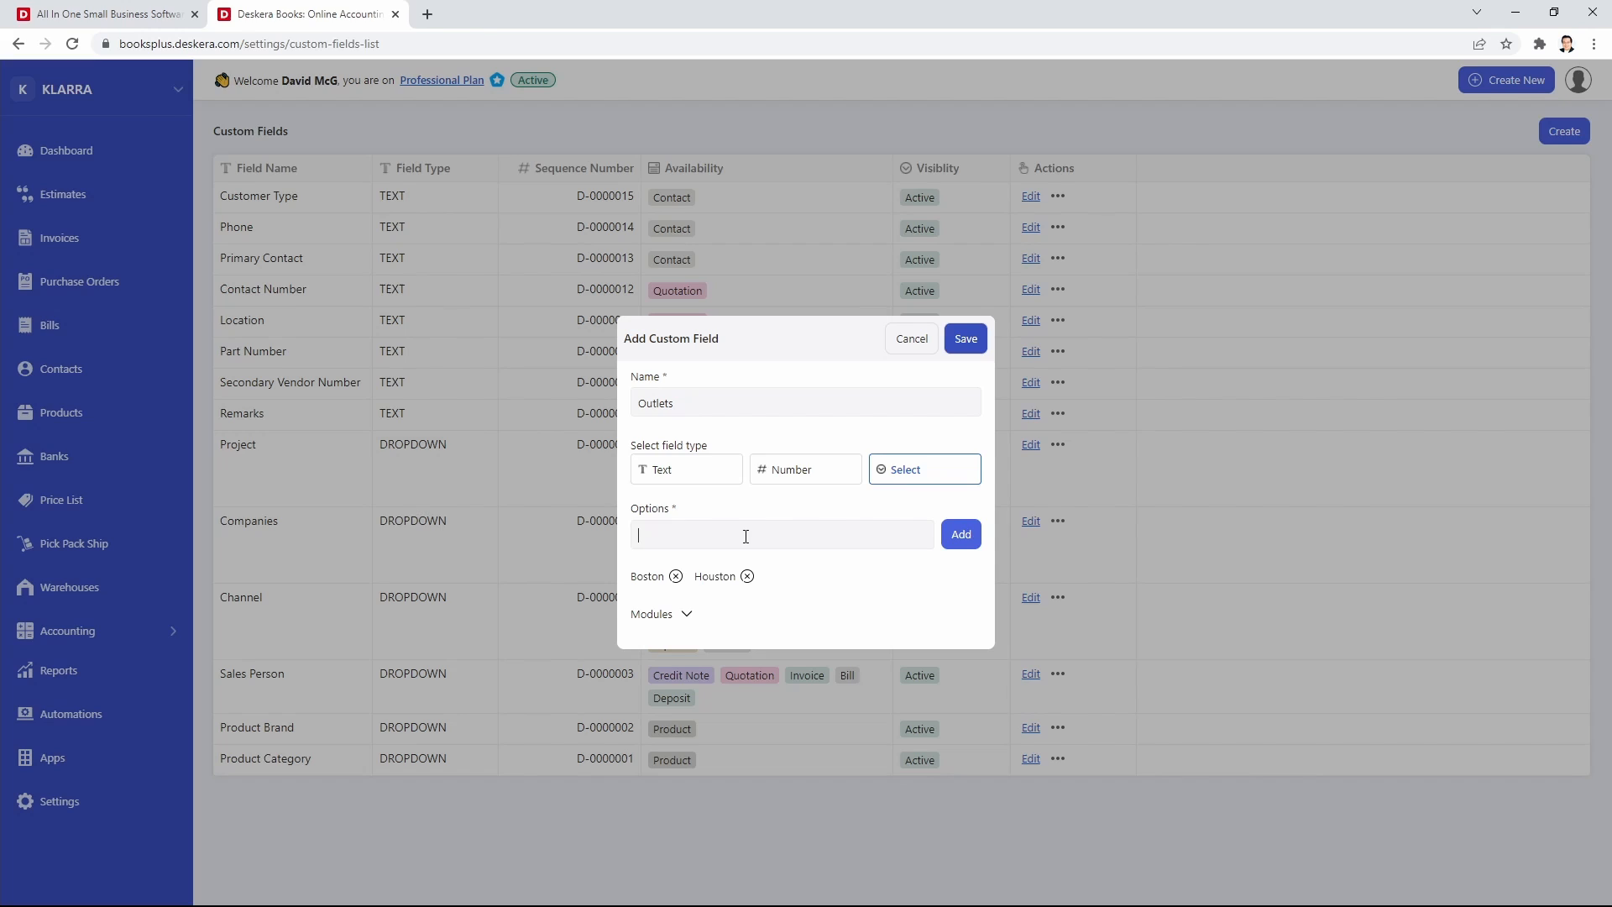
text(New Yor)
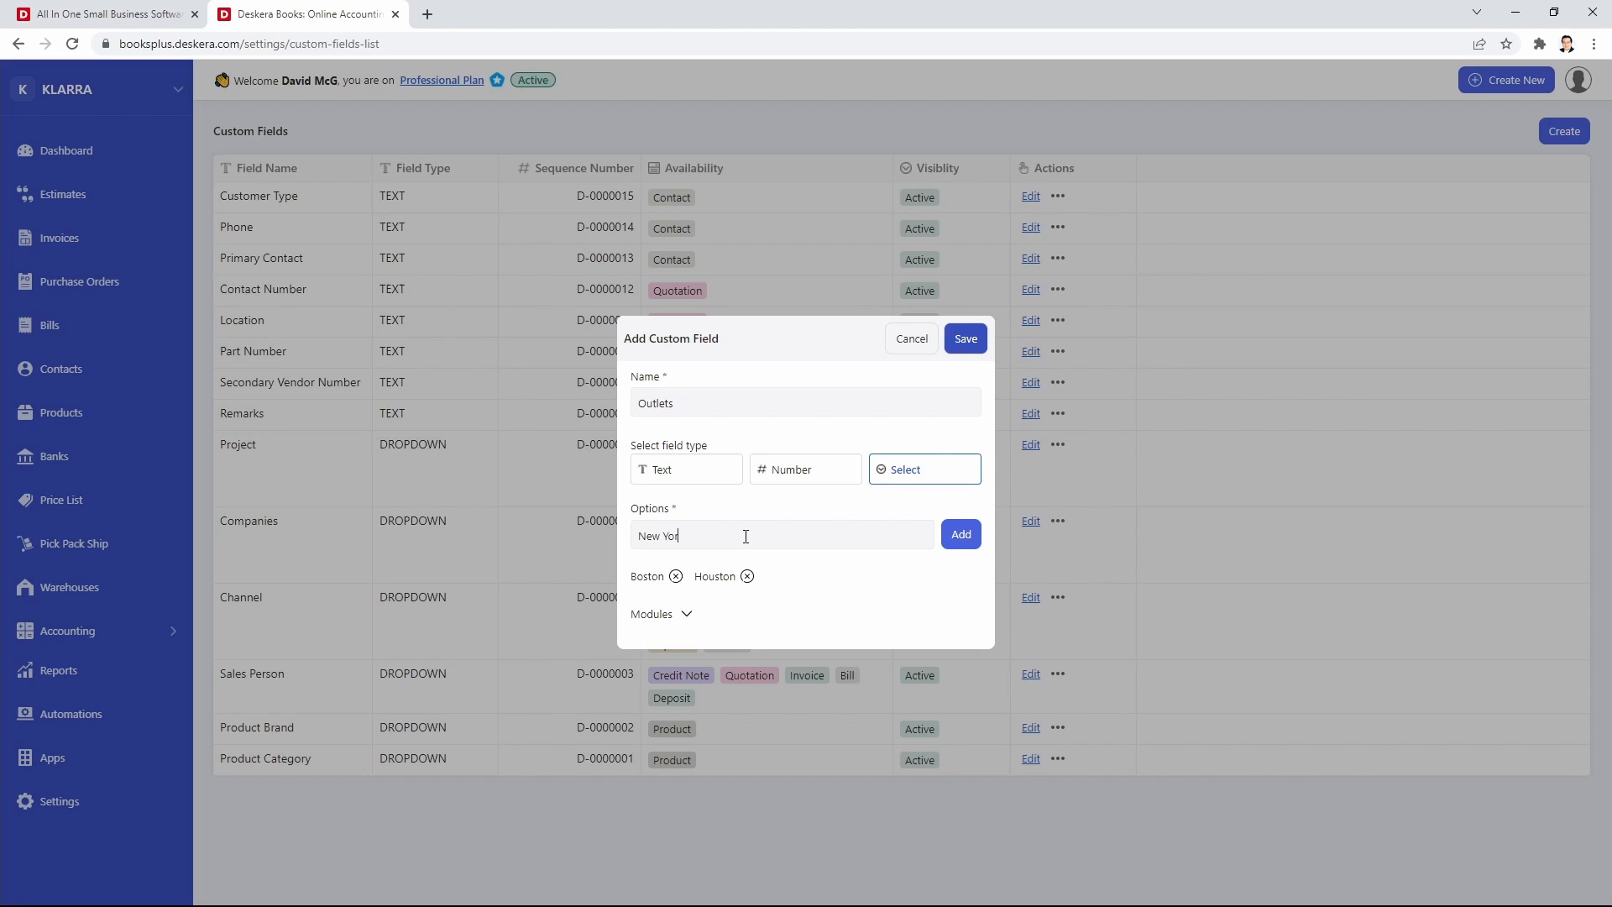
click(960, 534)
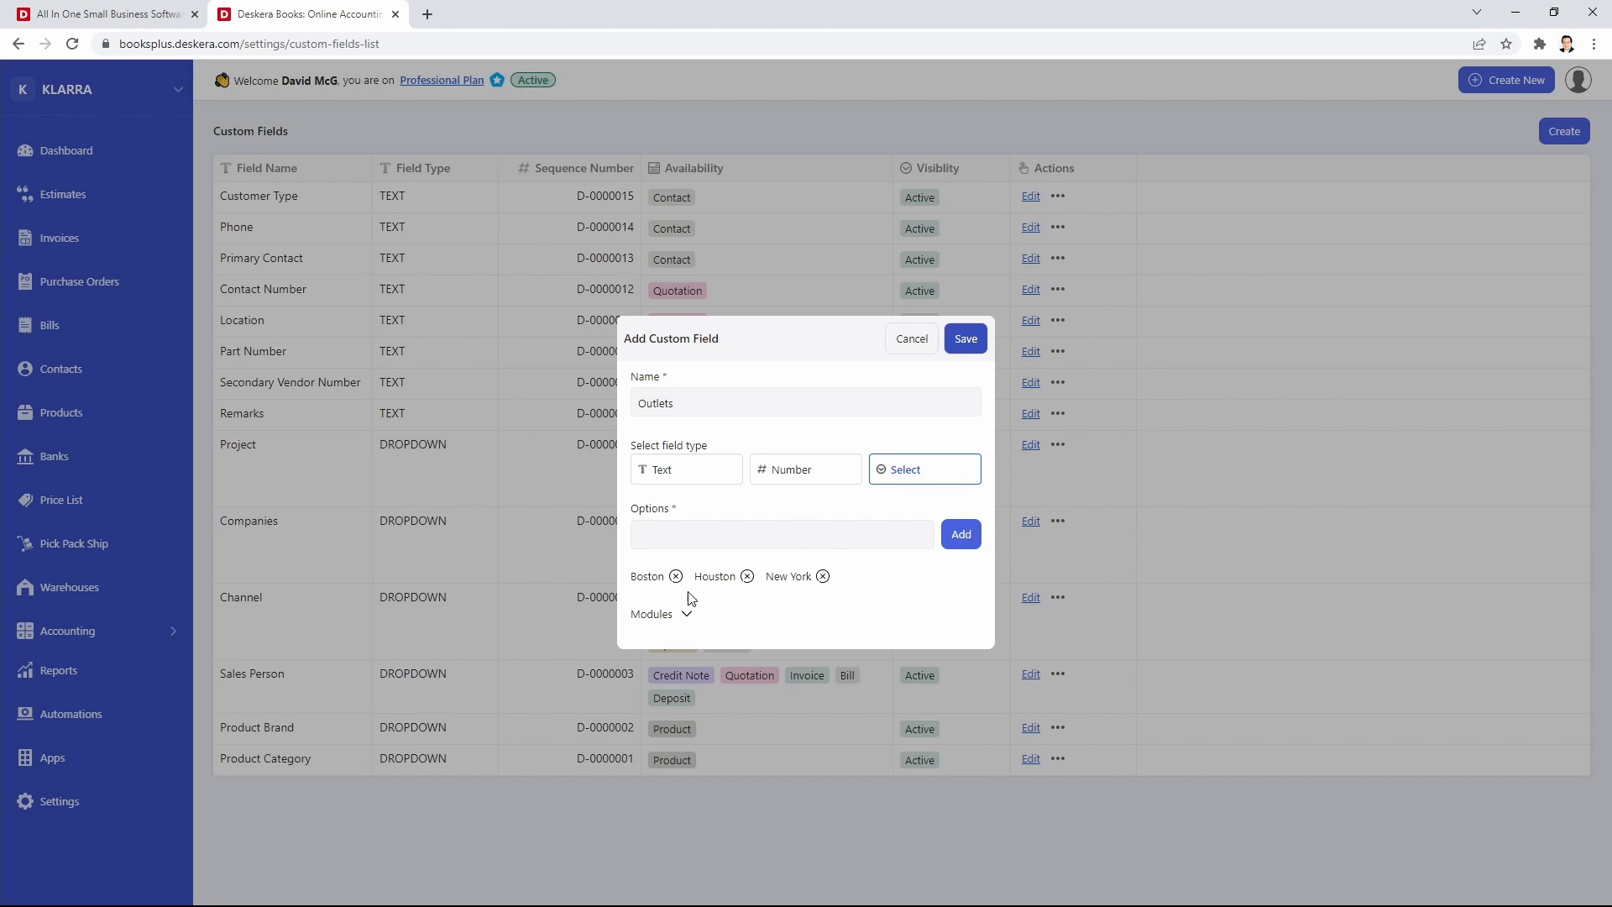
Enable Outlets for Journal and Account modules and save the field.
click(686, 614)
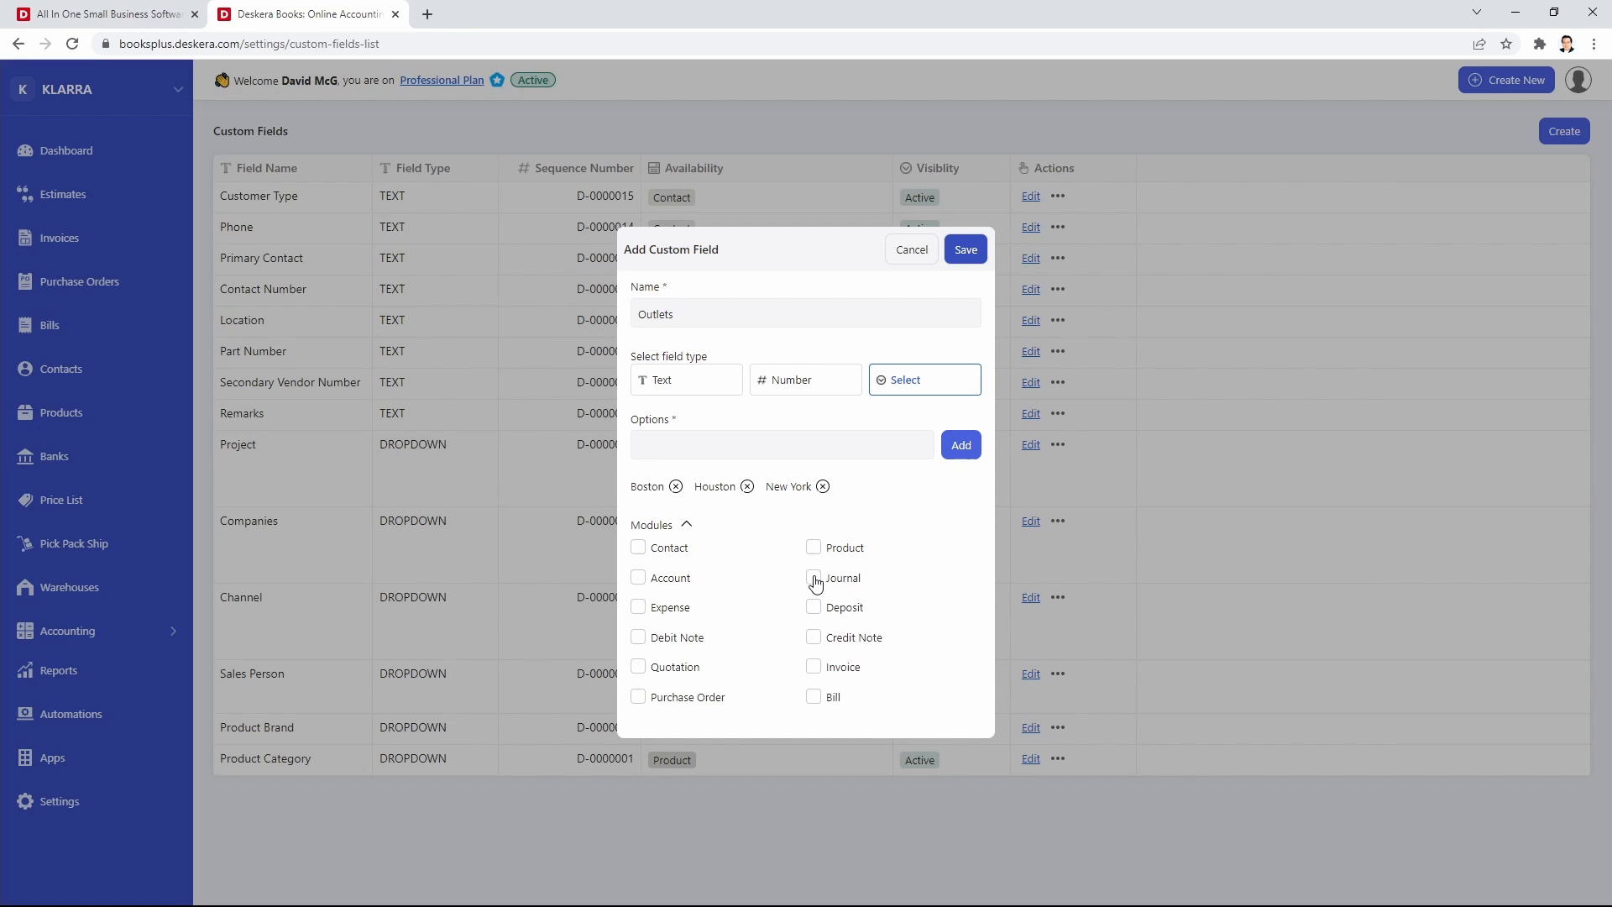
click(813, 577)
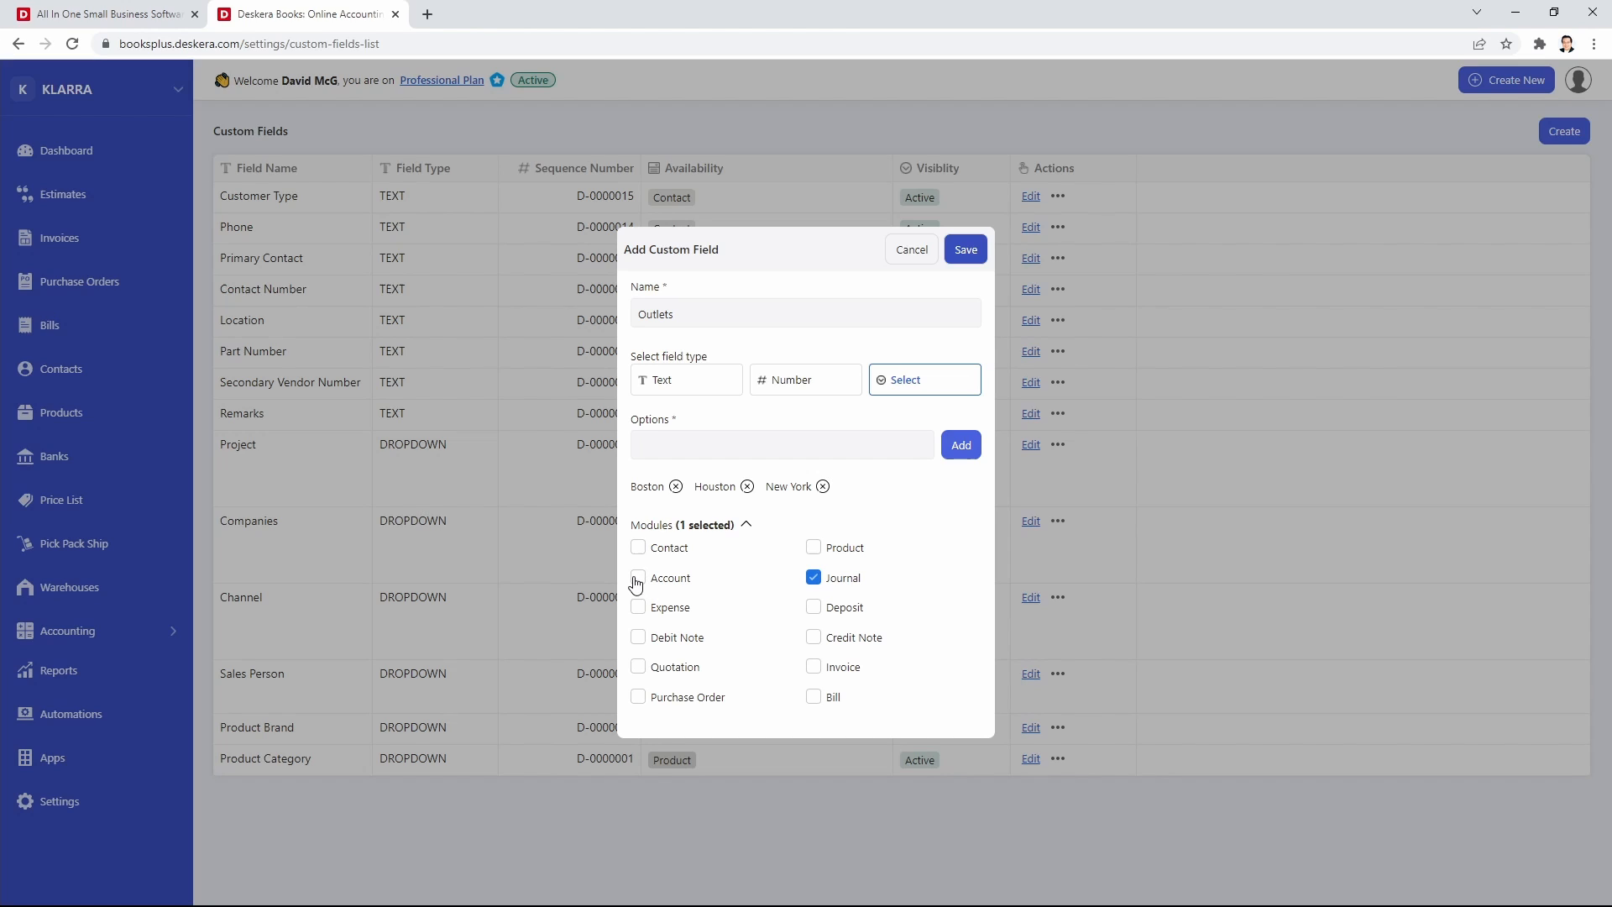
click(637, 577)
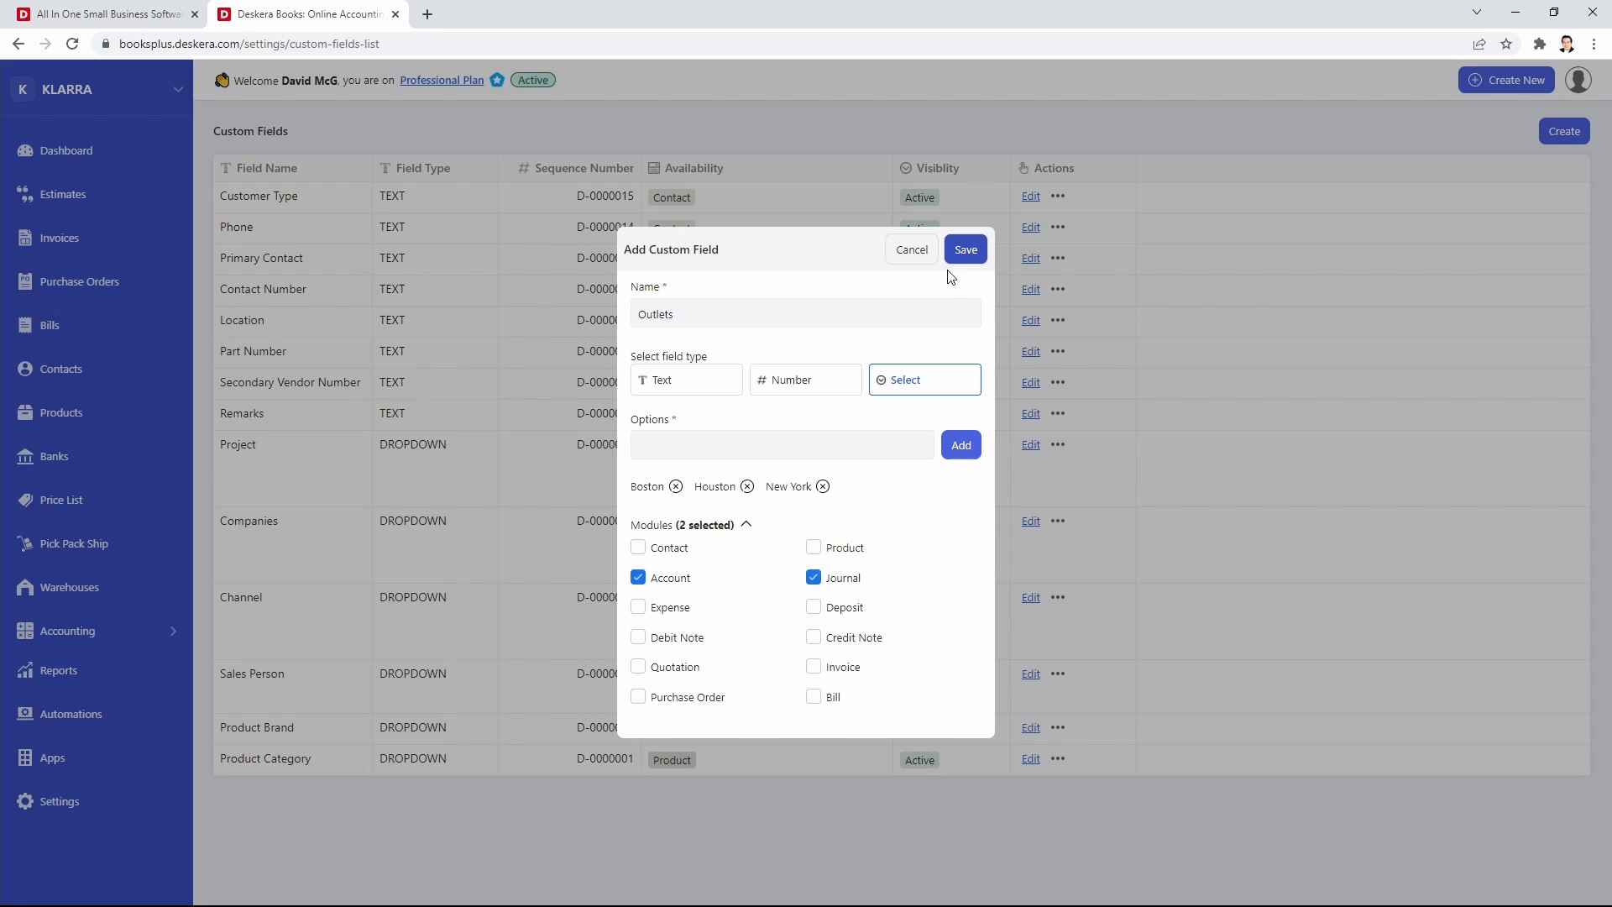
click(965, 249)
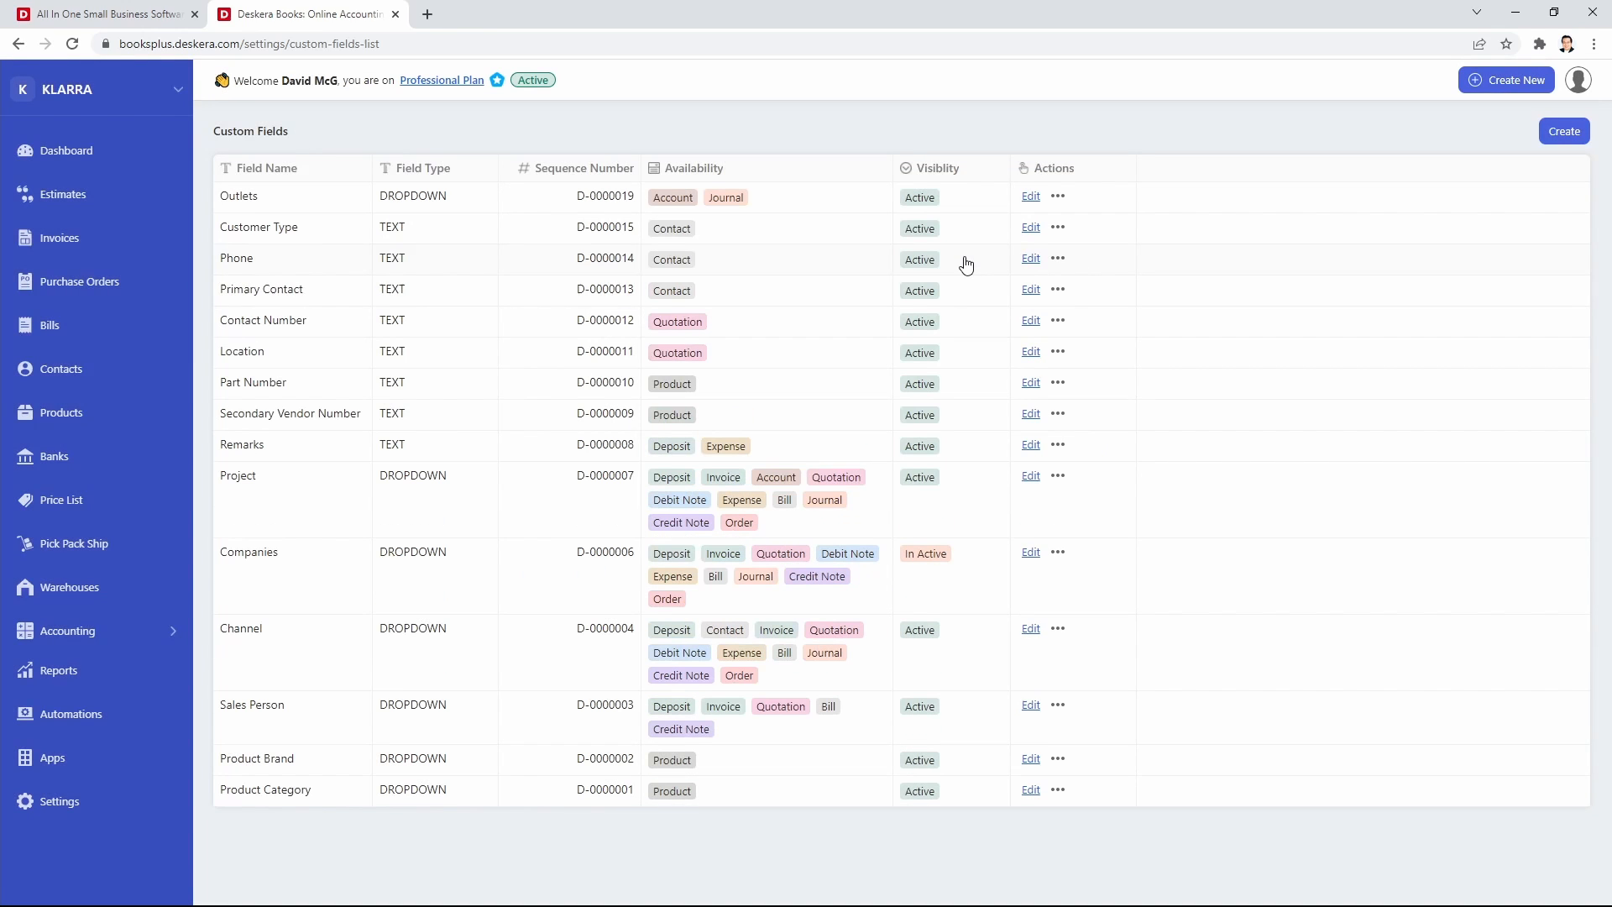
mouse_move(429, 428)
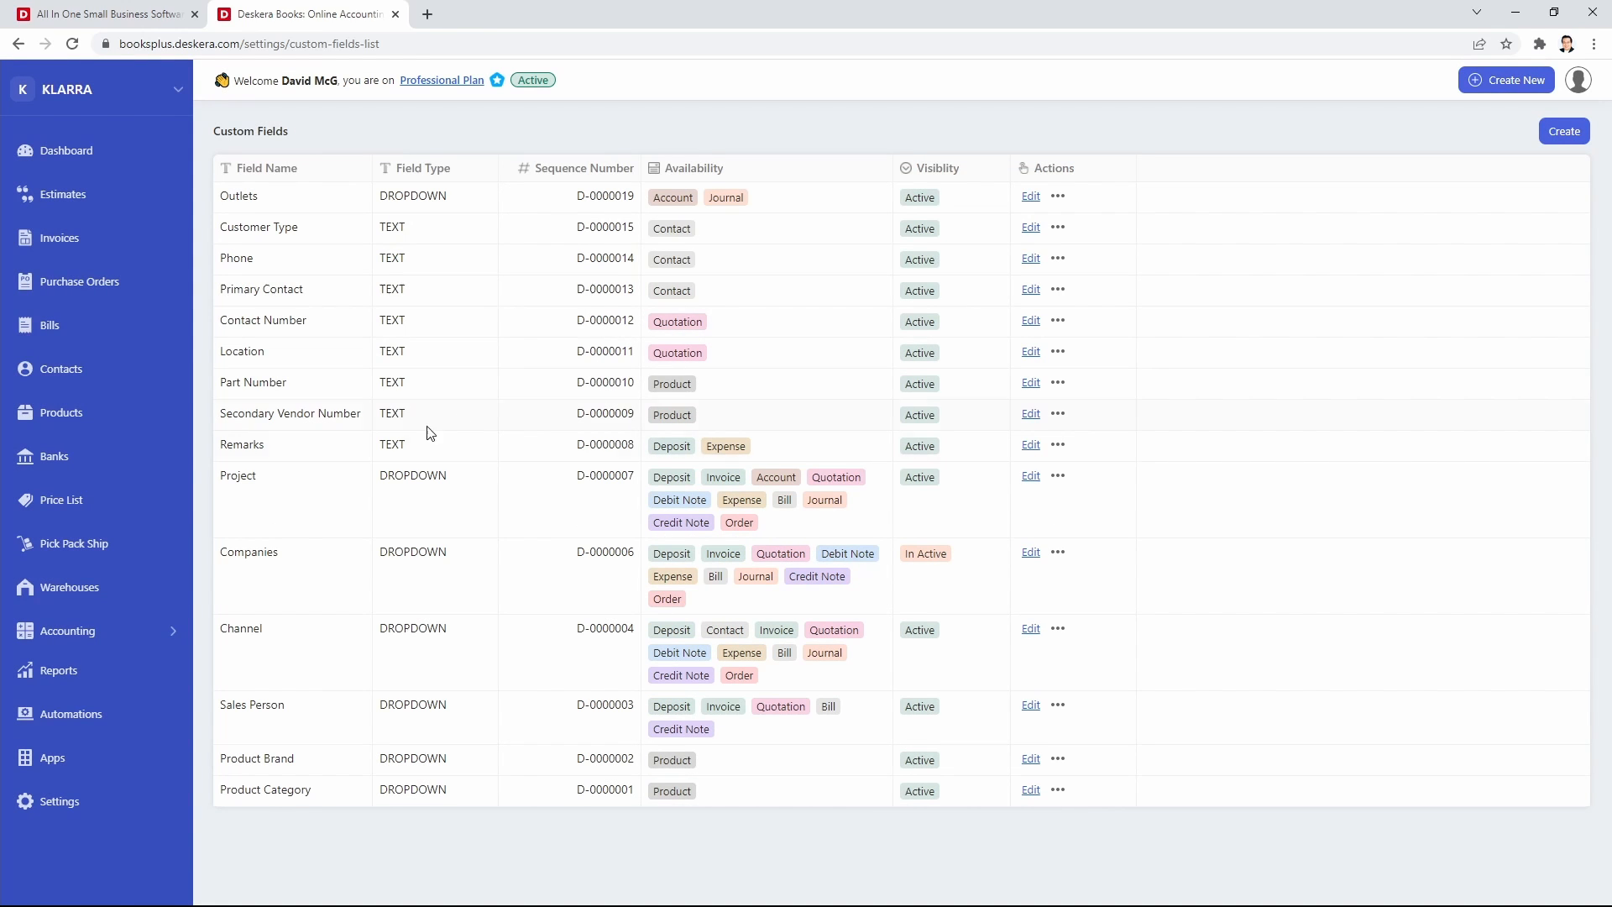
Go to Accounting > Journal Entry and start a new journal entry.
click(68, 631)
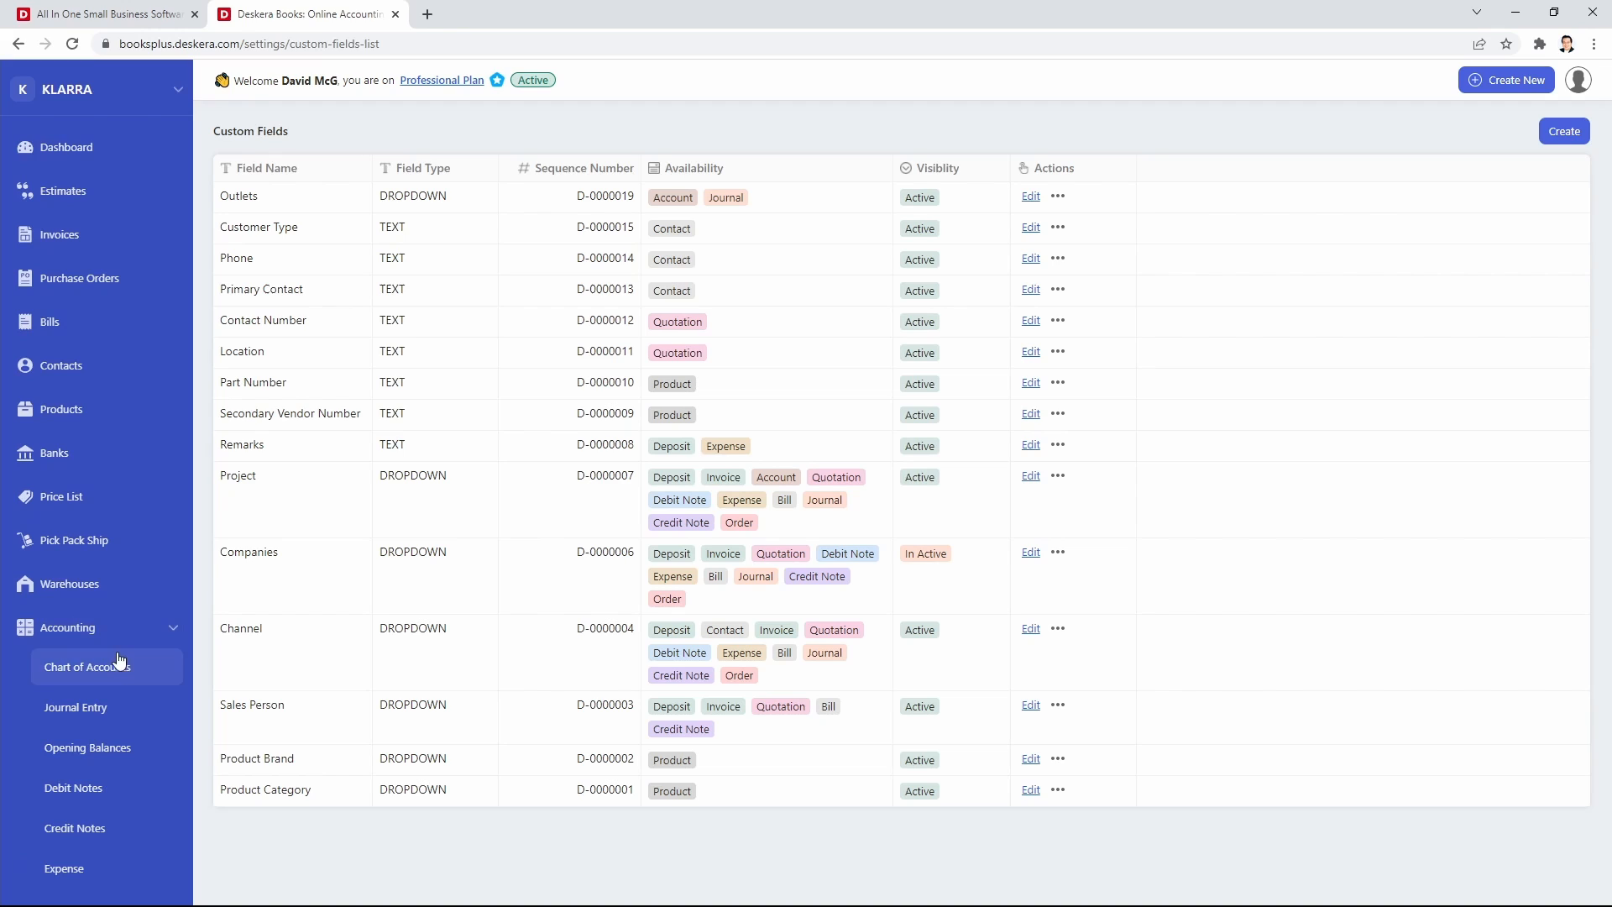
click(72, 707)
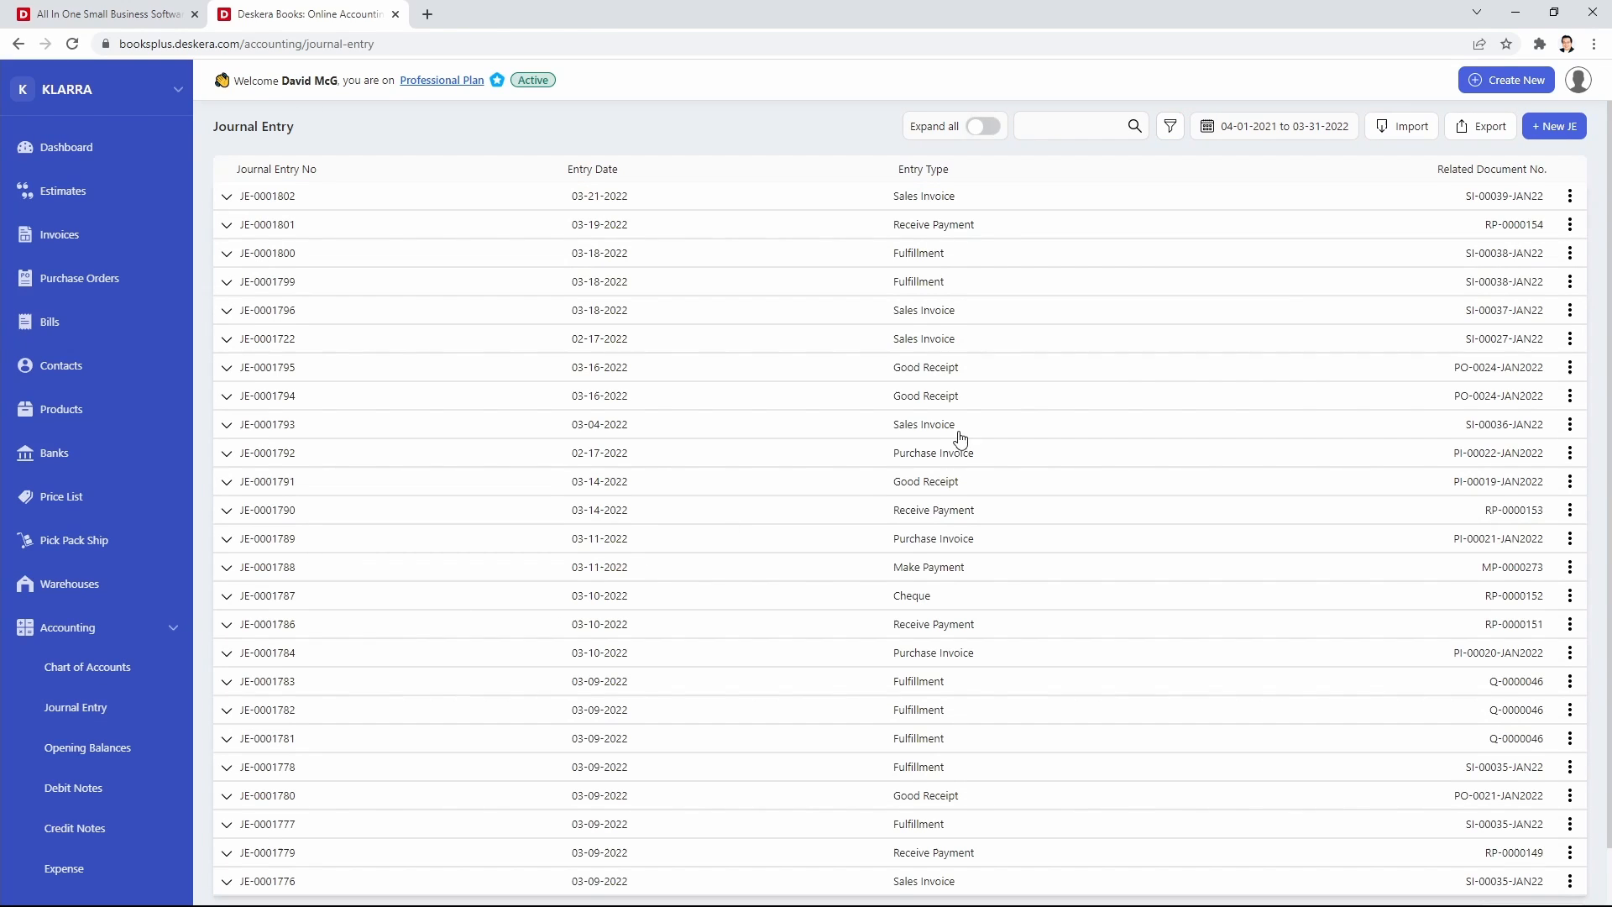
click(1554, 126)
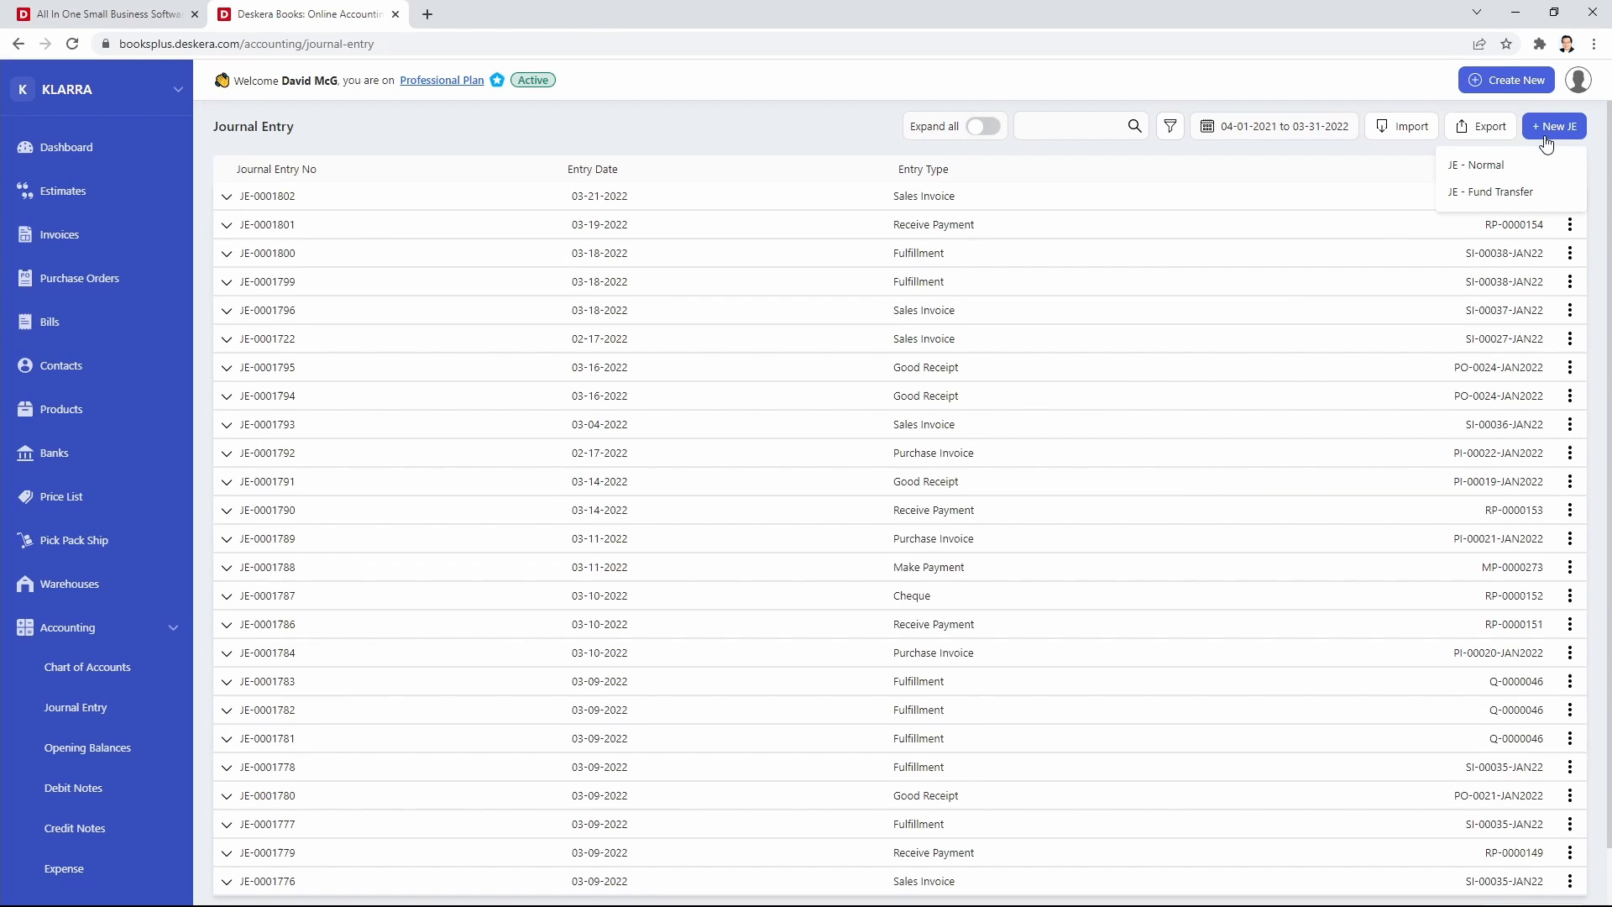
mouse_move(1510, 165)
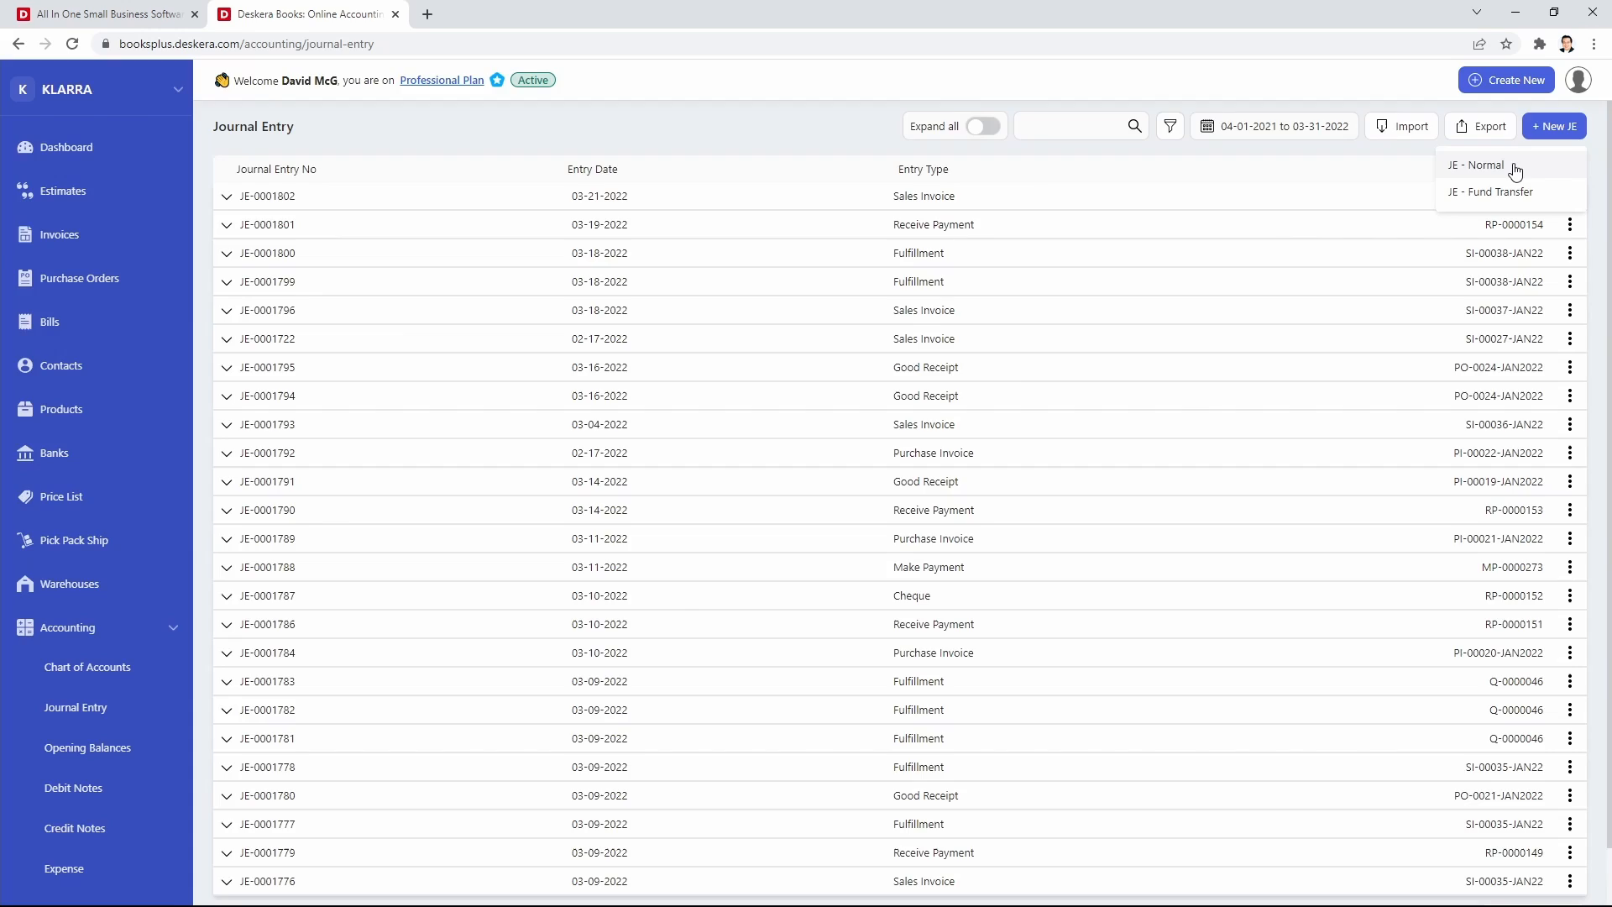
Create a normal JE and add Project set to P-0193 Boston Garden.
click(1475, 165)
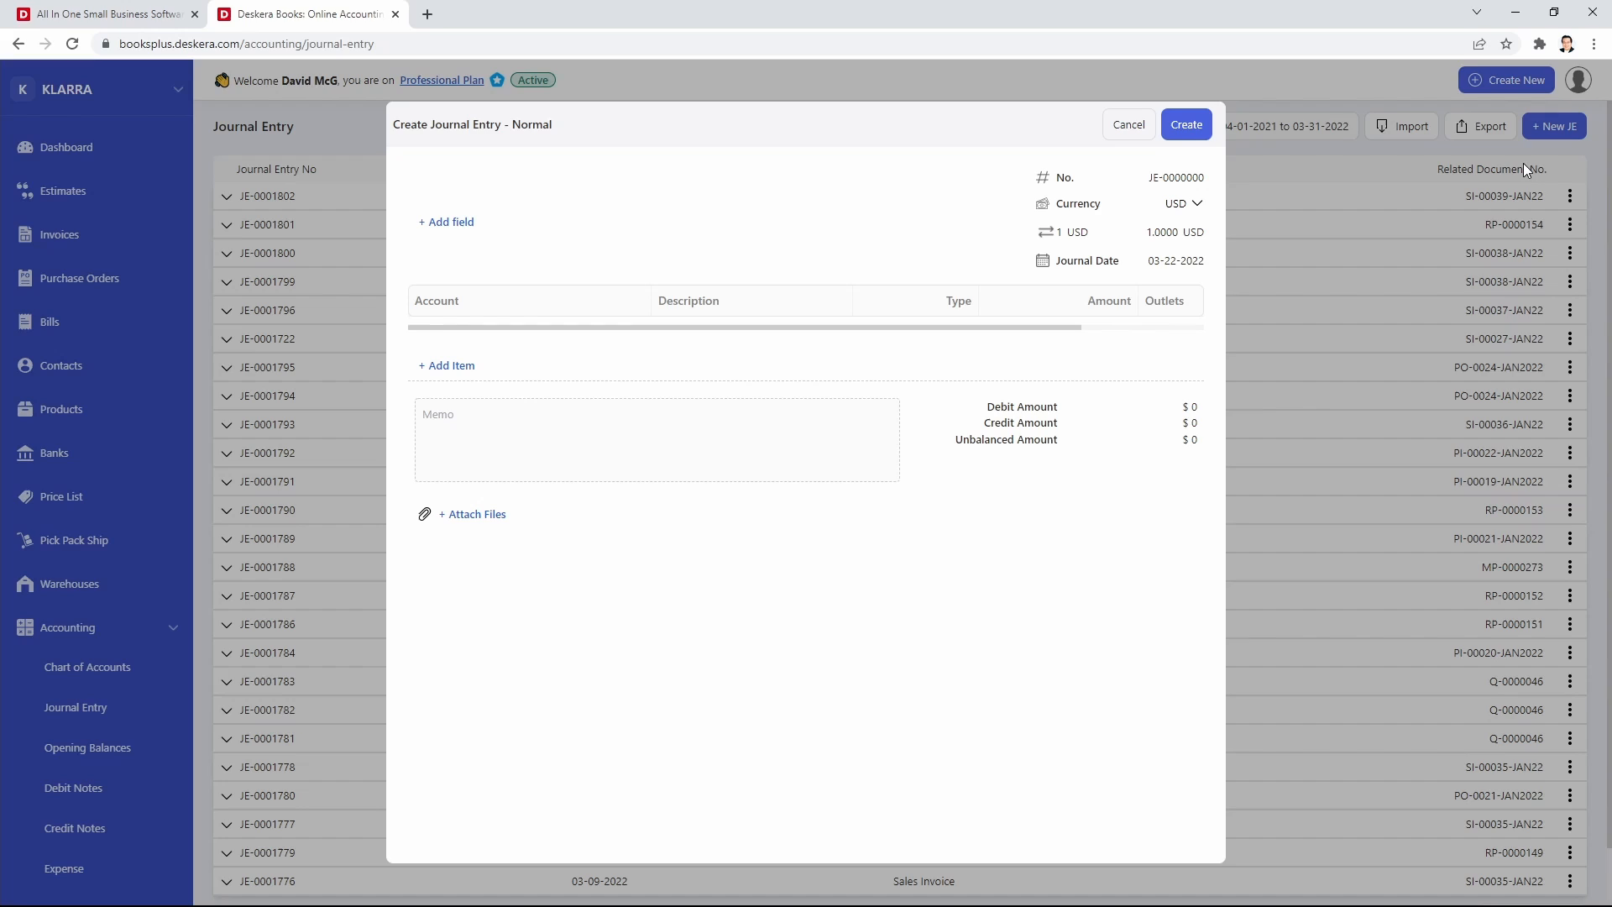
mouse_move(447, 248)
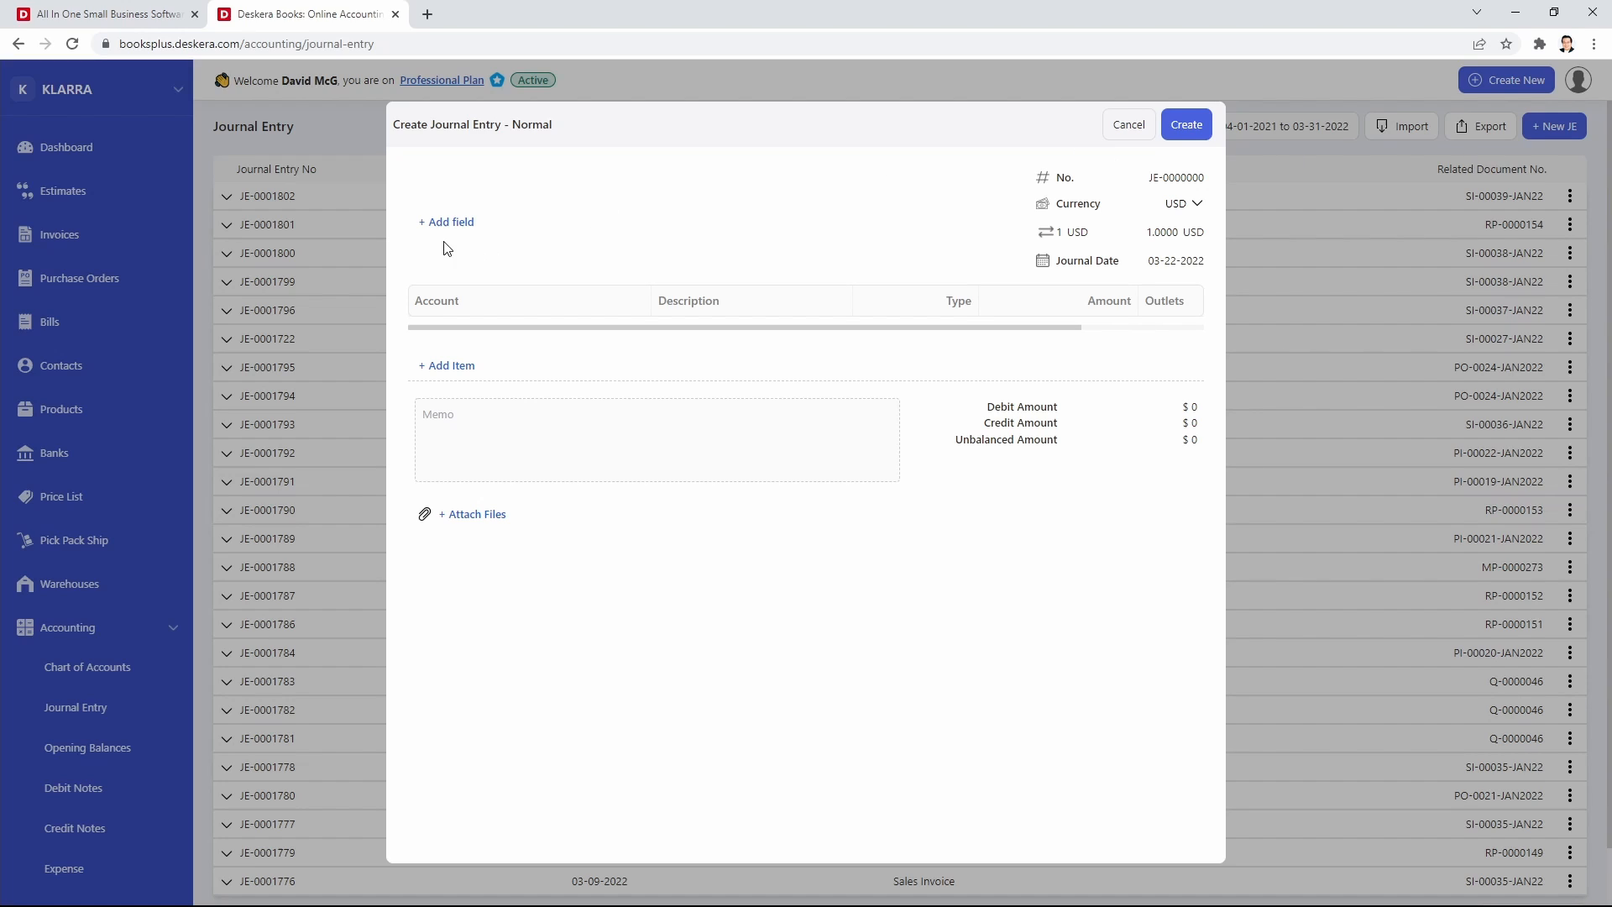
click(446, 221)
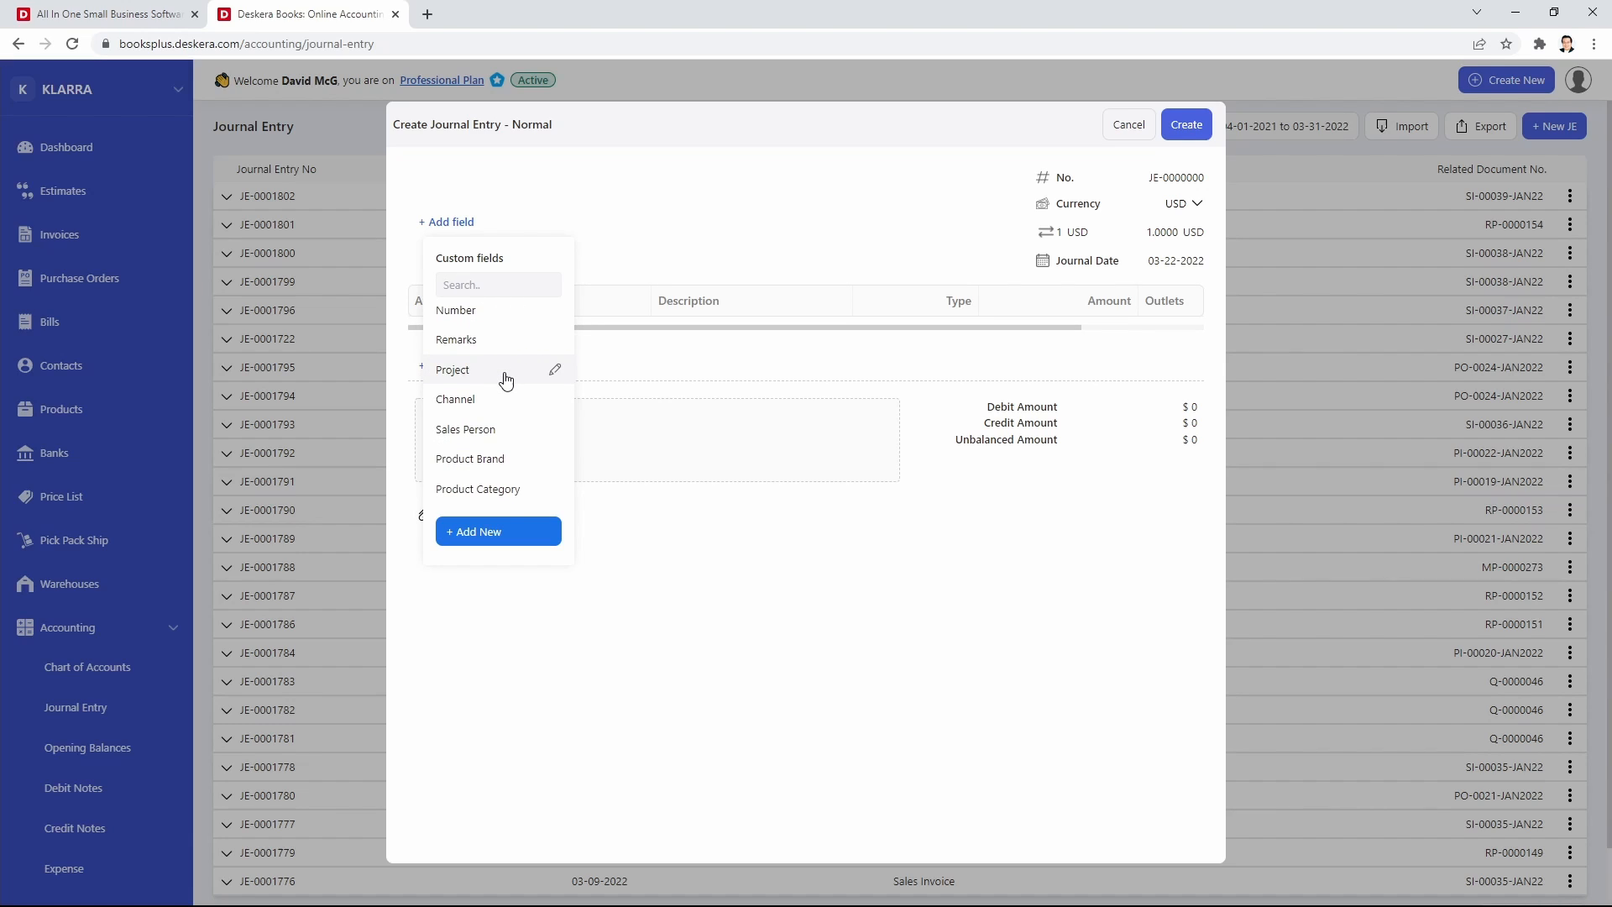
click(453, 369)
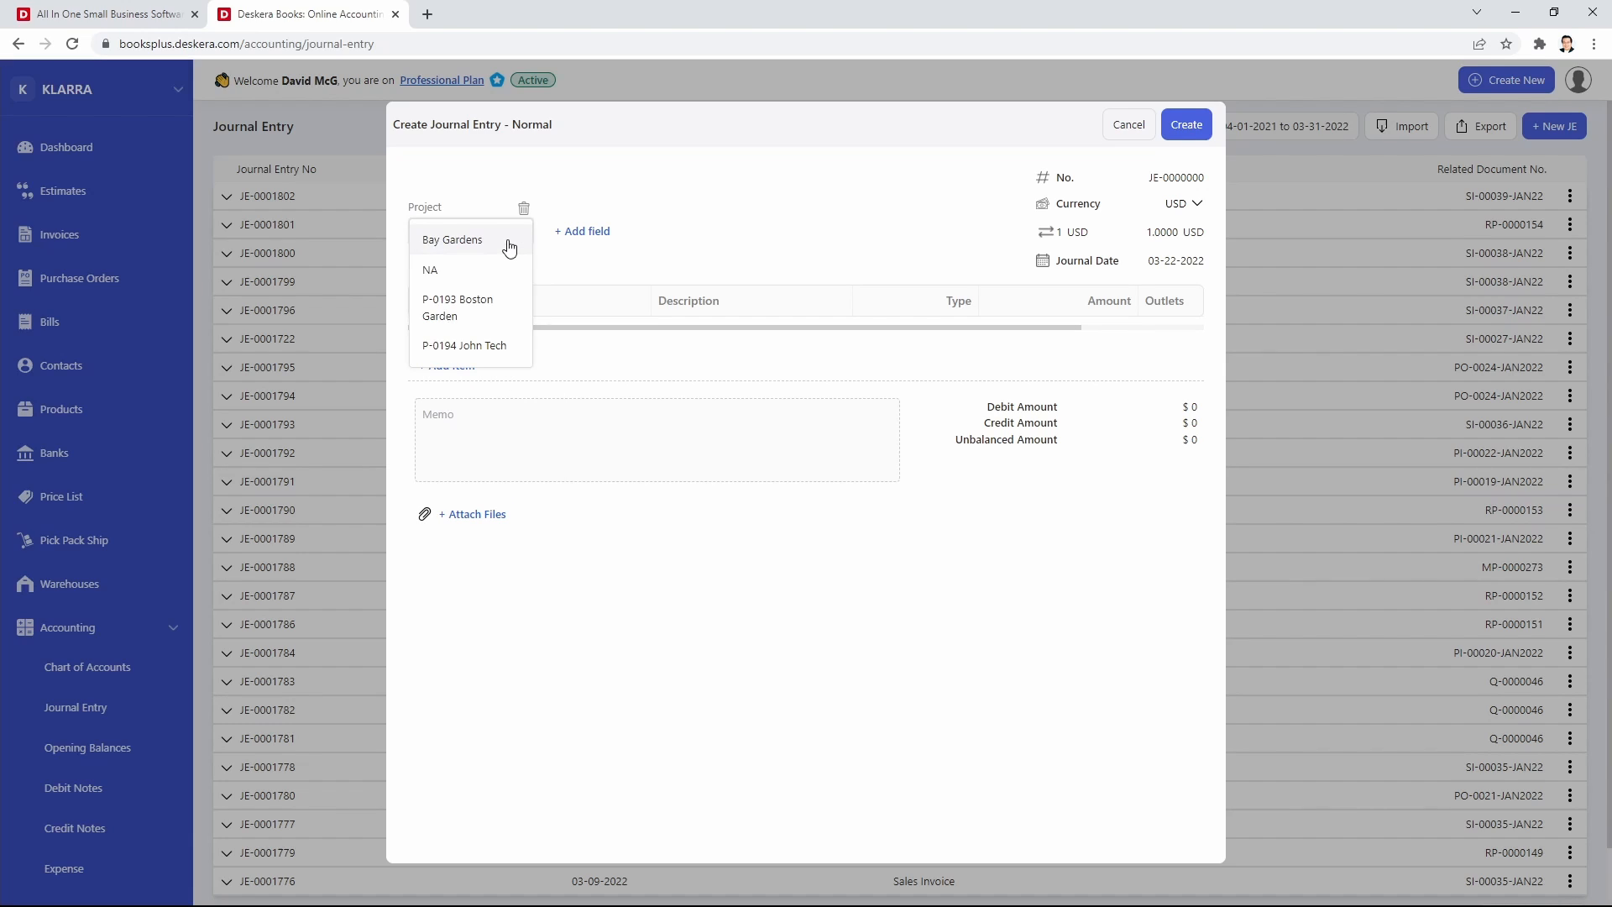
click(457, 308)
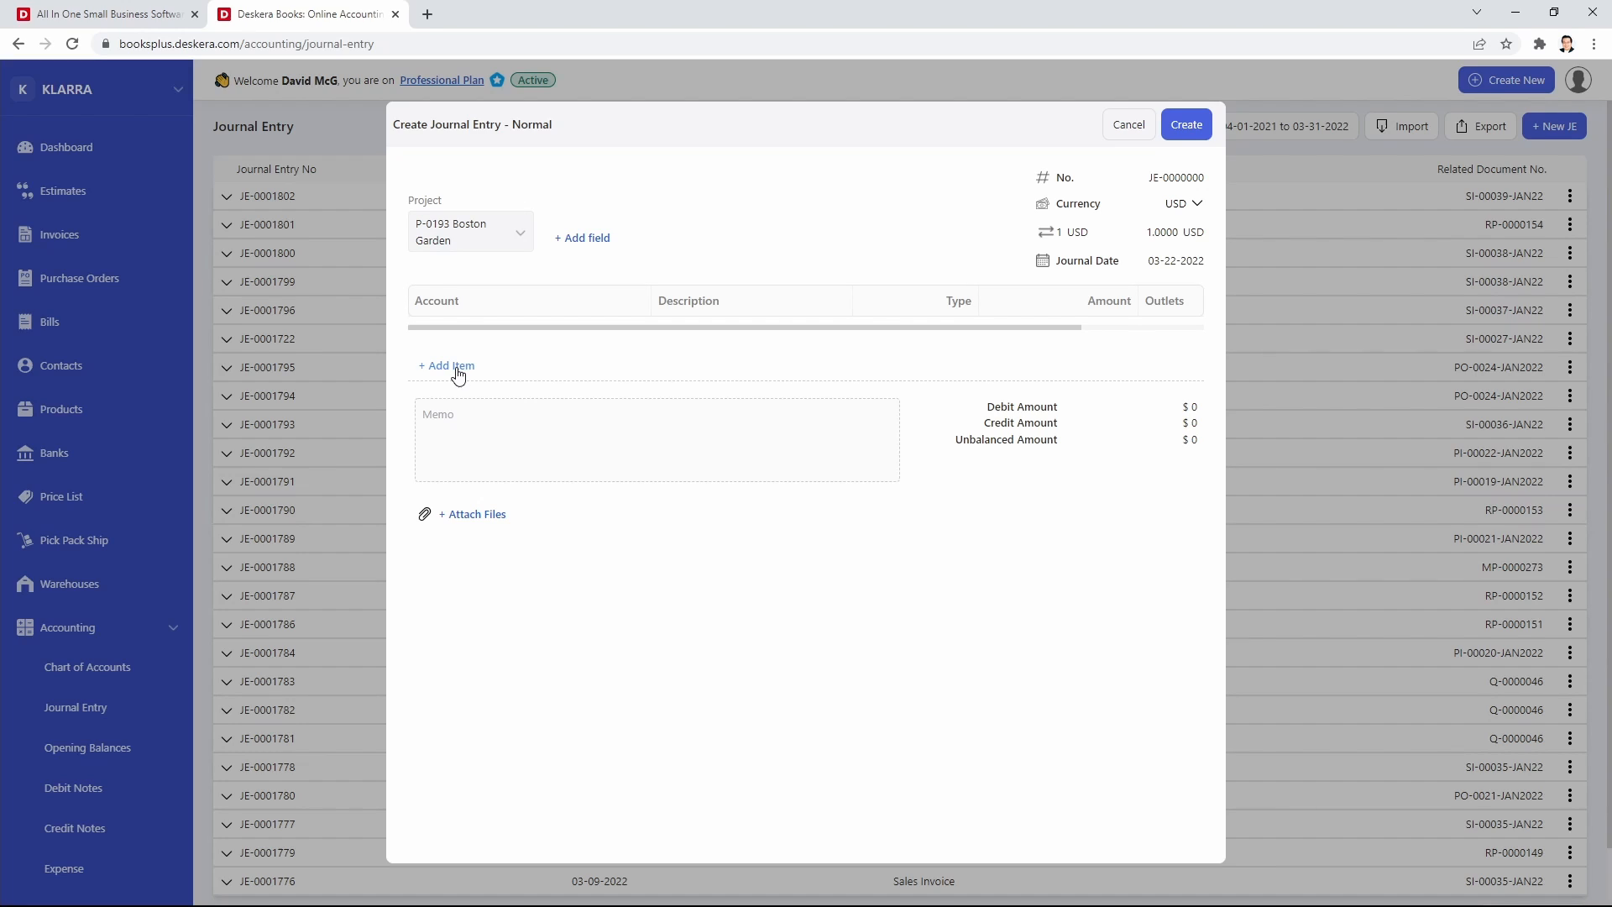
Add a Salary Payable line crediting $2,000.
click(447, 365)
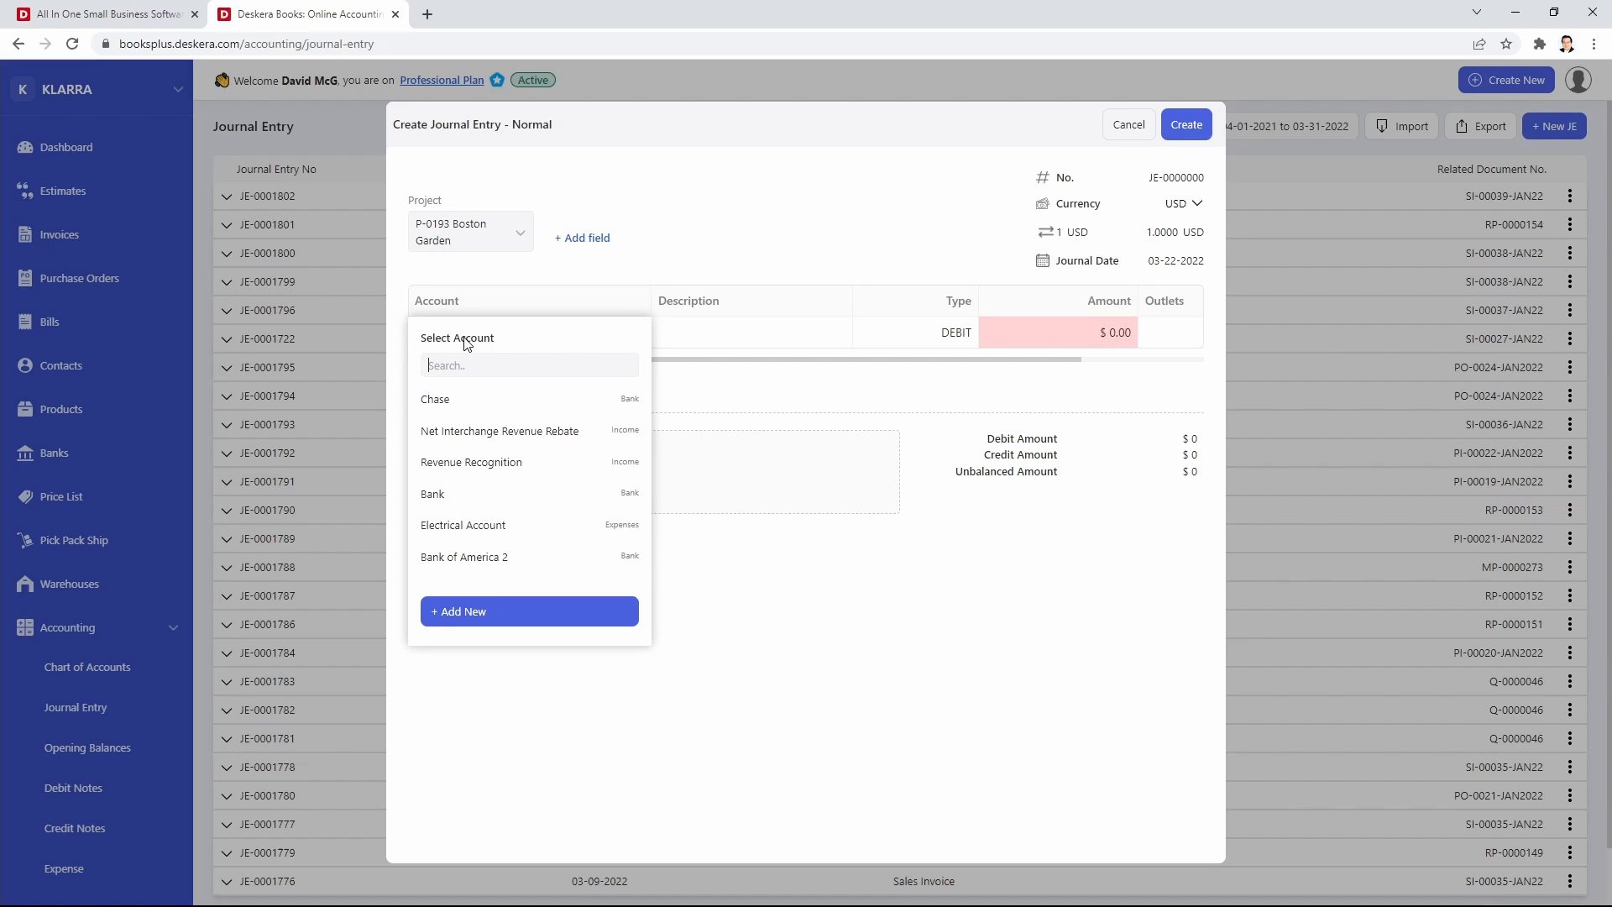
text(sala)
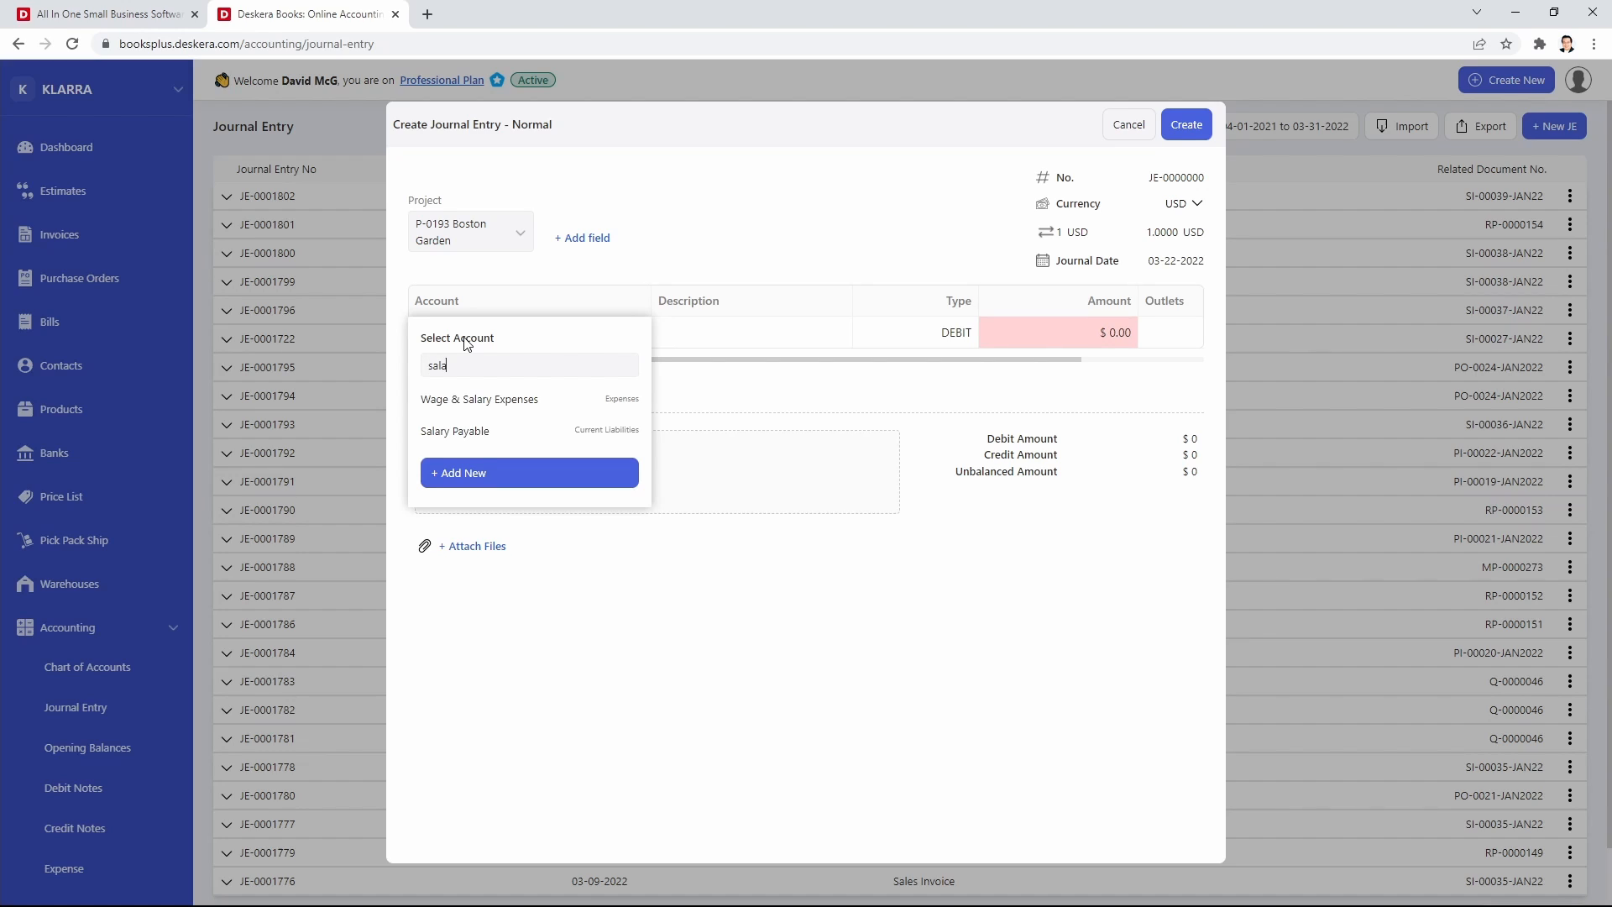
click(454, 430)
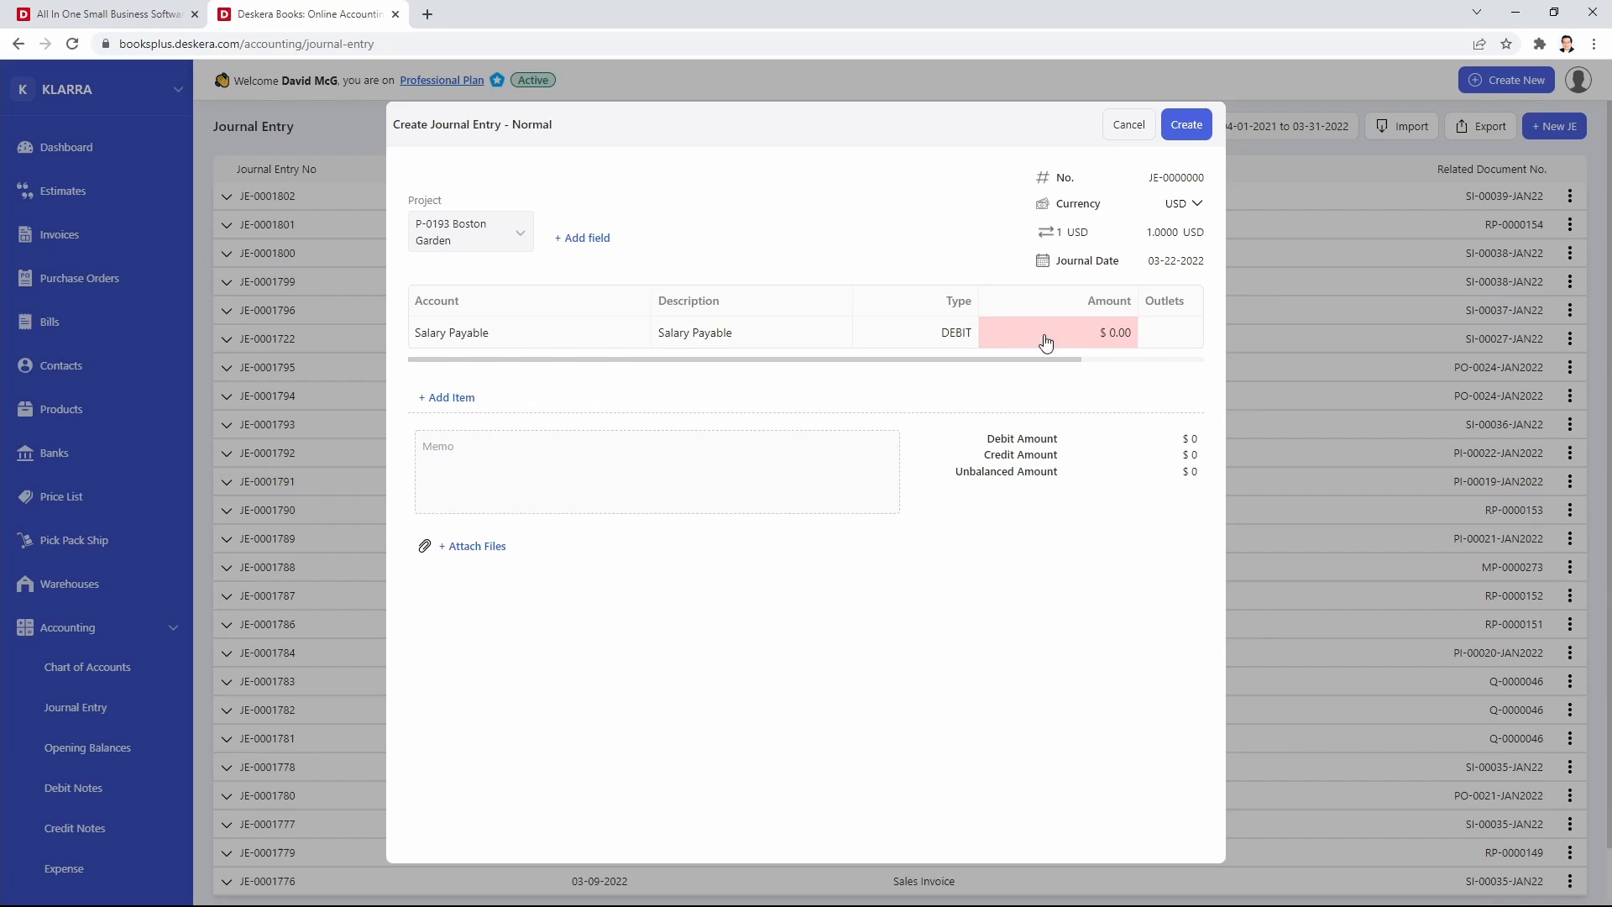
click(1056, 333)
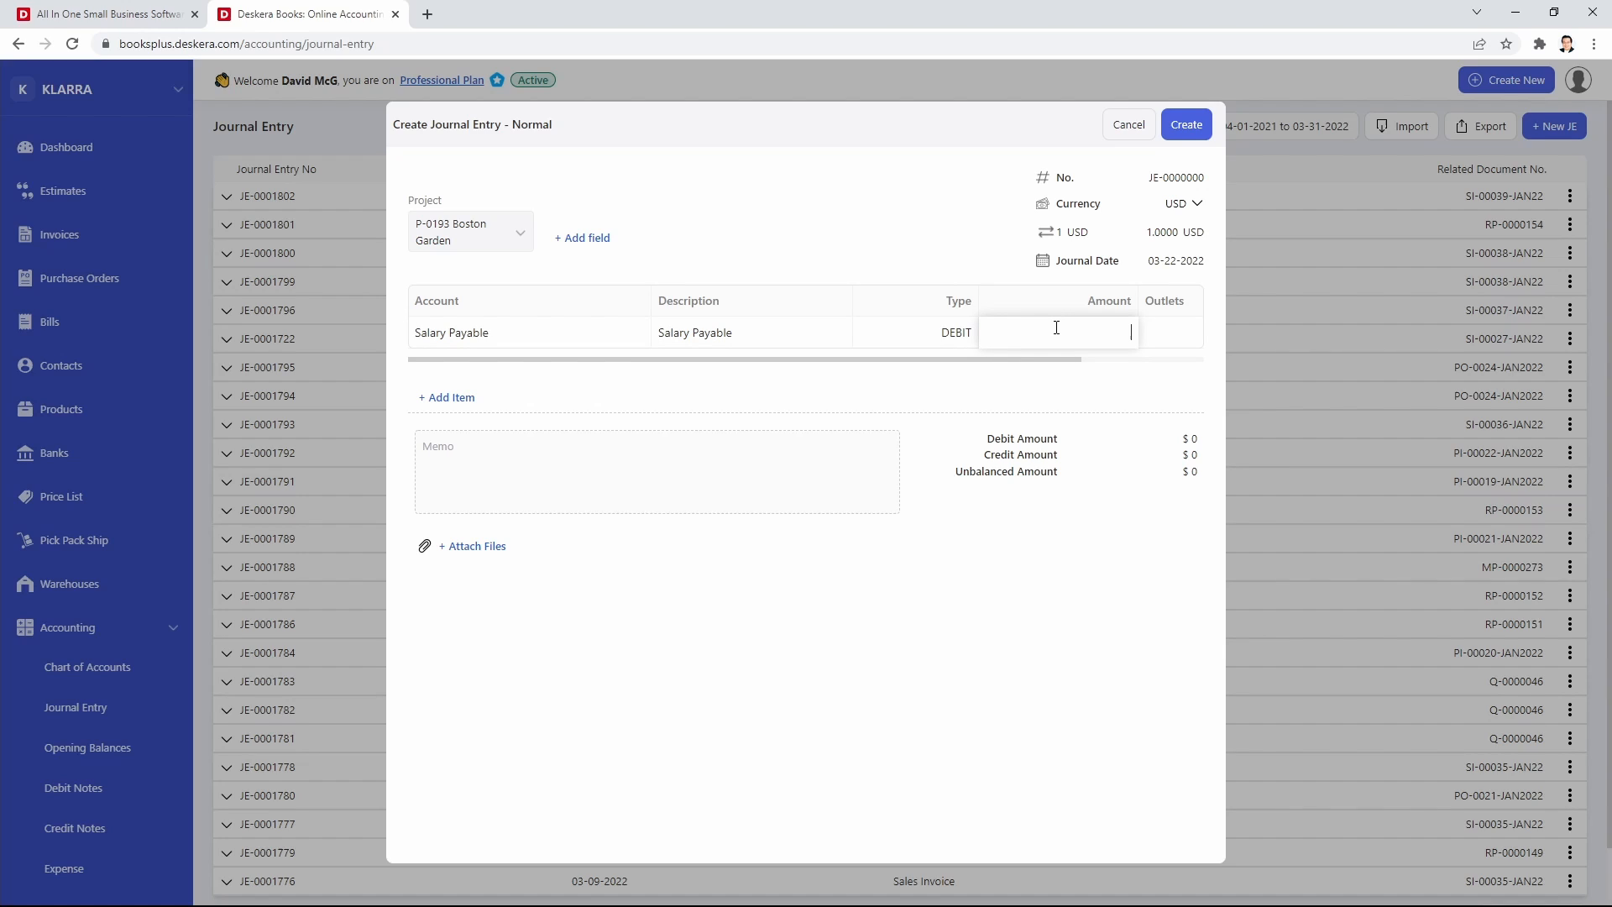
text(2000)
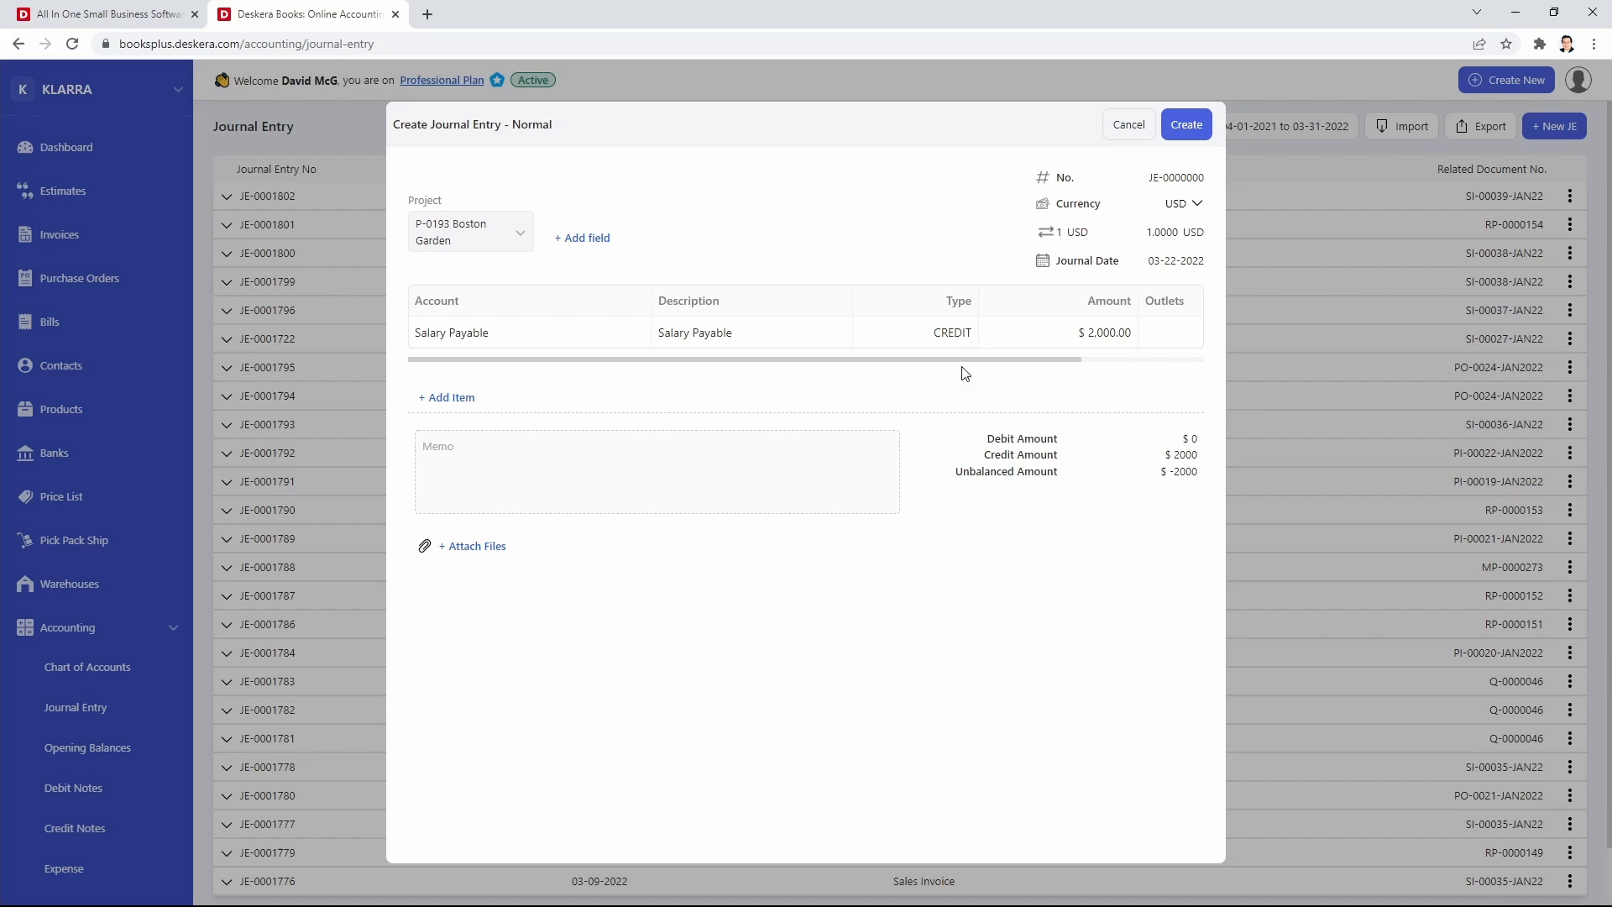
click(1168, 332)
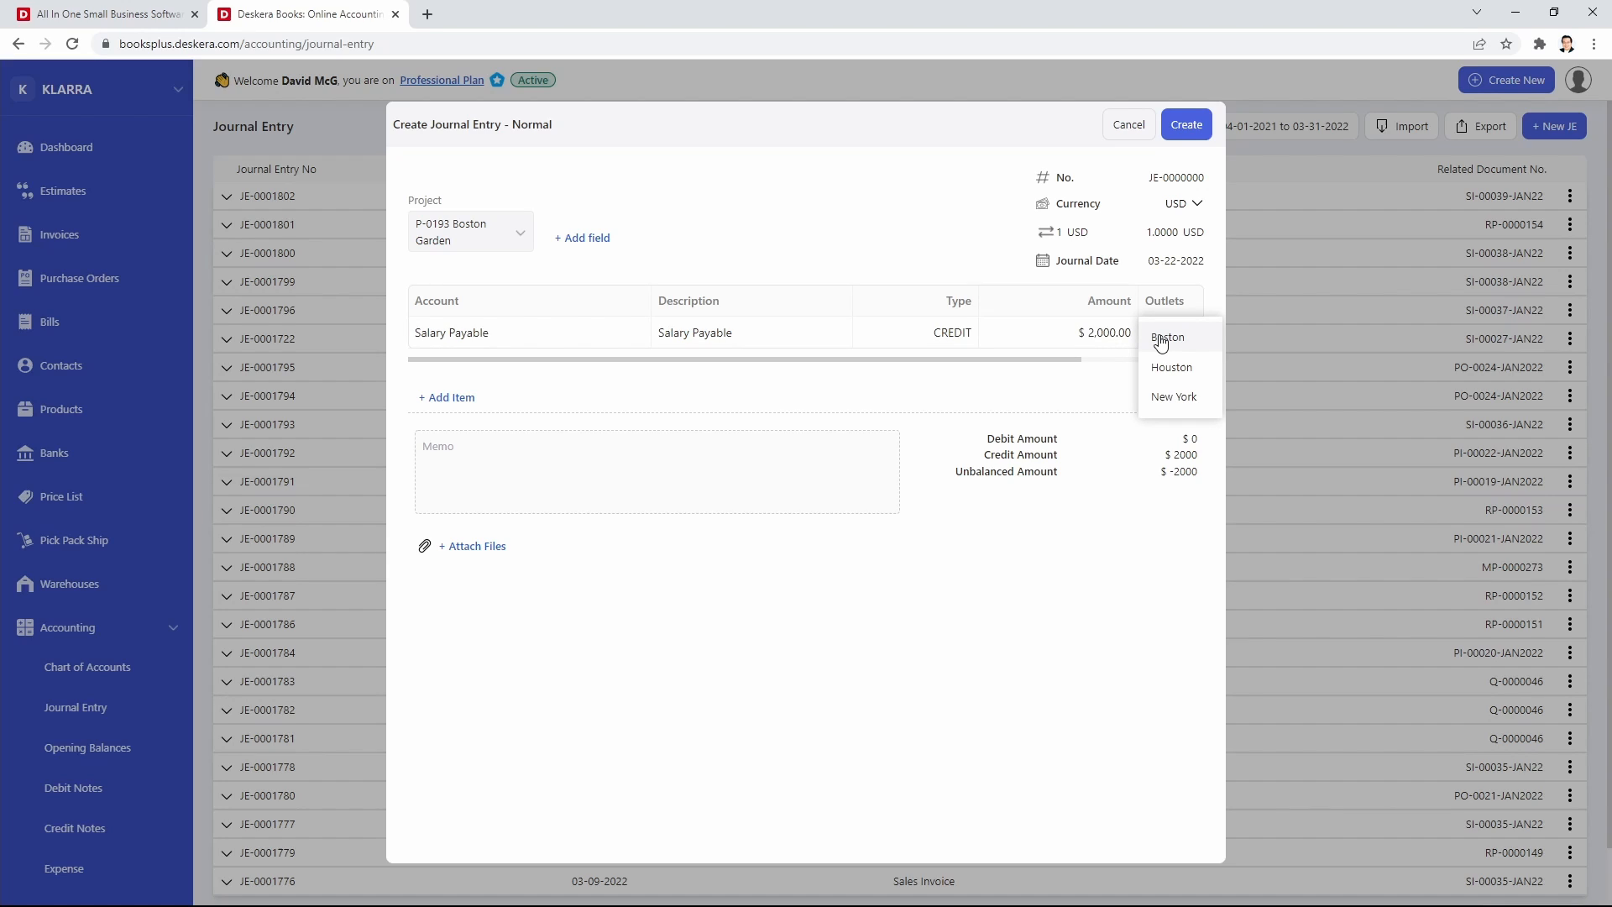
mouse_move(1193, 339)
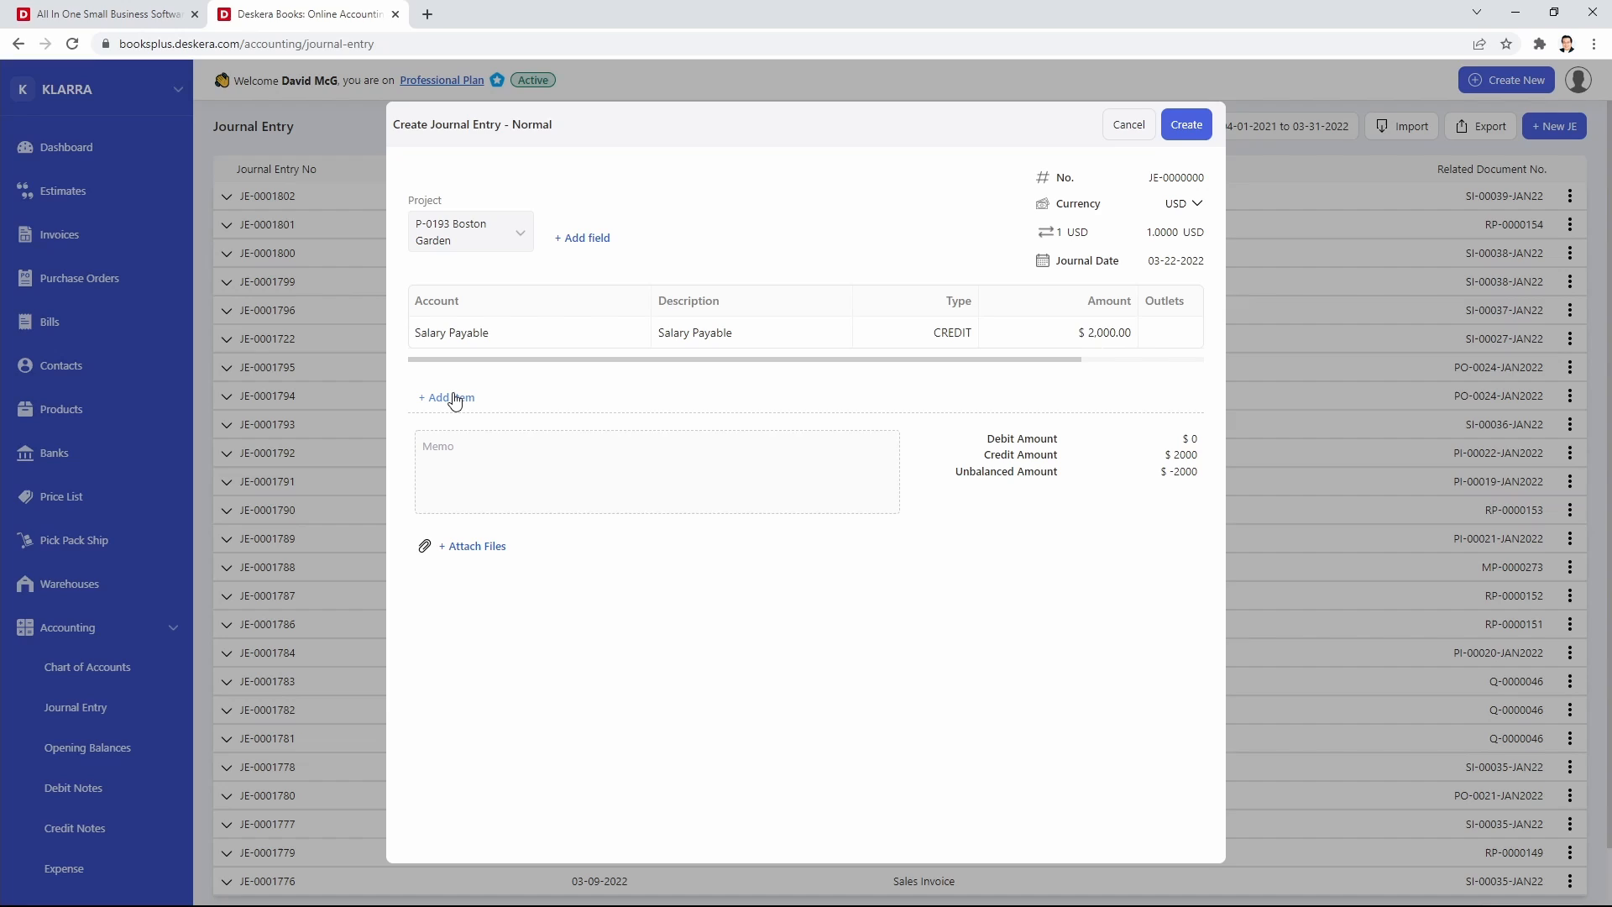
Add a Wage & Salary Expenses line debiting $1,000 for Boston.
click(445, 397)
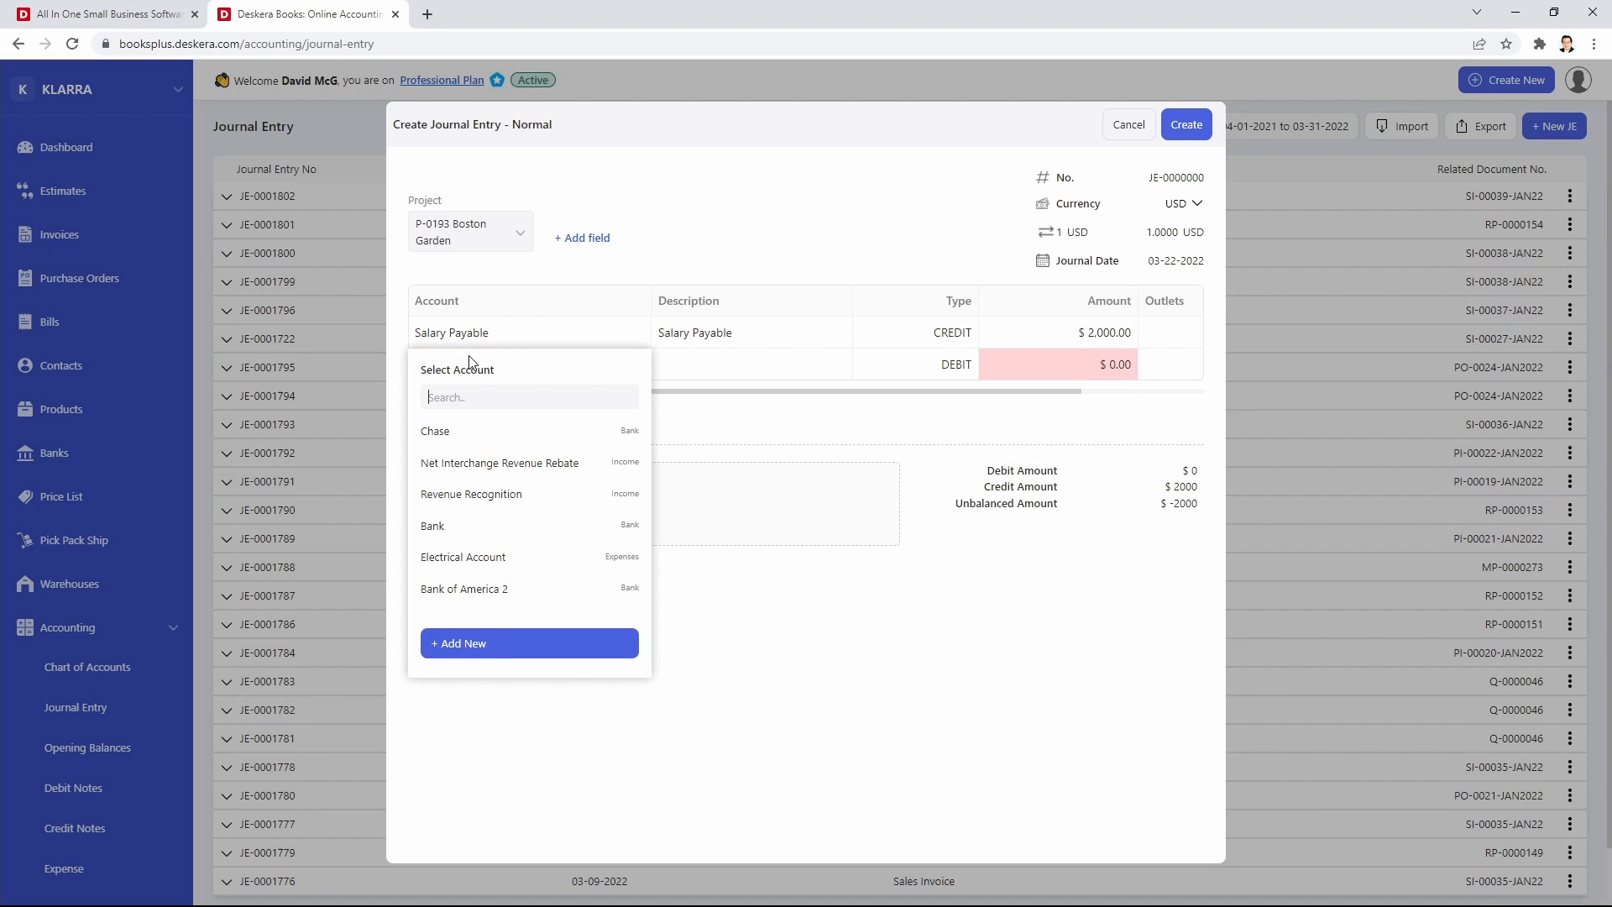
text(wage)
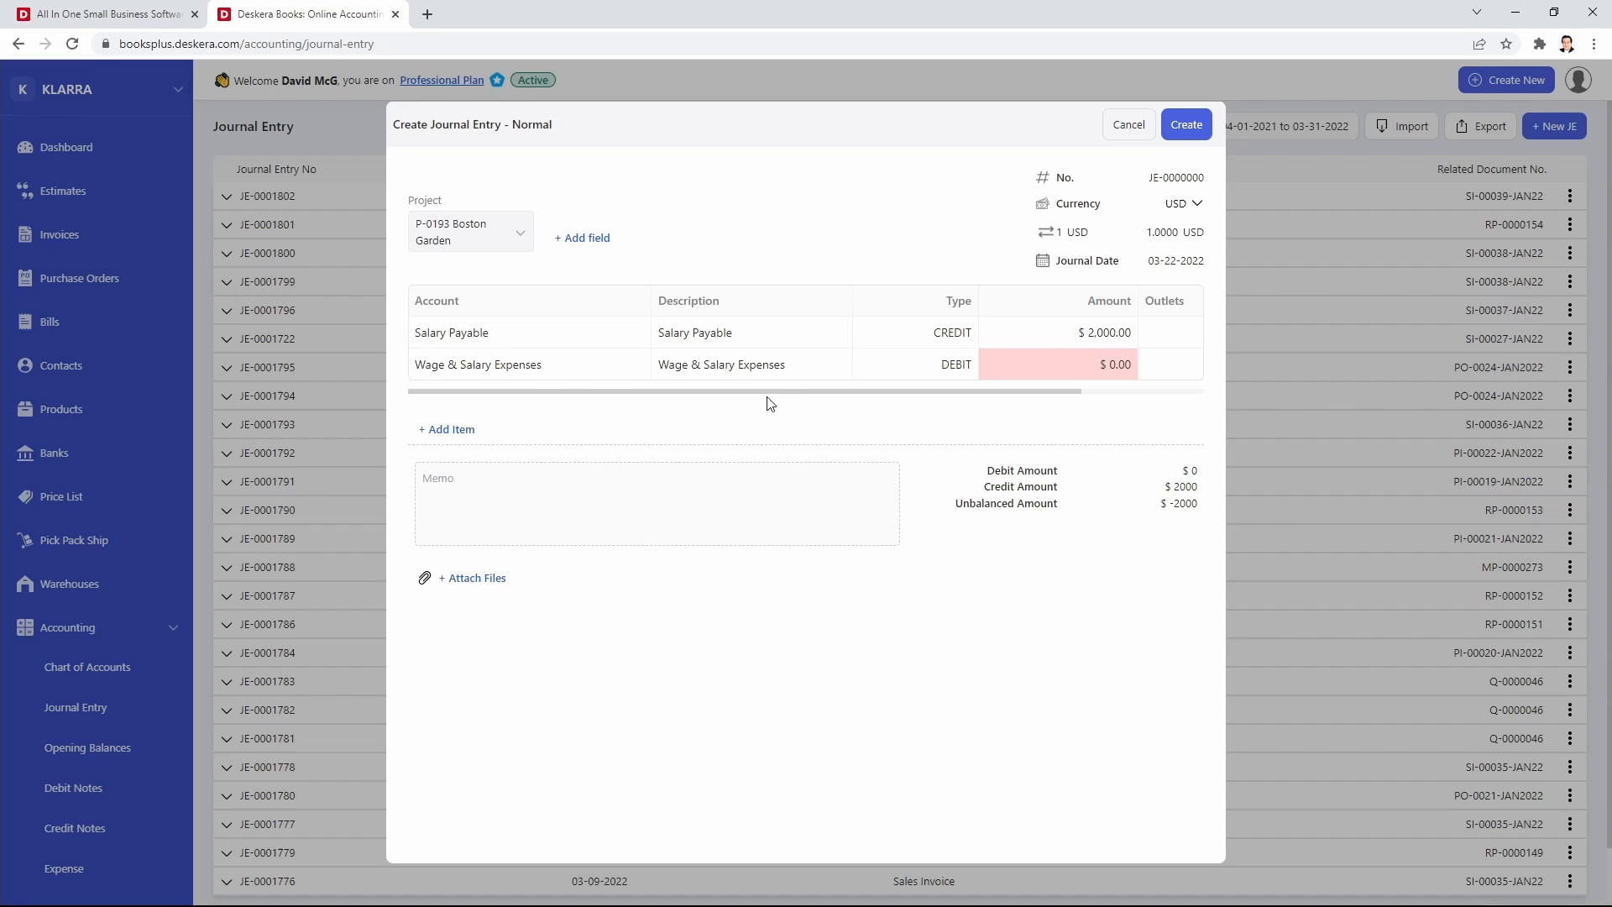
text(100)
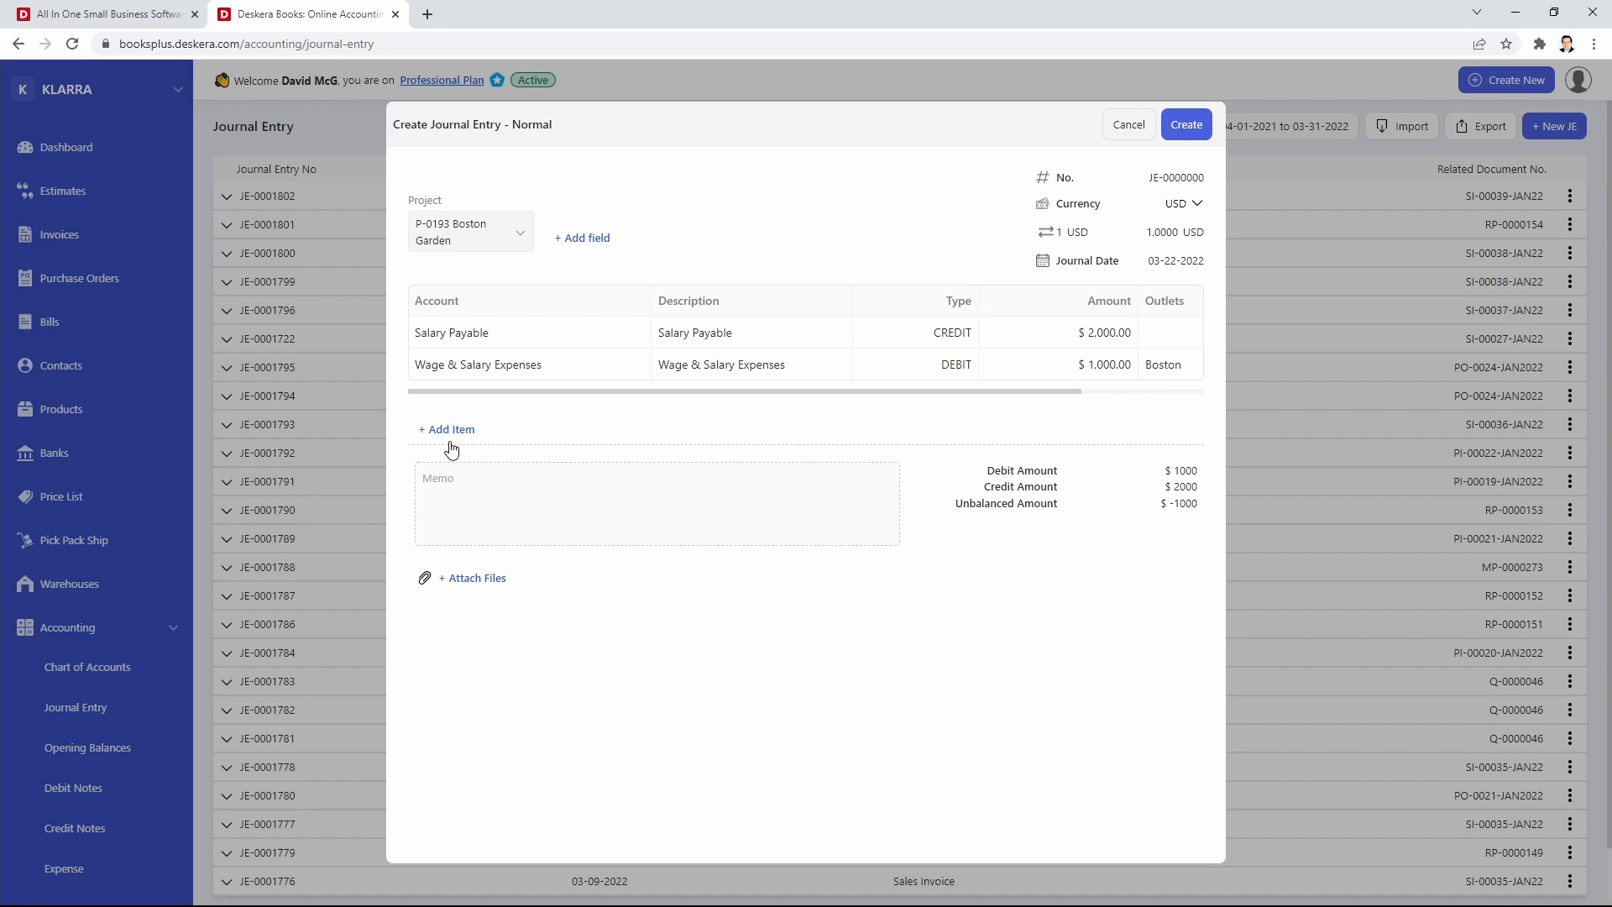
Add a third Wage & Salary Expenses line debiting $1,000 for New York.
click(446, 429)
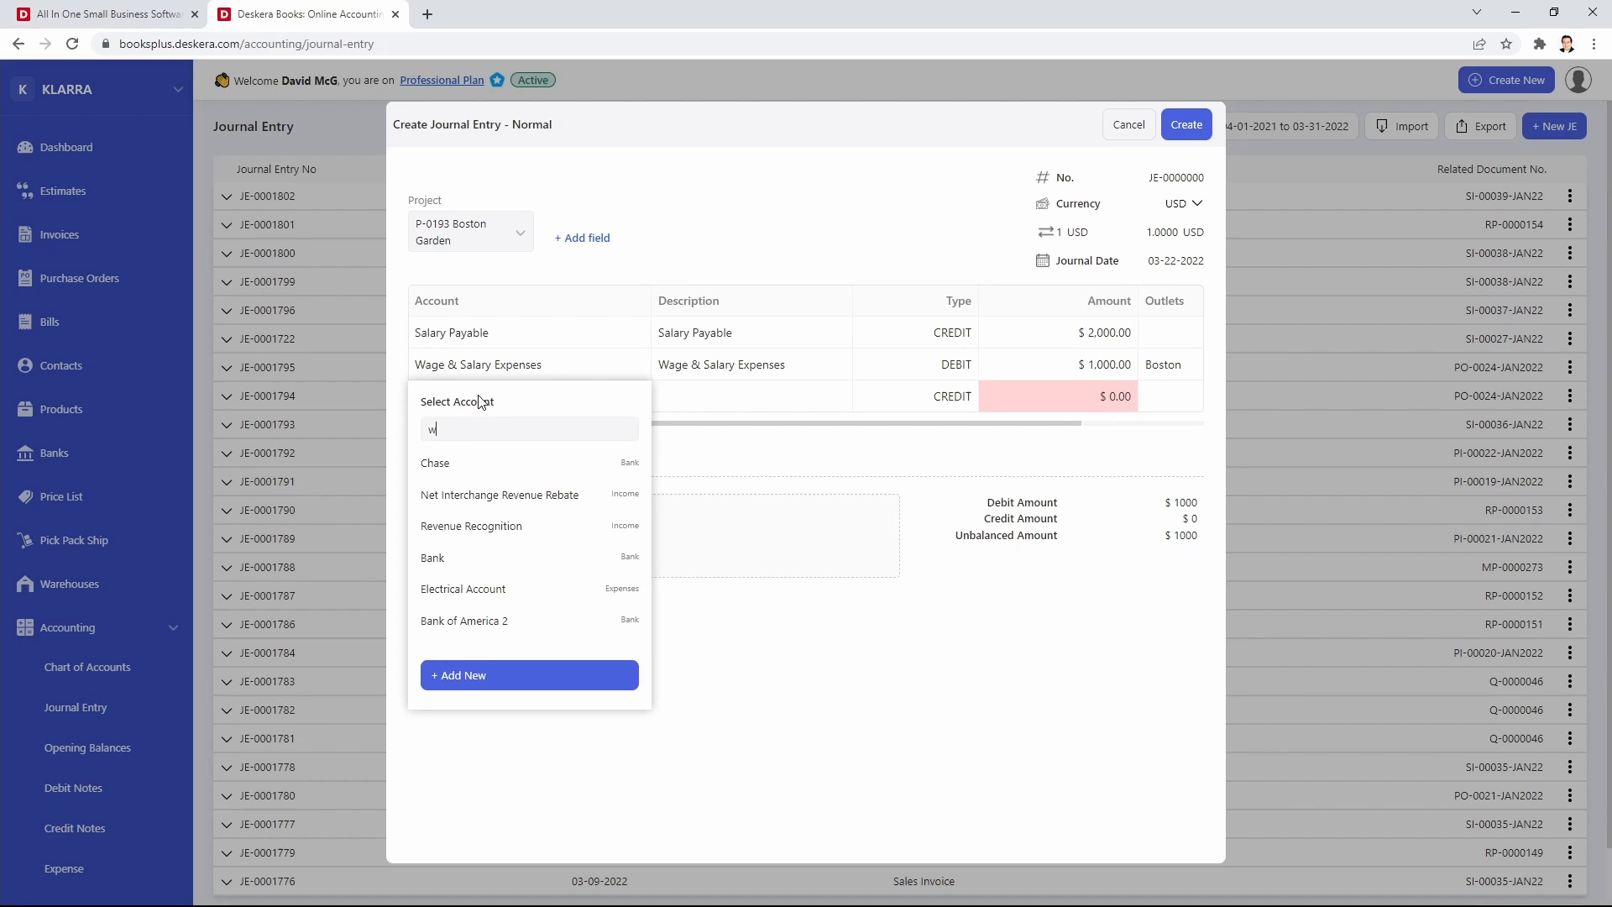
text(age)
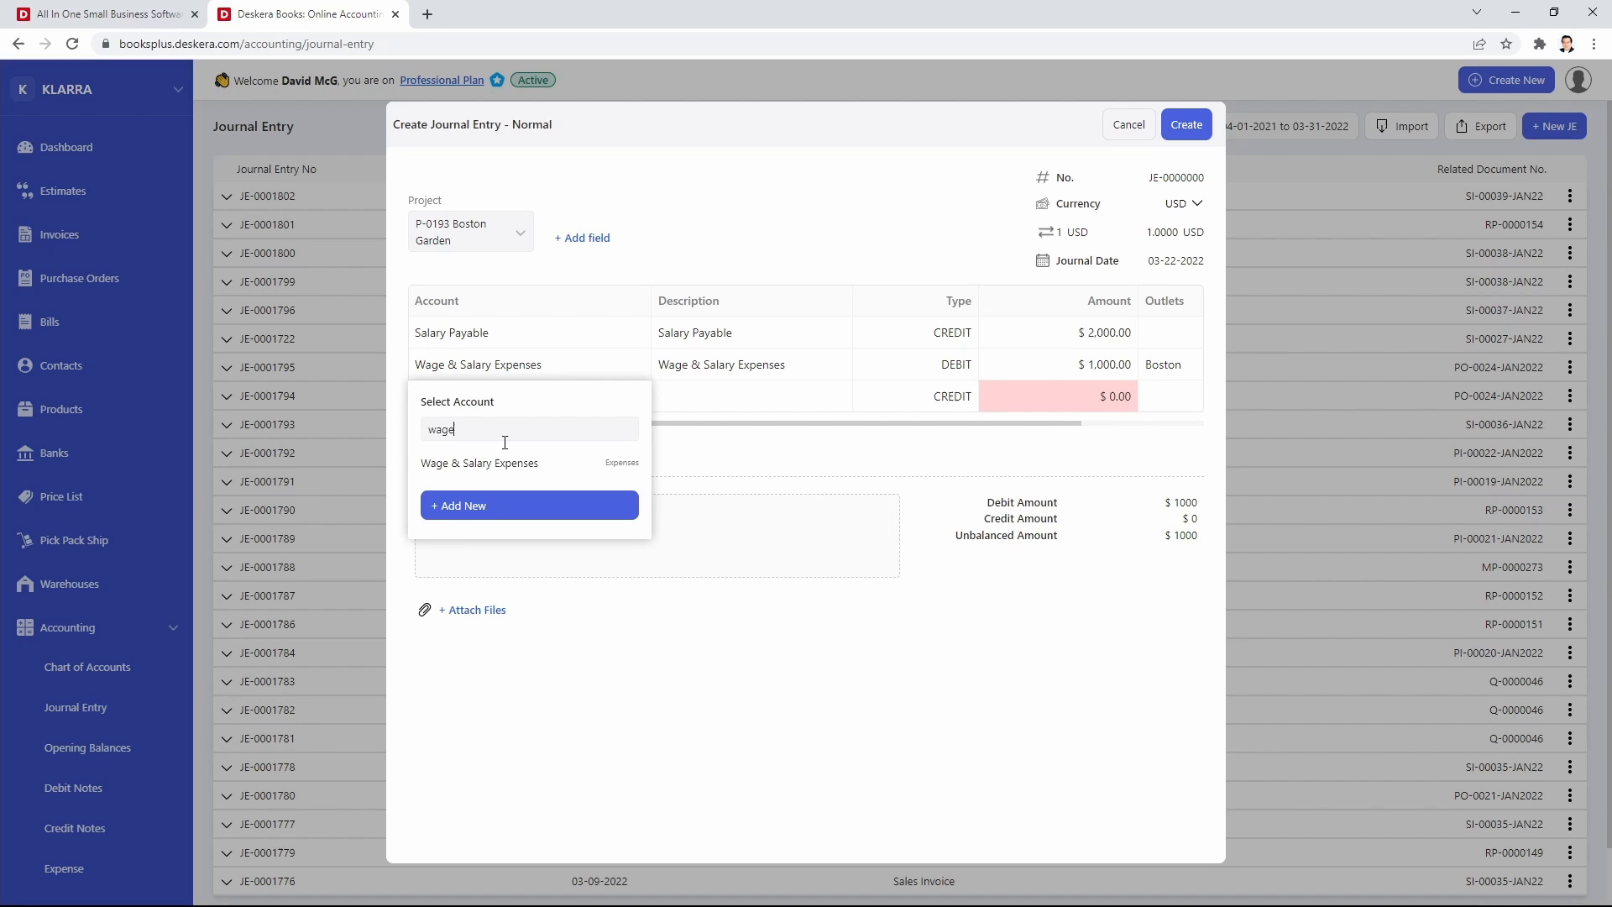
click(478, 462)
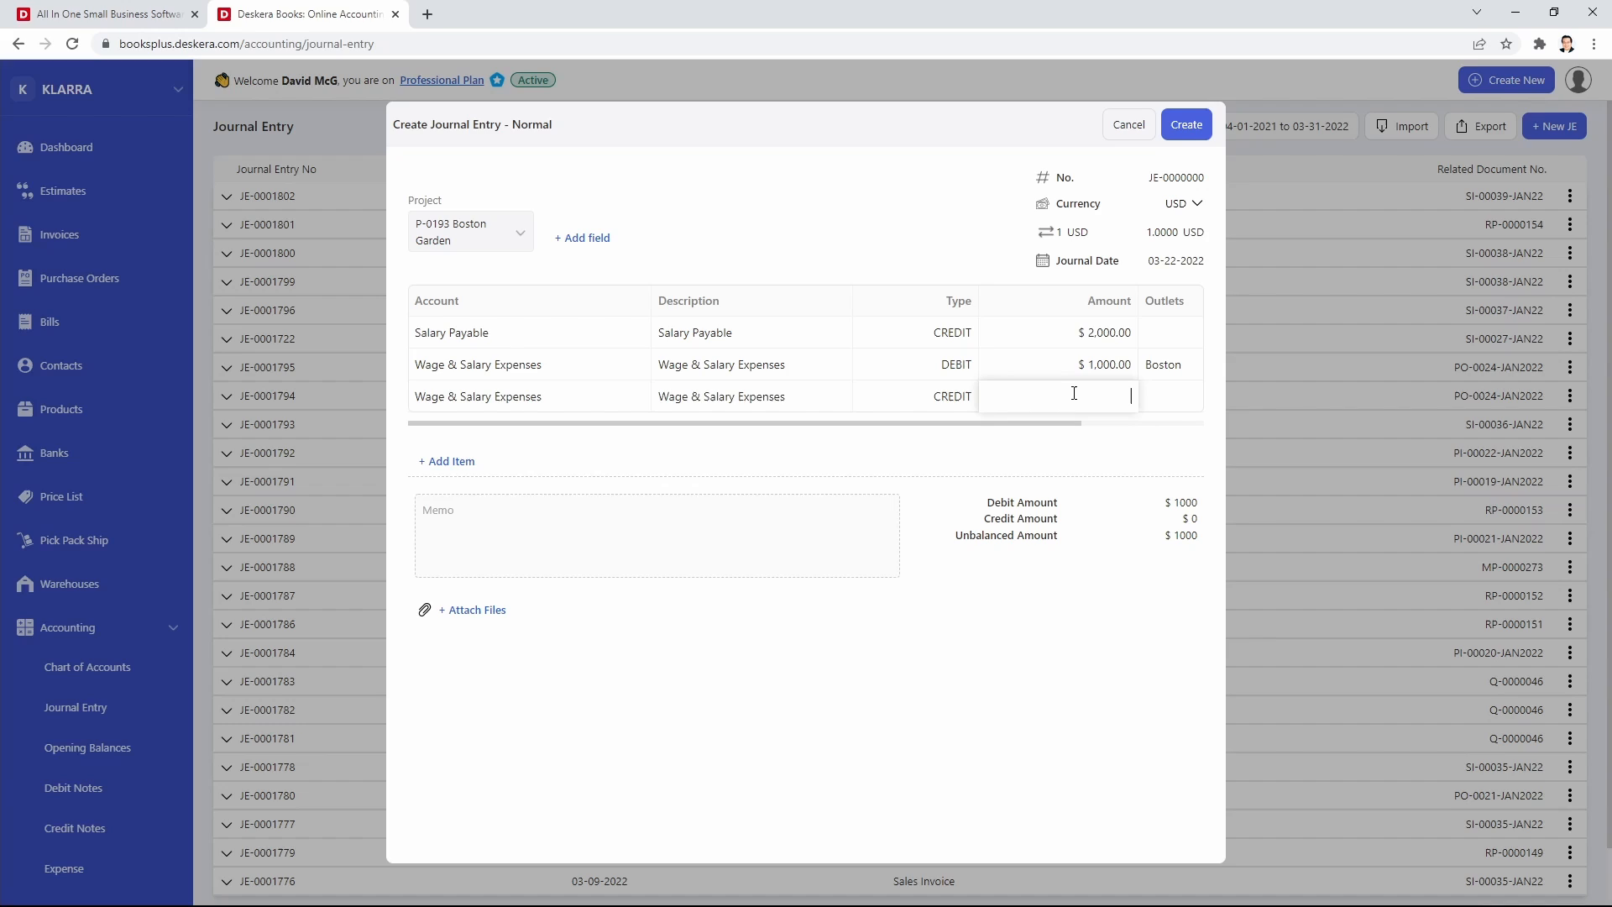
text(10)
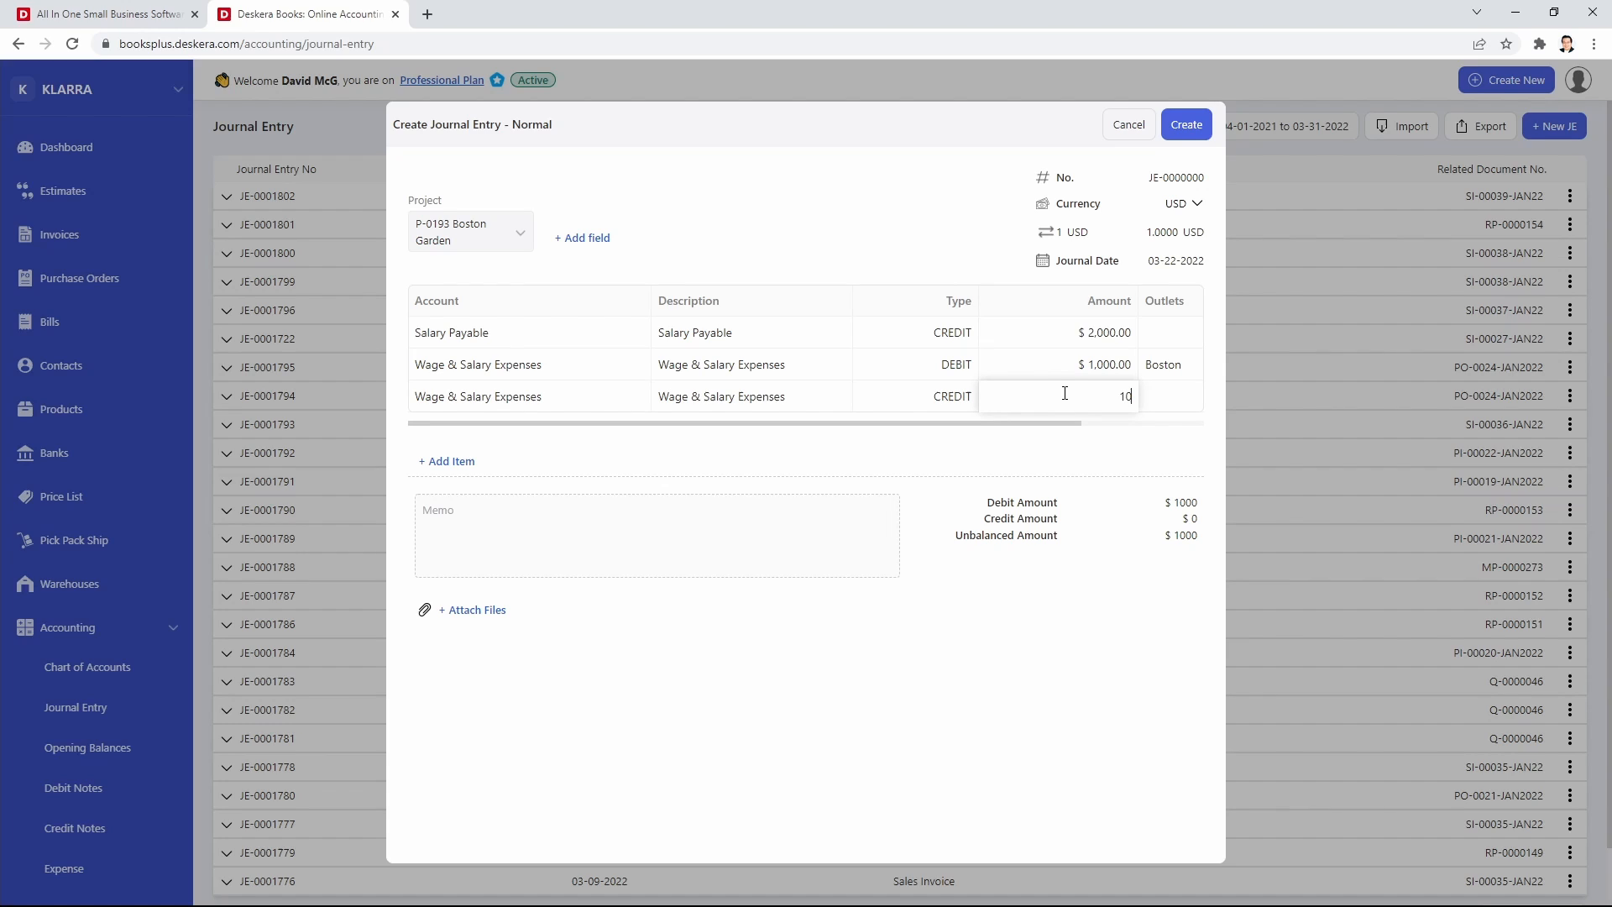
click(950, 396)
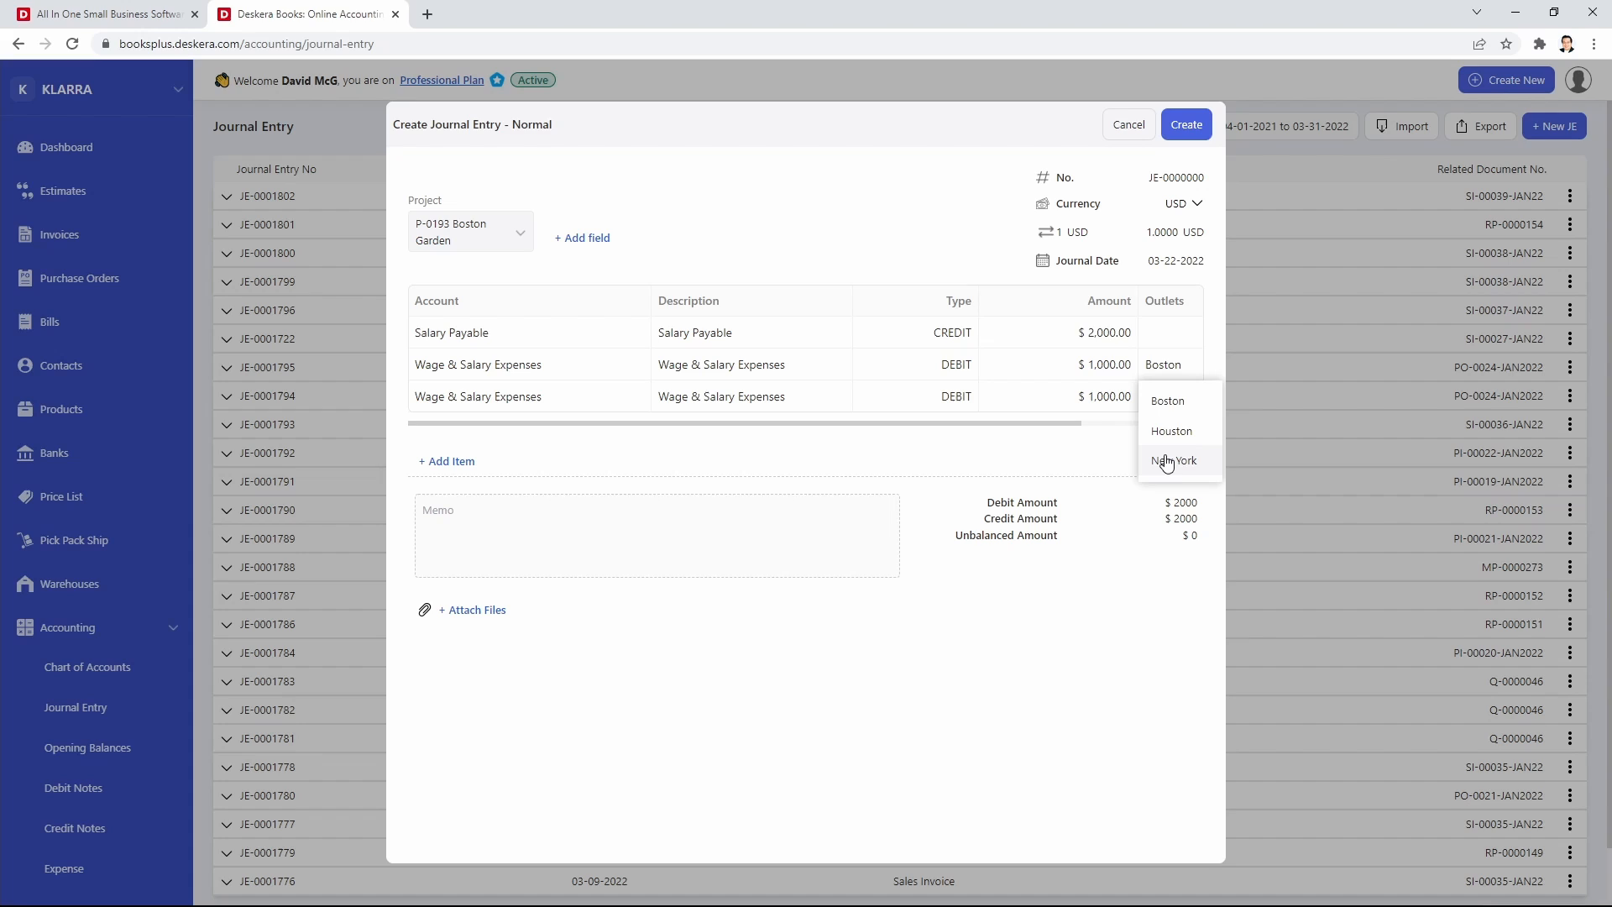
click(1176, 460)
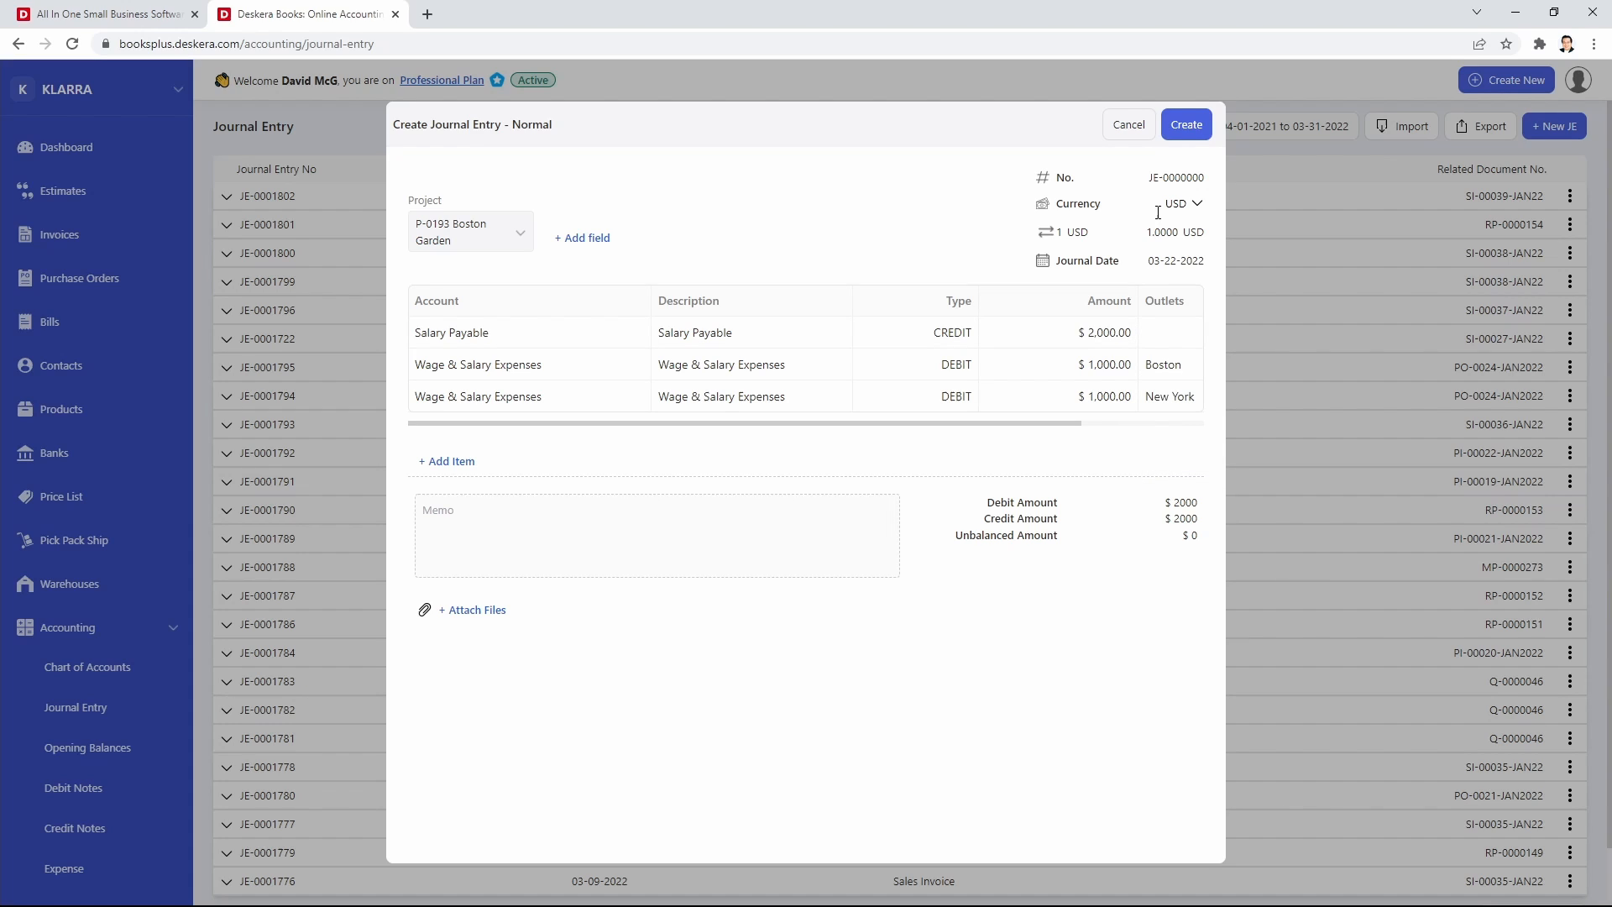